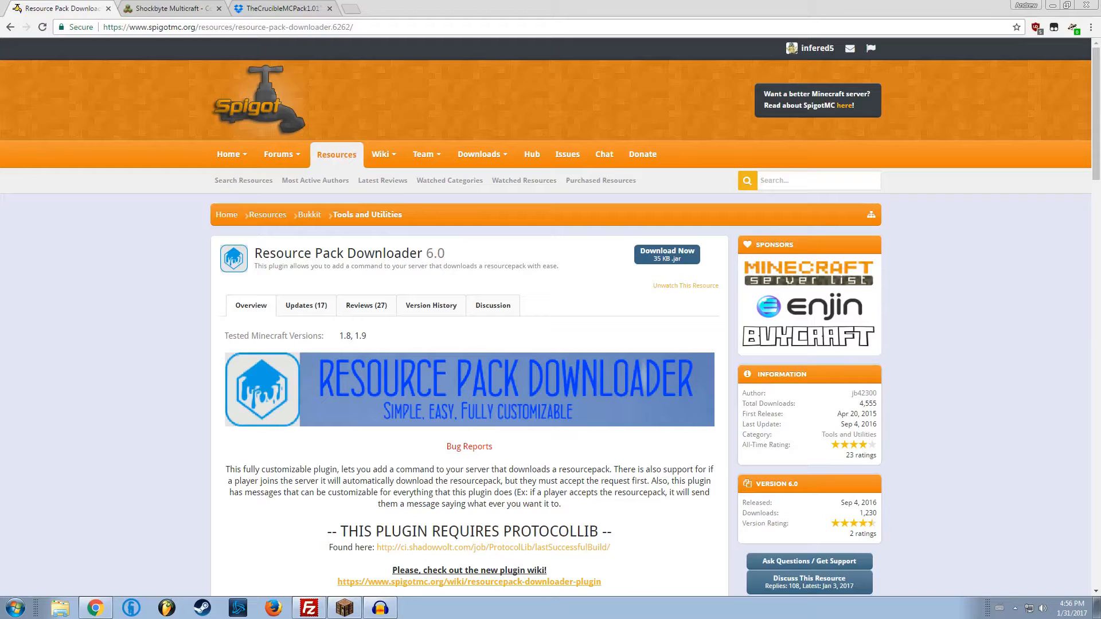
pyautogui.moveTo(141, 379)
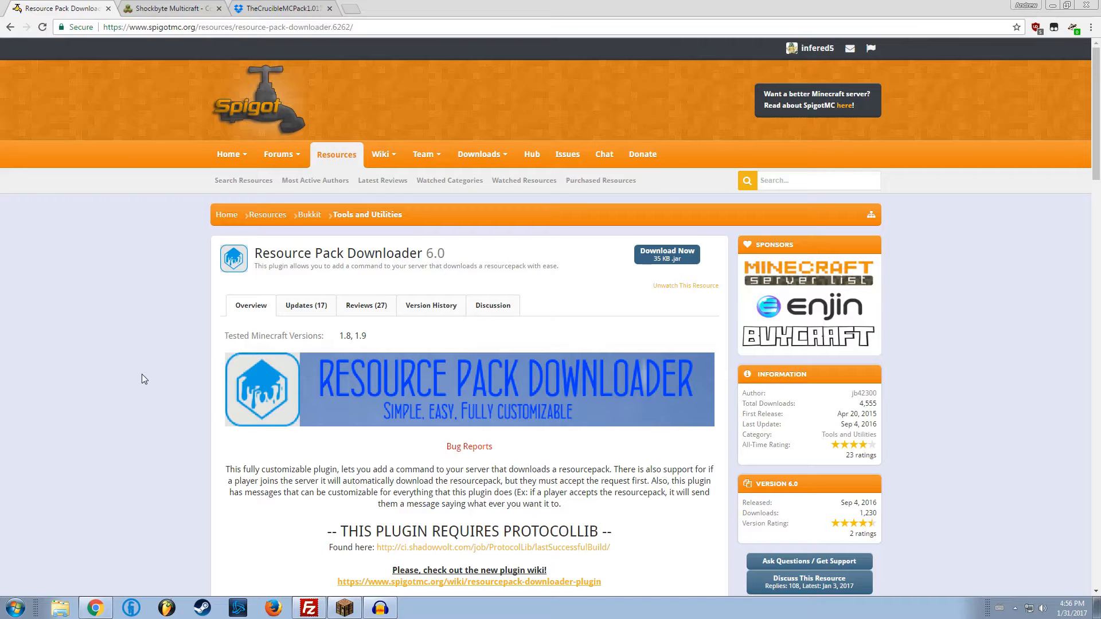
# Check the Shockbyte console shows the test server running, then return to the plugin page.
pyautogui.scroll(-3)
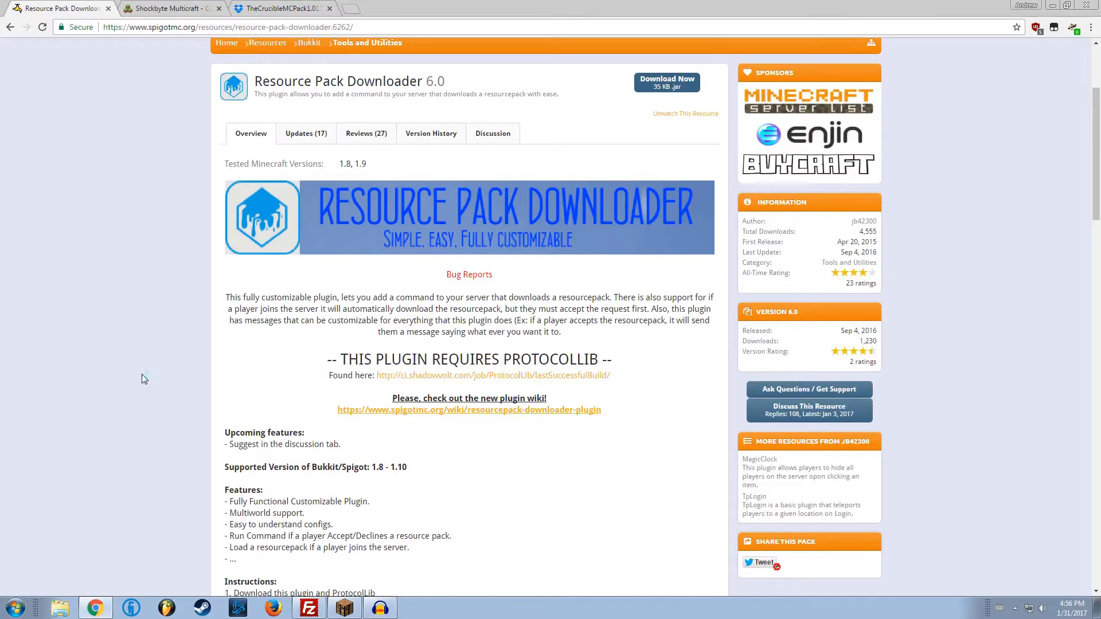
pyautogui.scroll(-3)
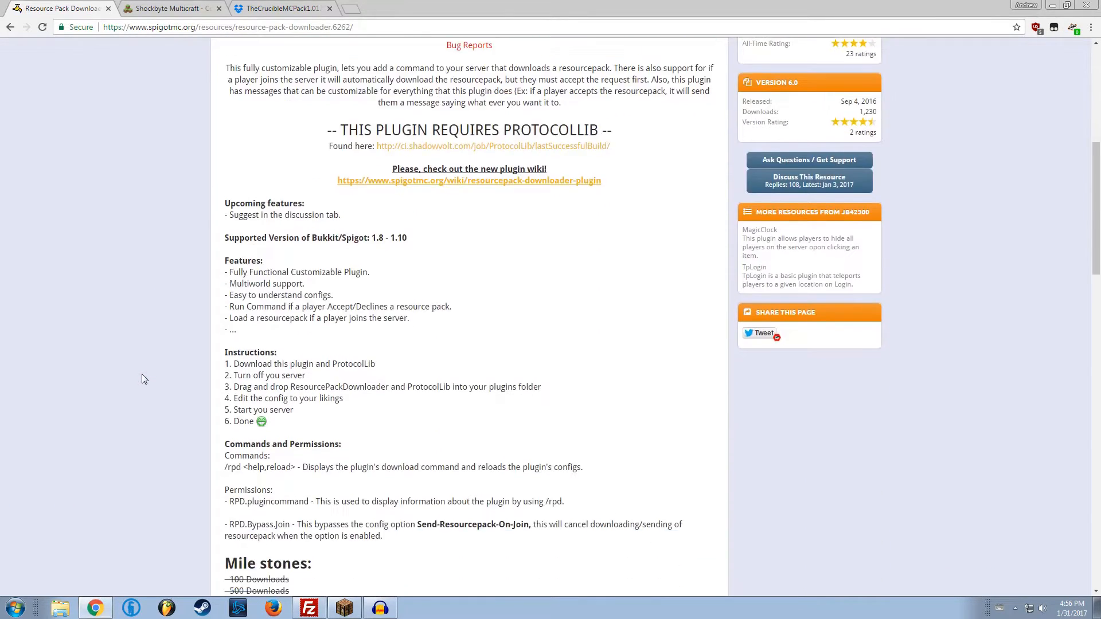
pyautogui.scroll(3)
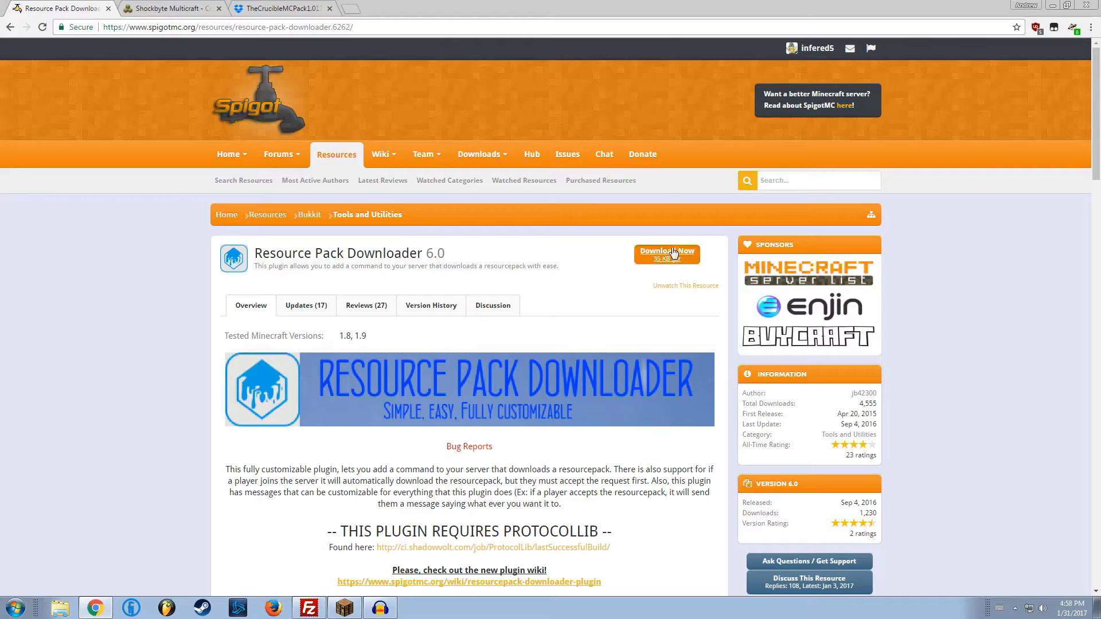
pyautogui.click(170, 7)
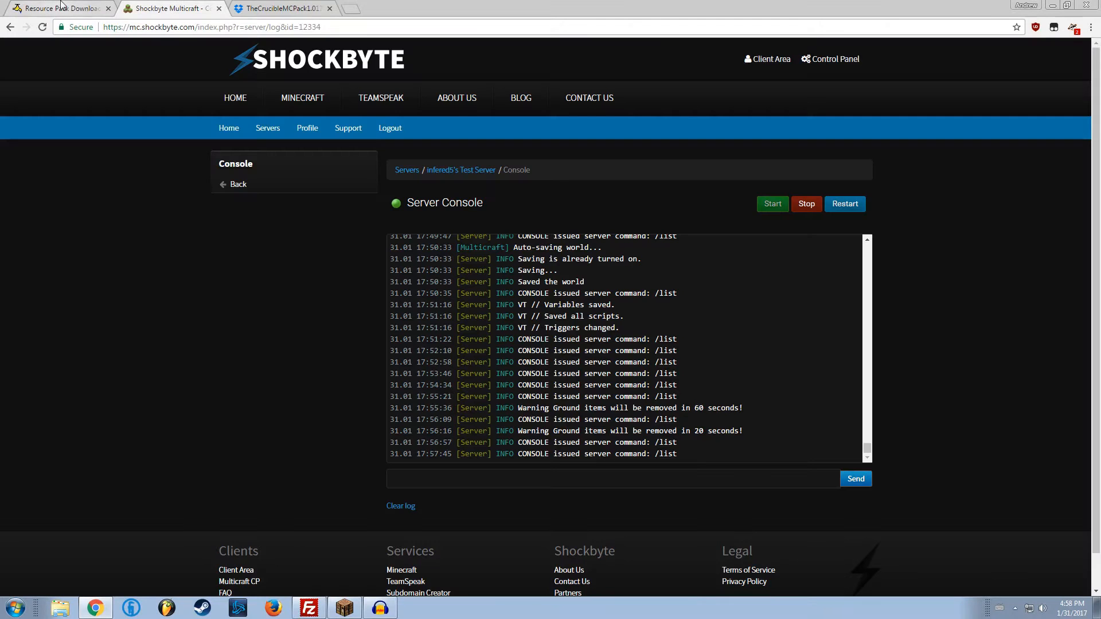
pyautogui.click(56, 8)
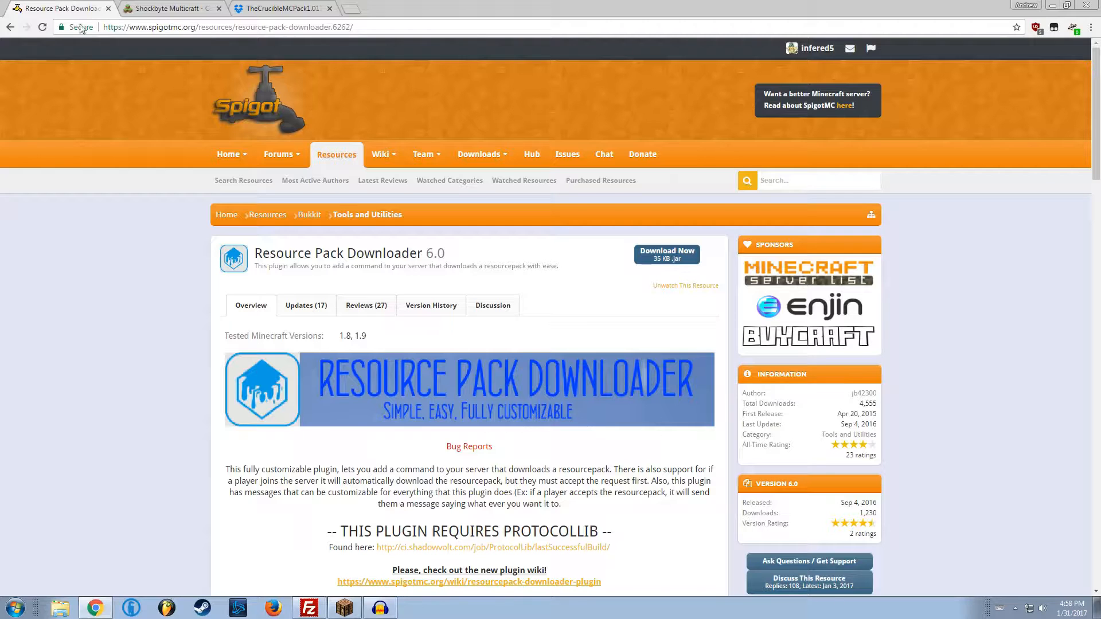
pyautogui.moveTo(143, 247)
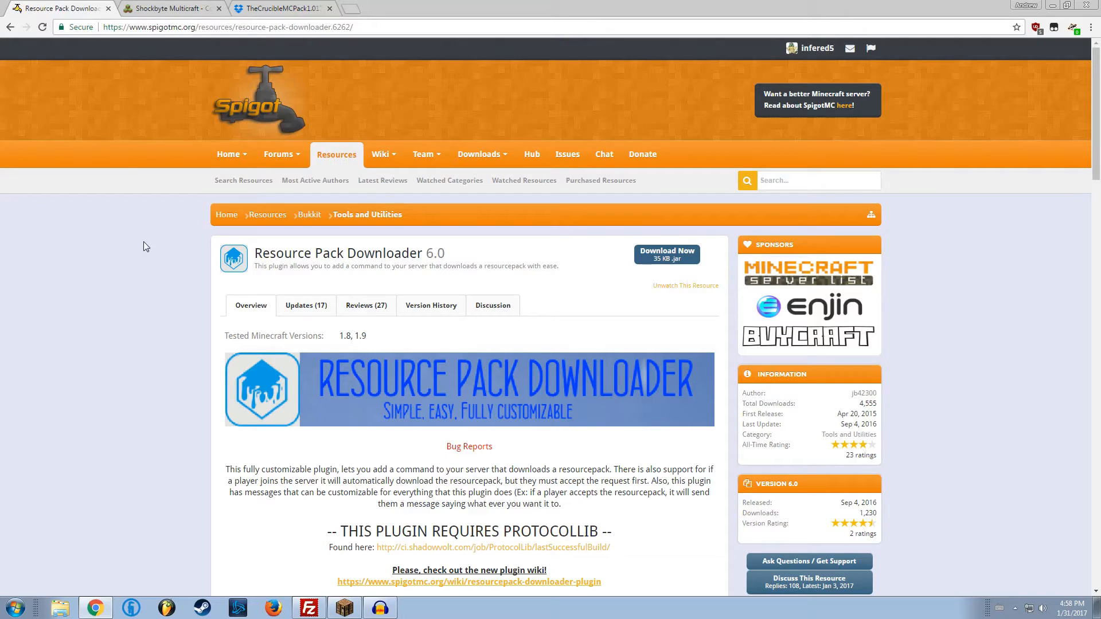
pyautogui.click(172, 7)
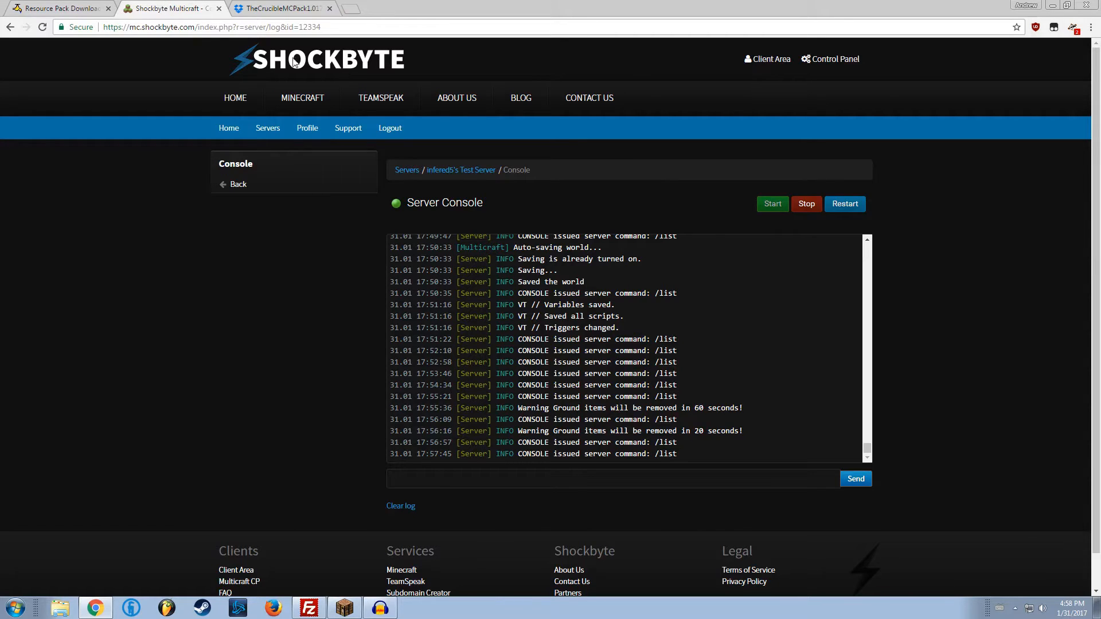
pyautogui.scroll(-3)
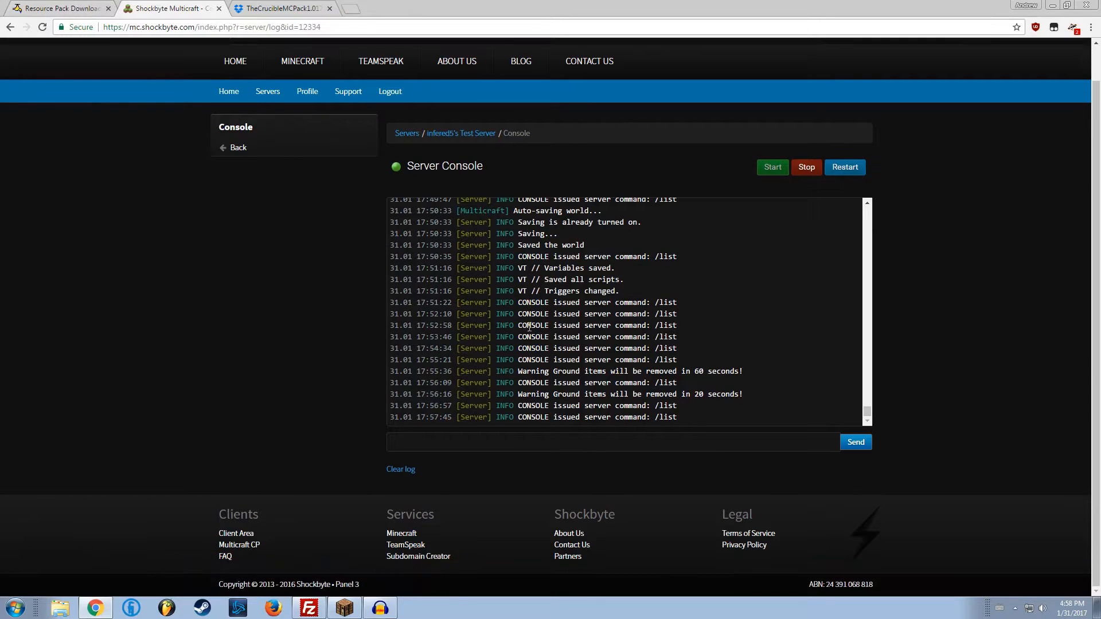
pyautogui.moveTo(267, 177)
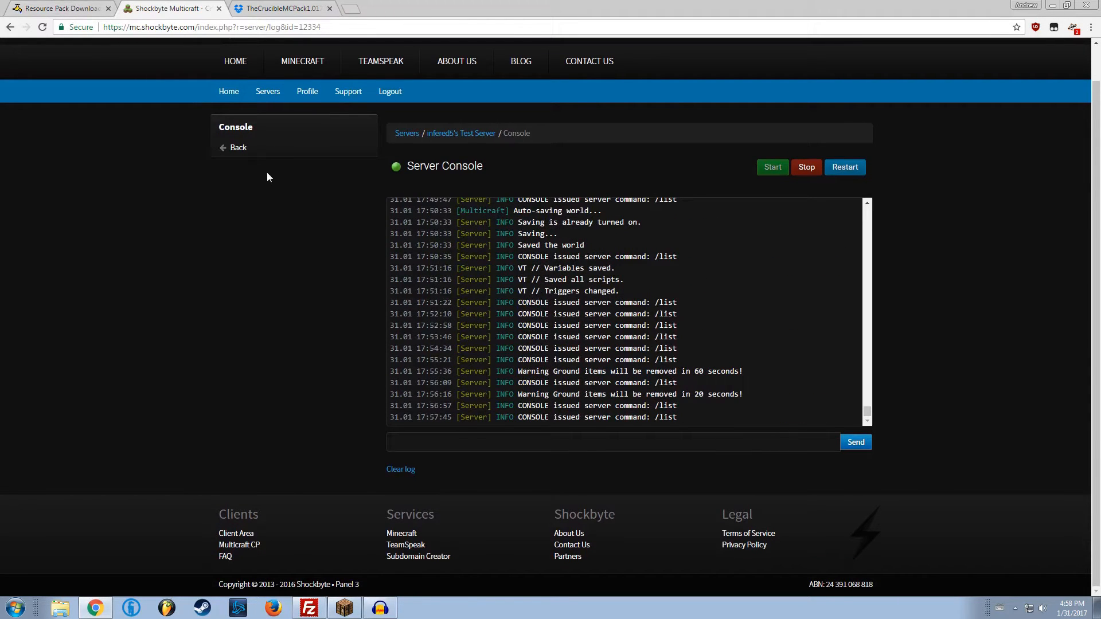
pyautogui.click(57, 8)
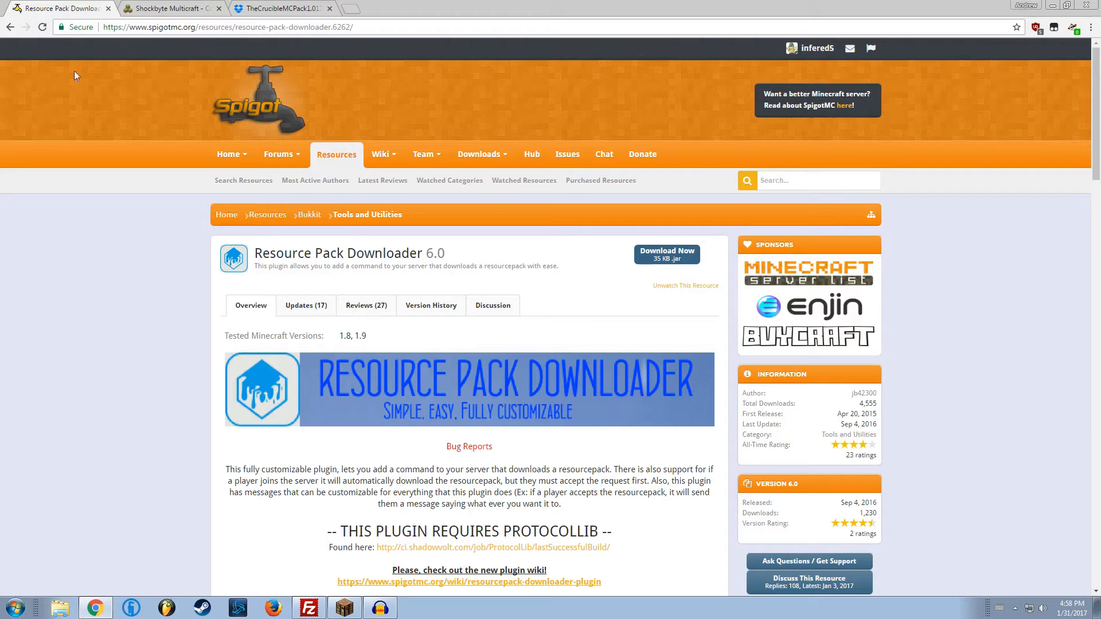
pyautogui.moveTo(666, 253)
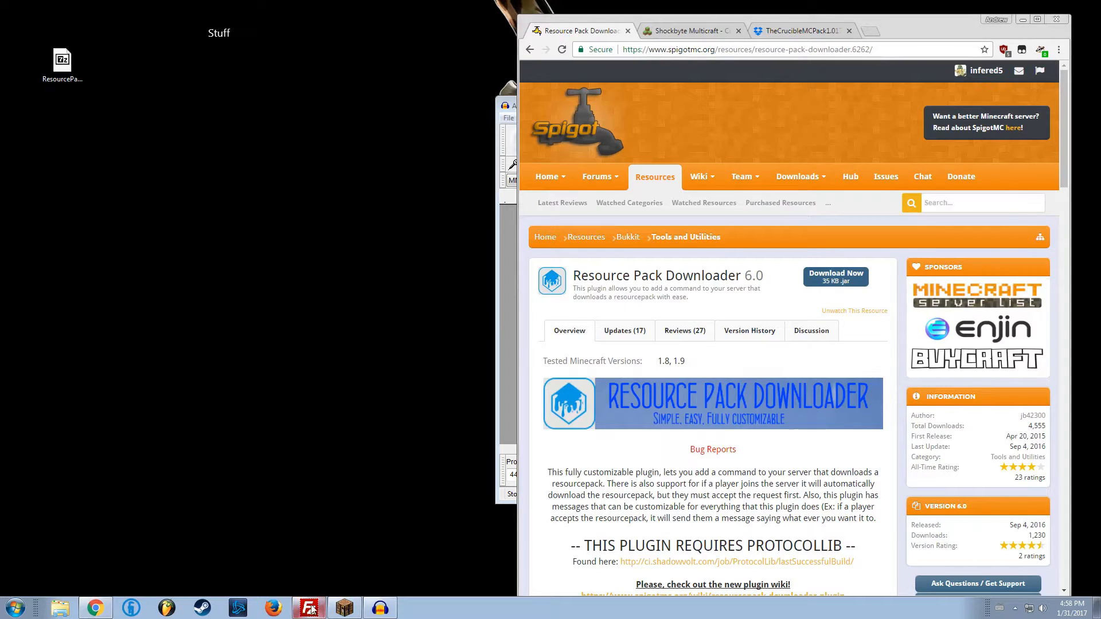
# Get the test server's FTP login details and upload ResourcePackDownloader.jar to /plugins via FileZilla.
pyautogui.click(307, 607)
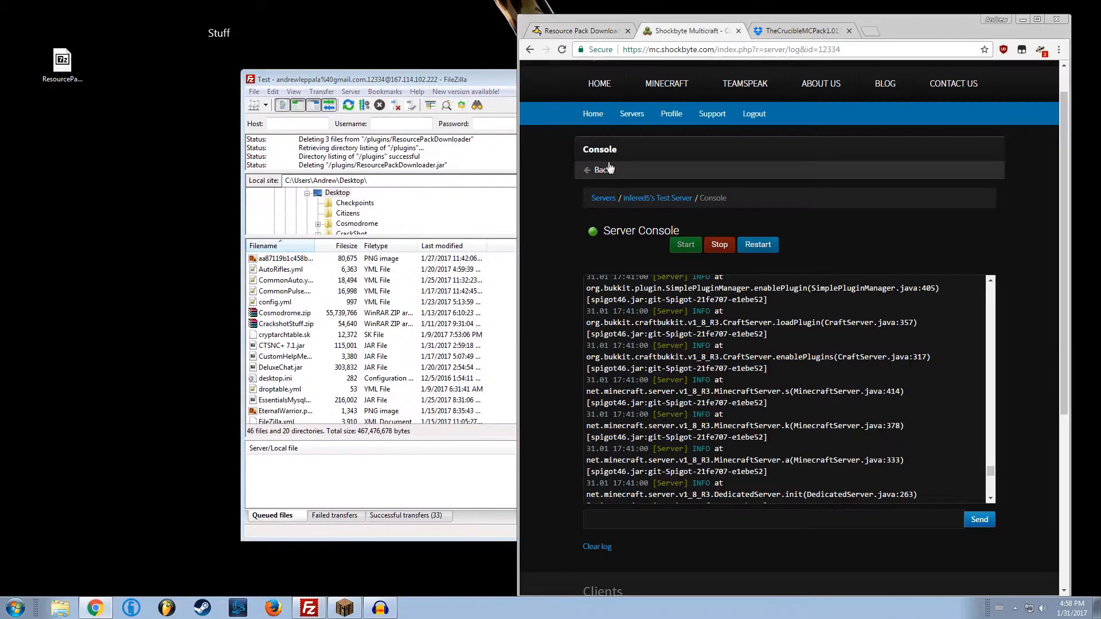
pyautogui.click(601, 169)
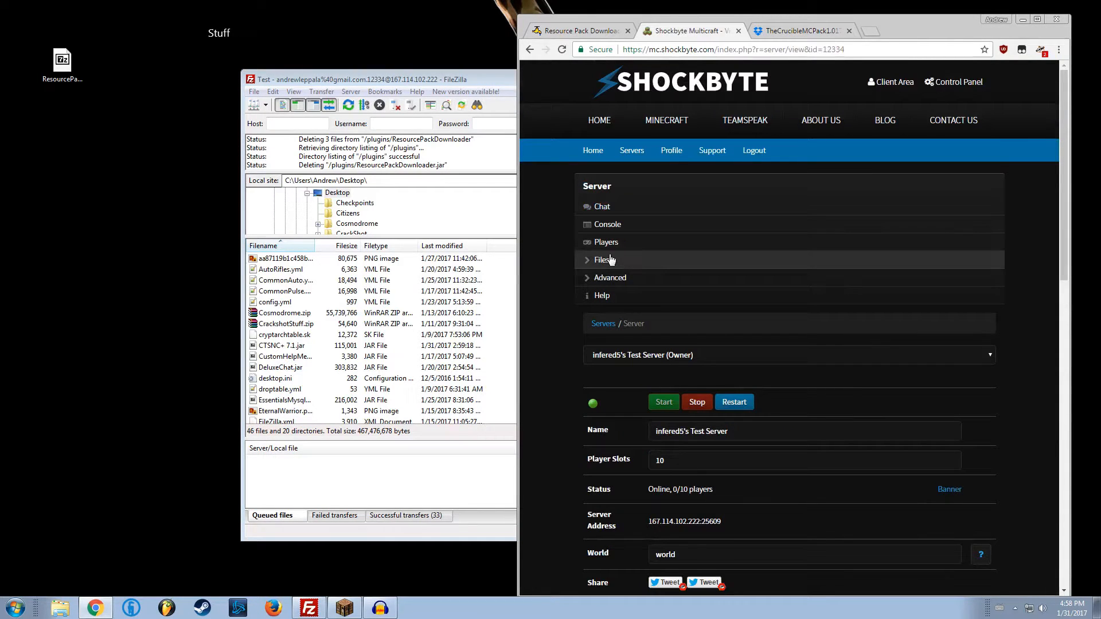
pyautogui.click(603, 259)
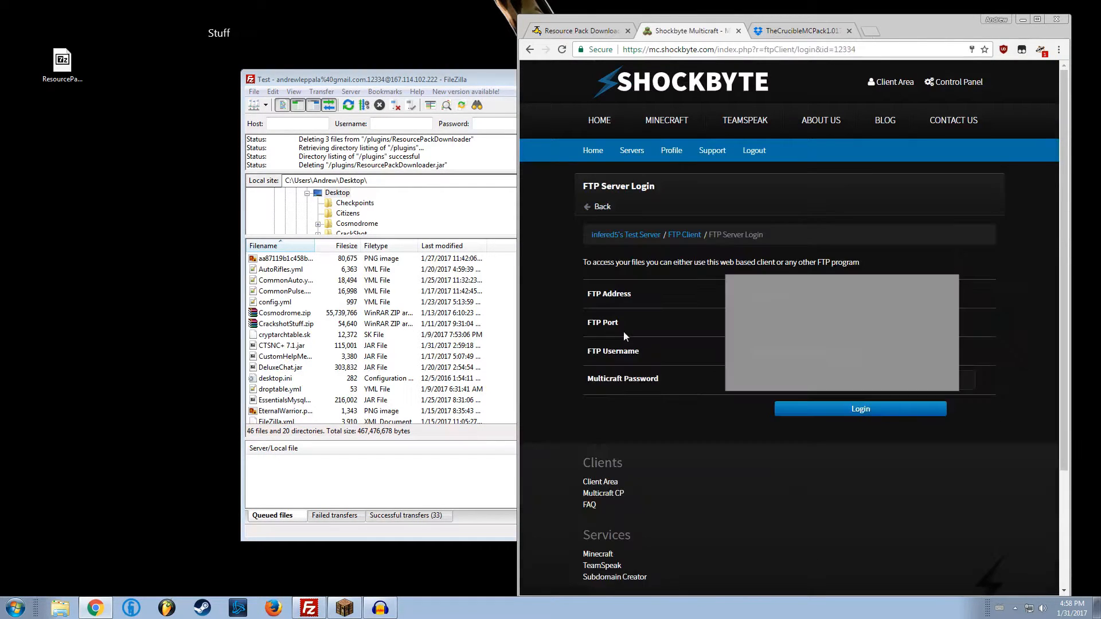
pyautogui.click(576, 31)
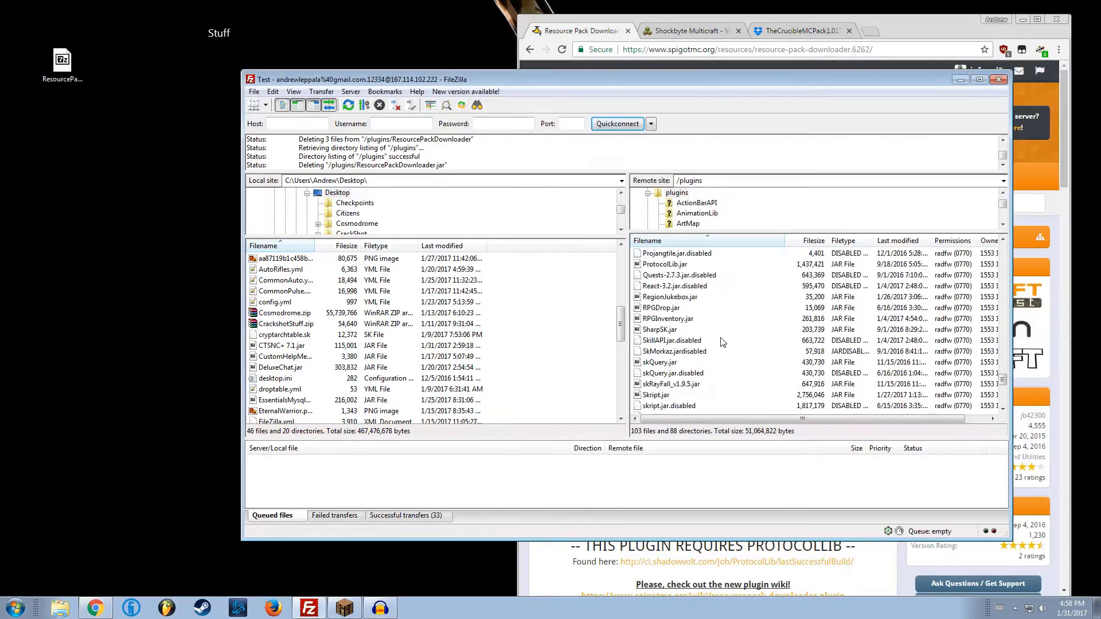
pyautogui.scroll(3)
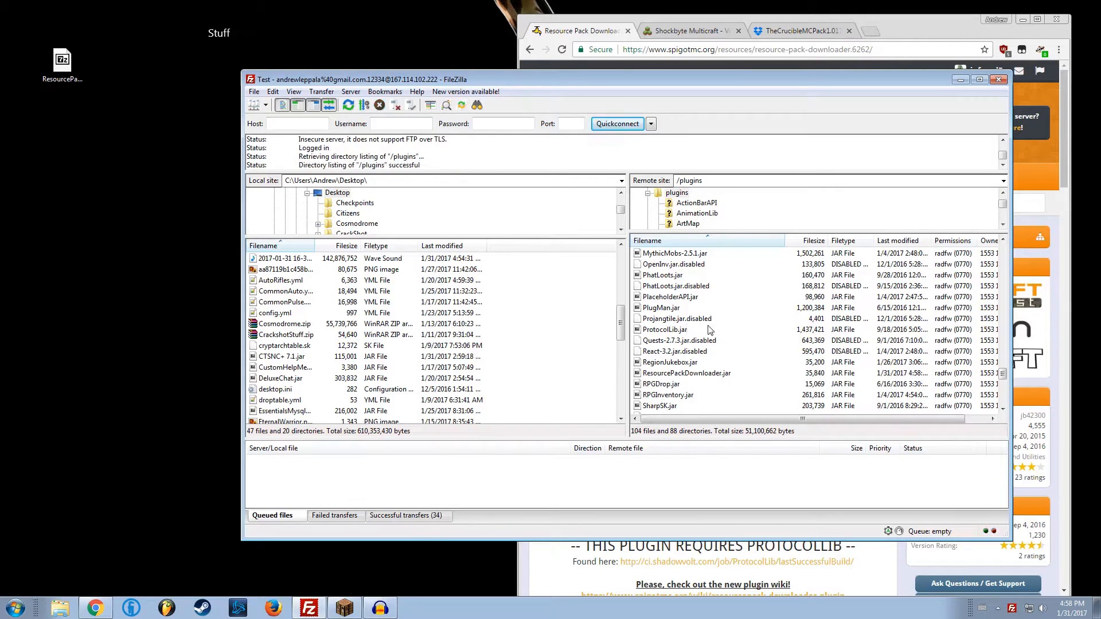
pyautogui.click(688, 31)
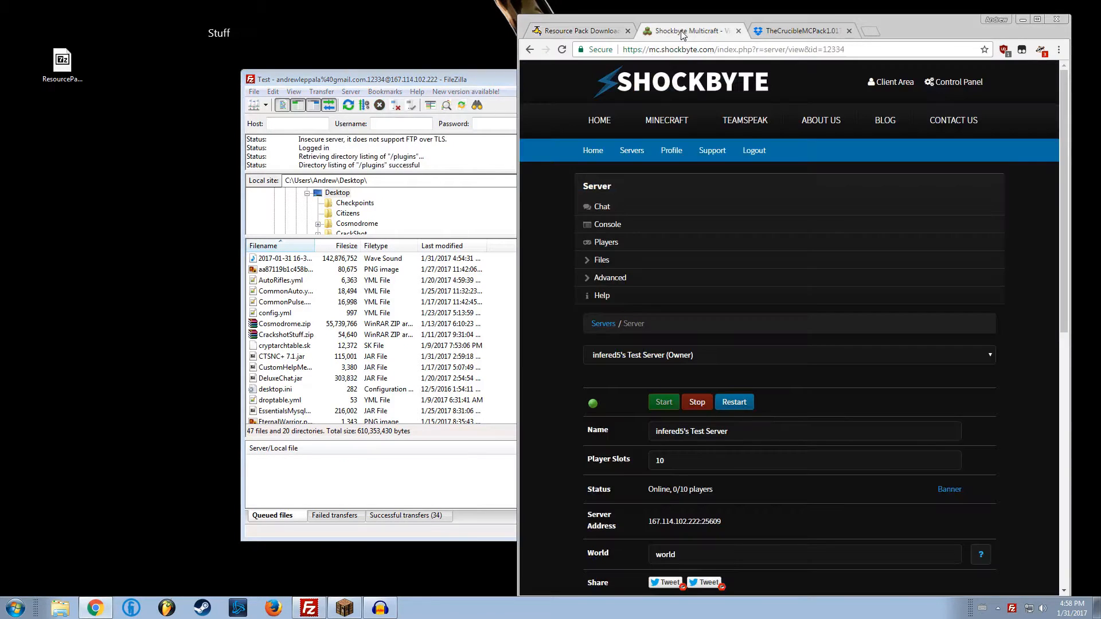
# Restart the test server from the Shockbyte page and watch the world load in the console.
pyautogui.click(606, 224)
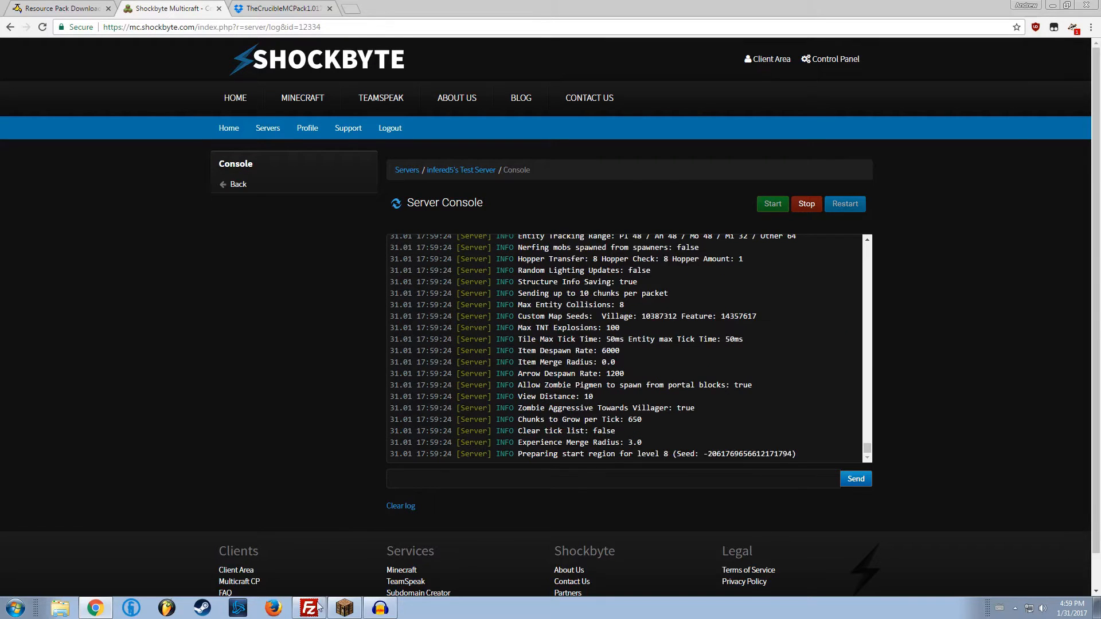
pyautogui.click(309, 607)
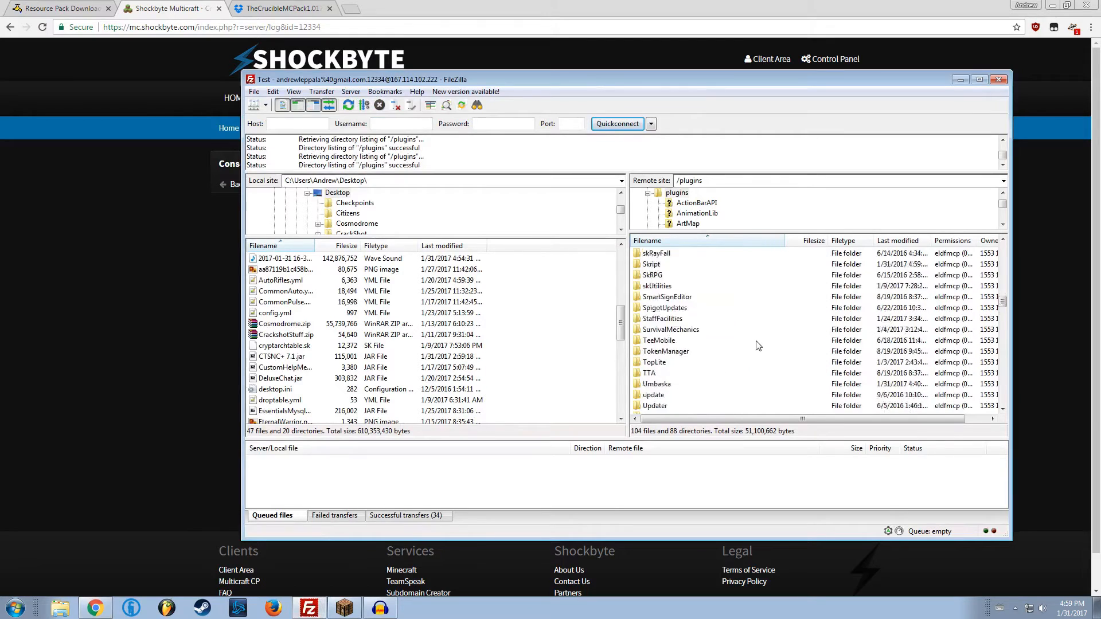
# Refresh FileZilla's remote listing and enter the new ResourcePackDownloader folder.
pyautogui.scroll(3)
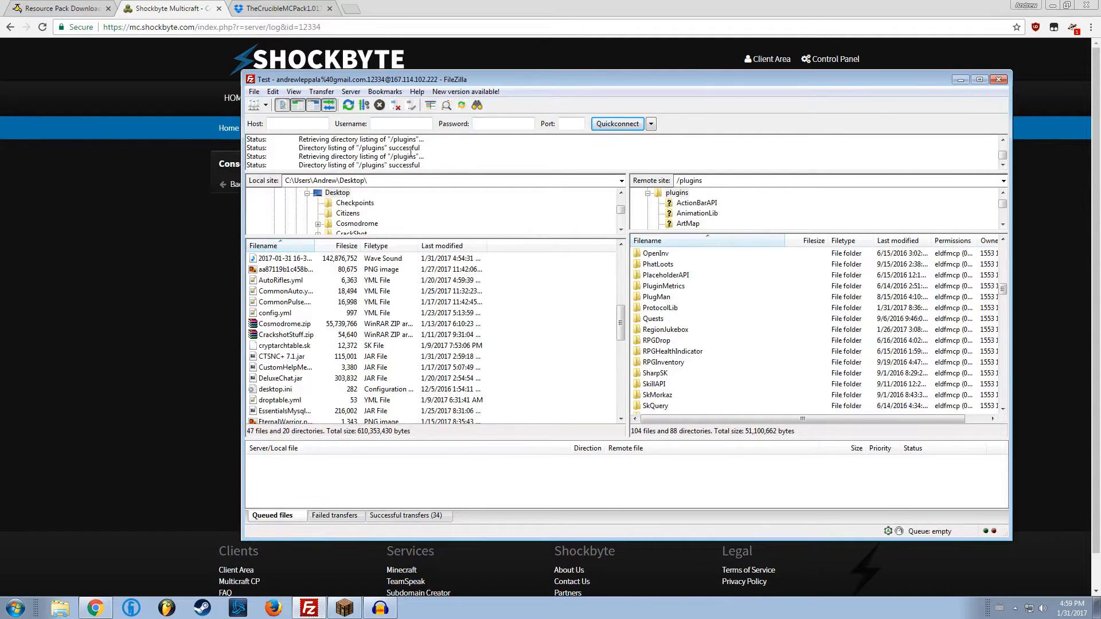
pyautogui.click(348, 104)
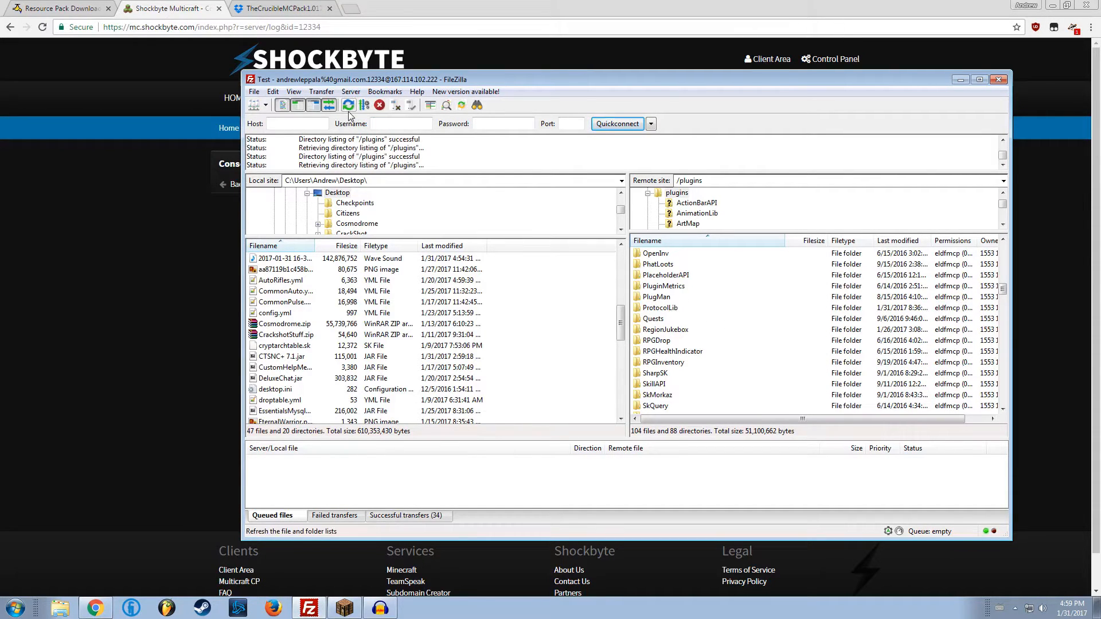
pyautogui.click(348, 104)
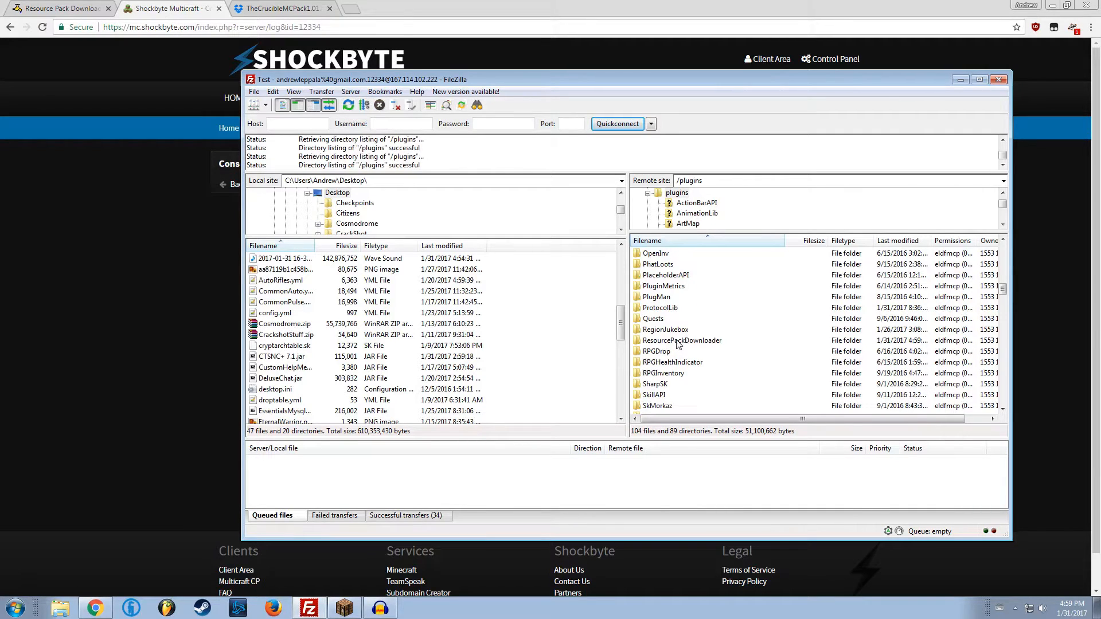
pyautogui.doubleClick(681, 339)
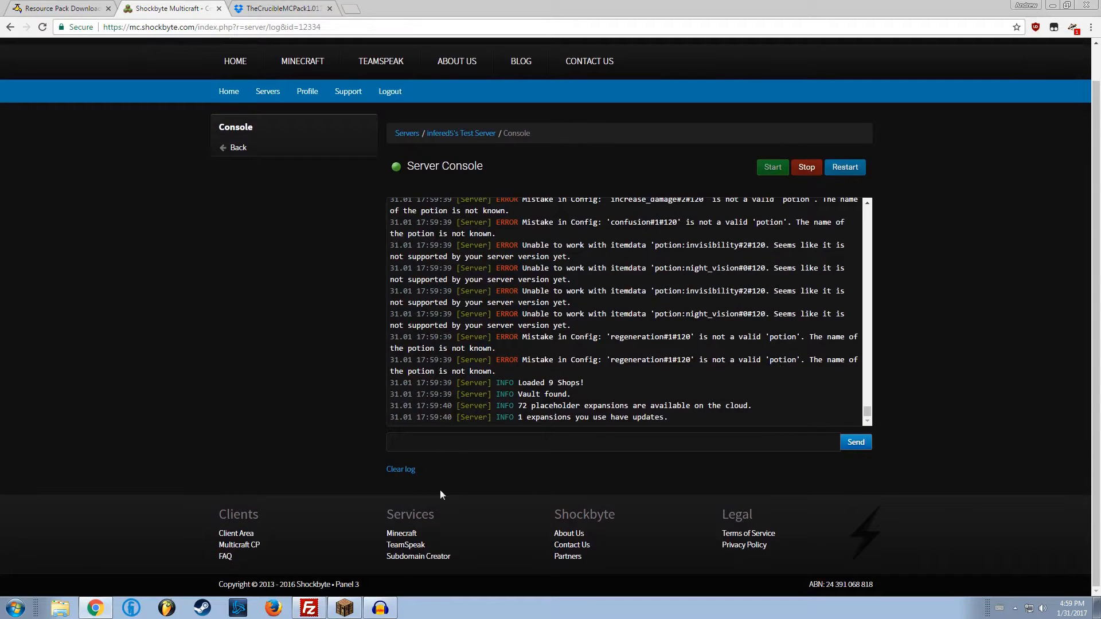
# Open Settings.yml from that folder for editing in Notepad++.
pyautogui.click(308, 607)
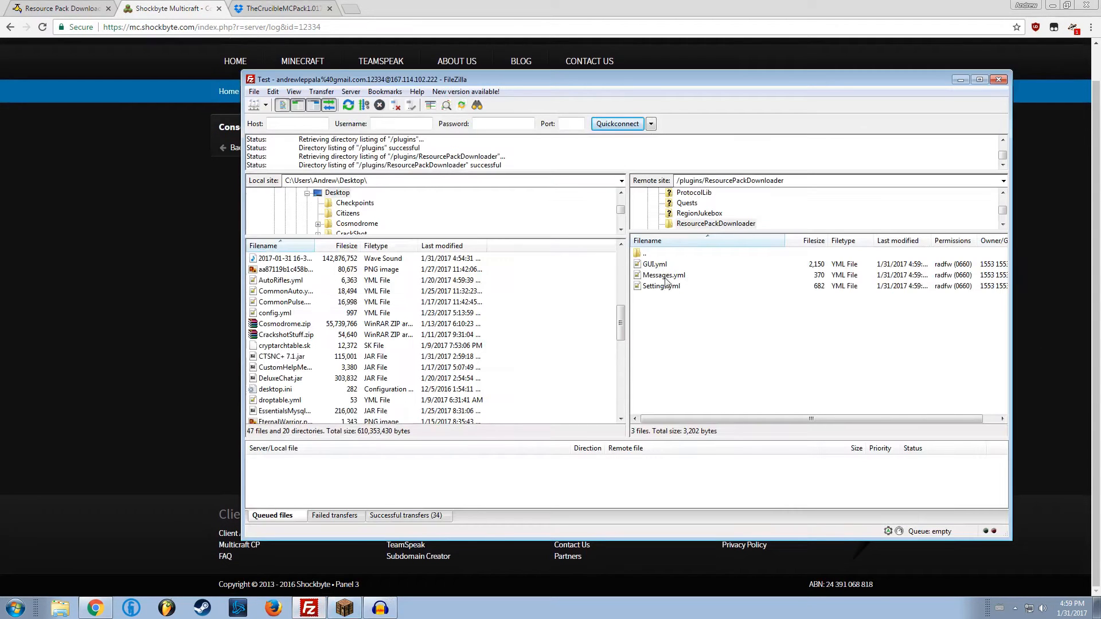
pyautogui.click(660, 286)
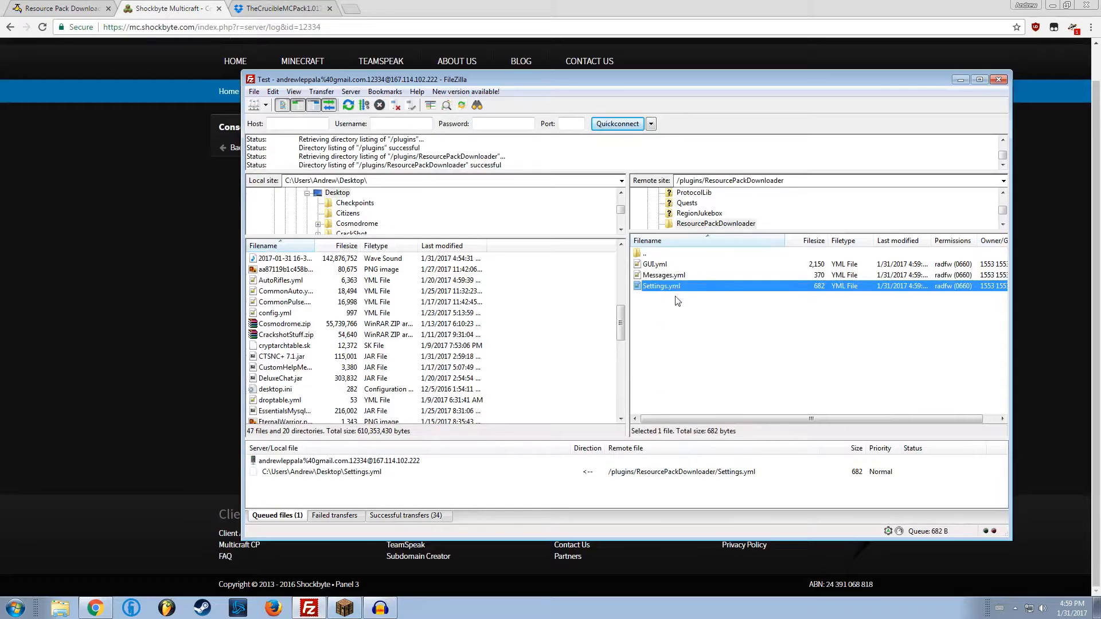
pyautogui.doubleClick(660, 286)
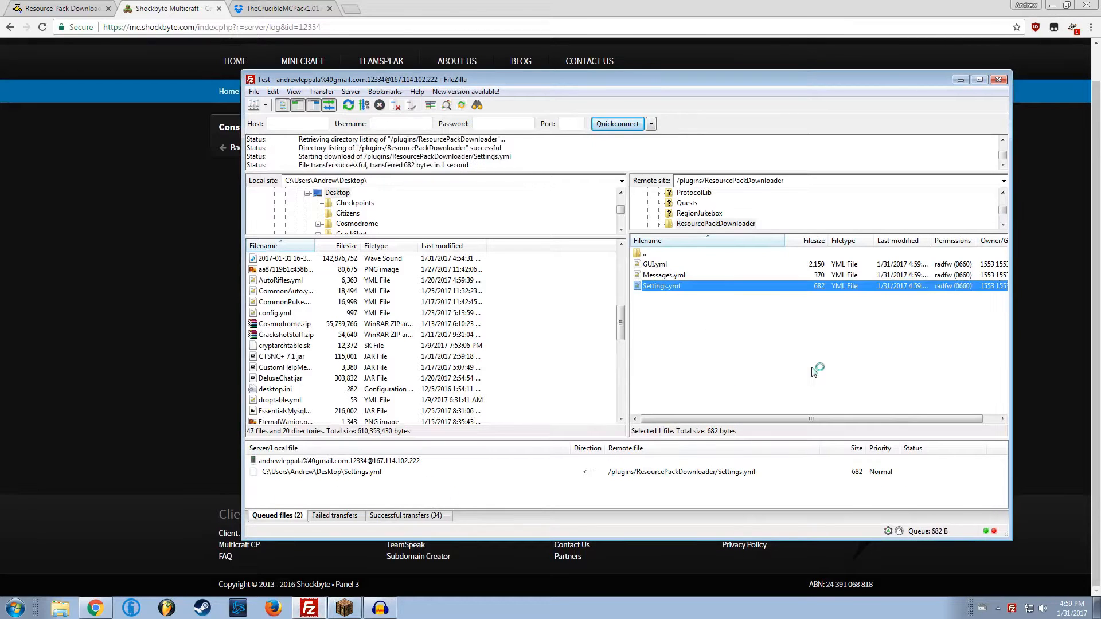
pyautogui.rightClick(321, 471)
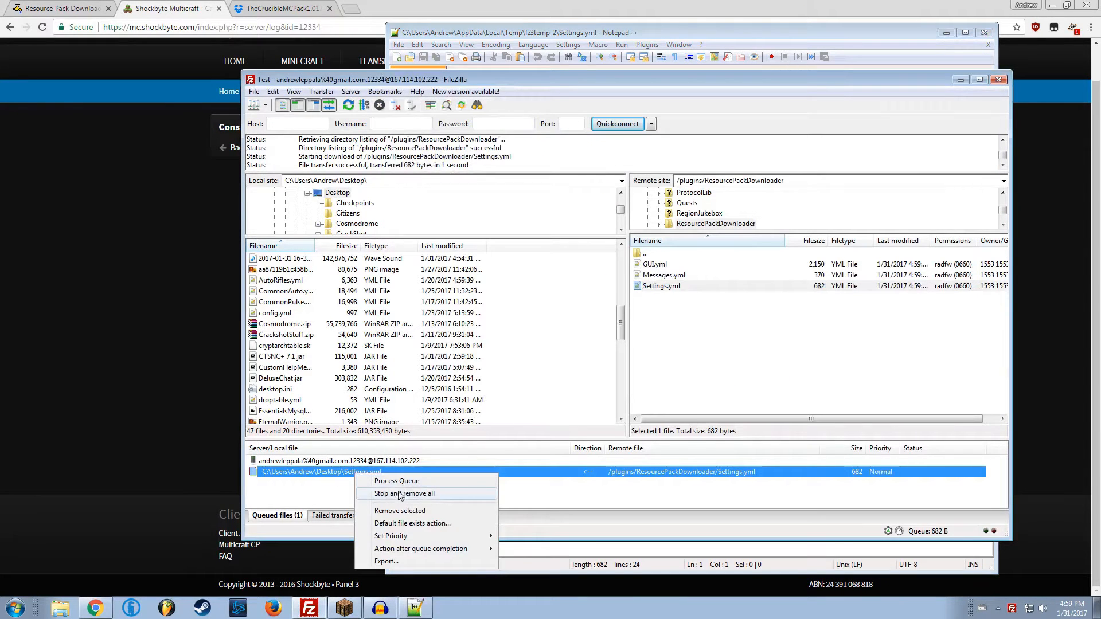
pyautogui.click(396, 480)
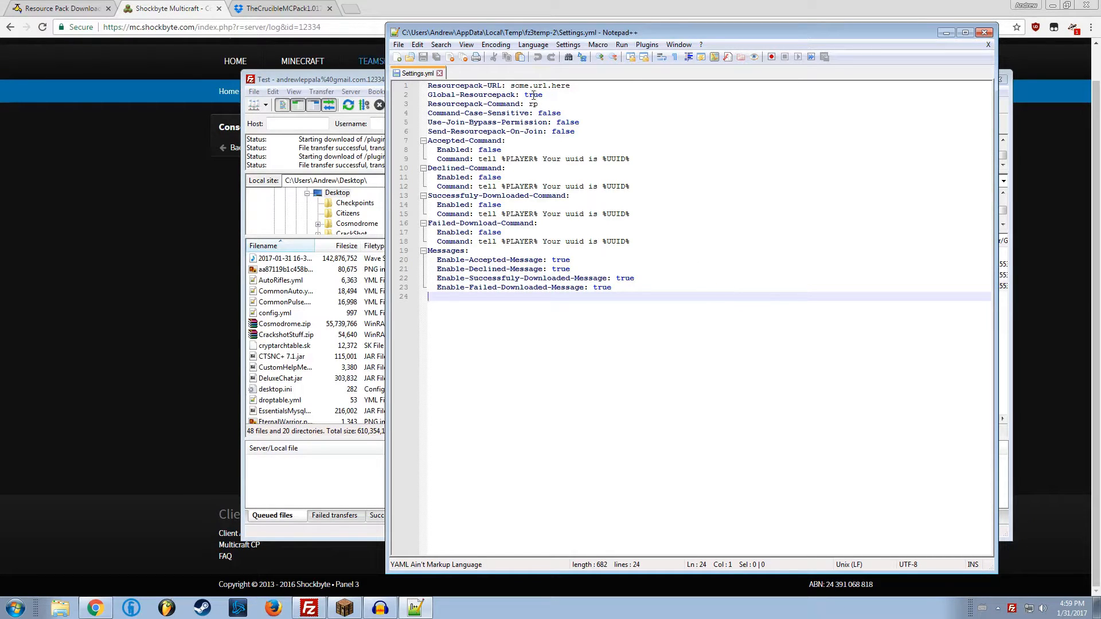
pyautogui.doubleClick(532, 94)
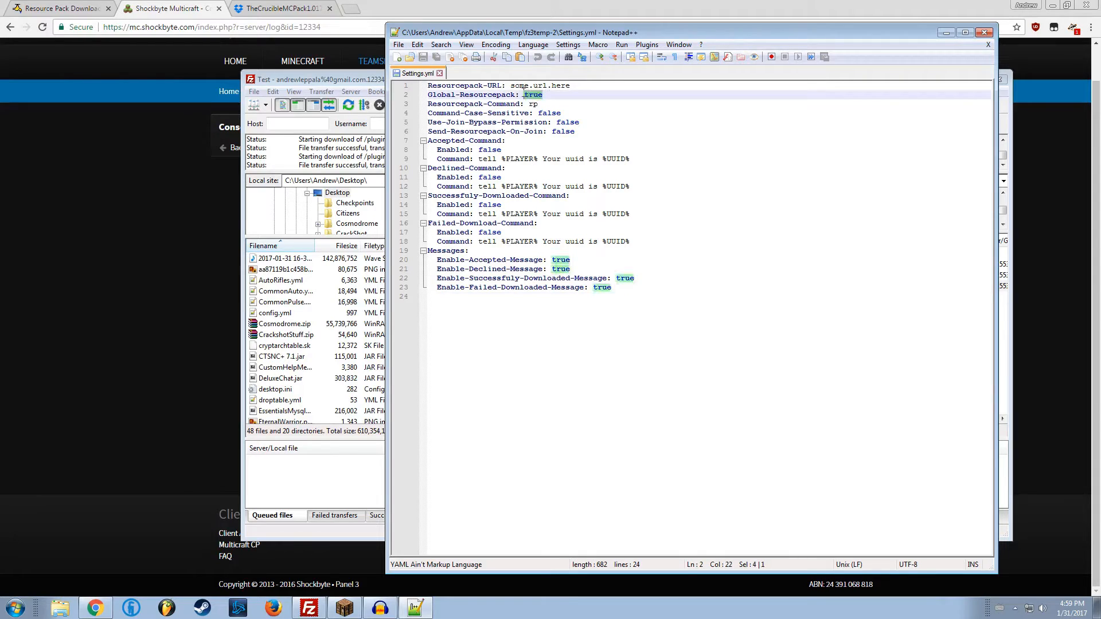
pyautogui.click(556, 94)
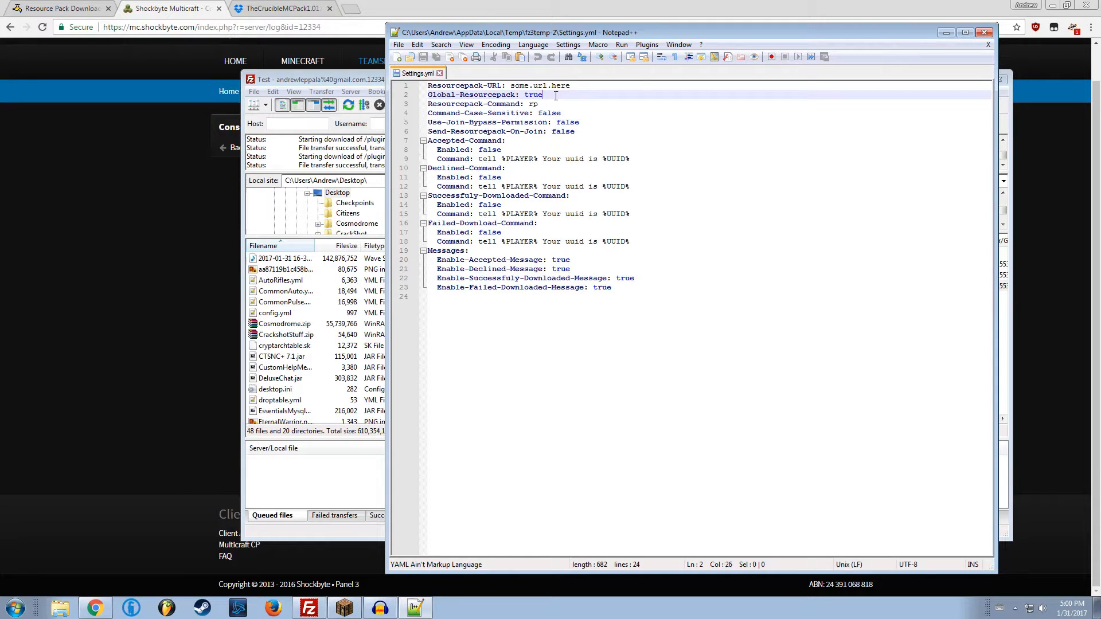
pyautogui.click(535, 103)
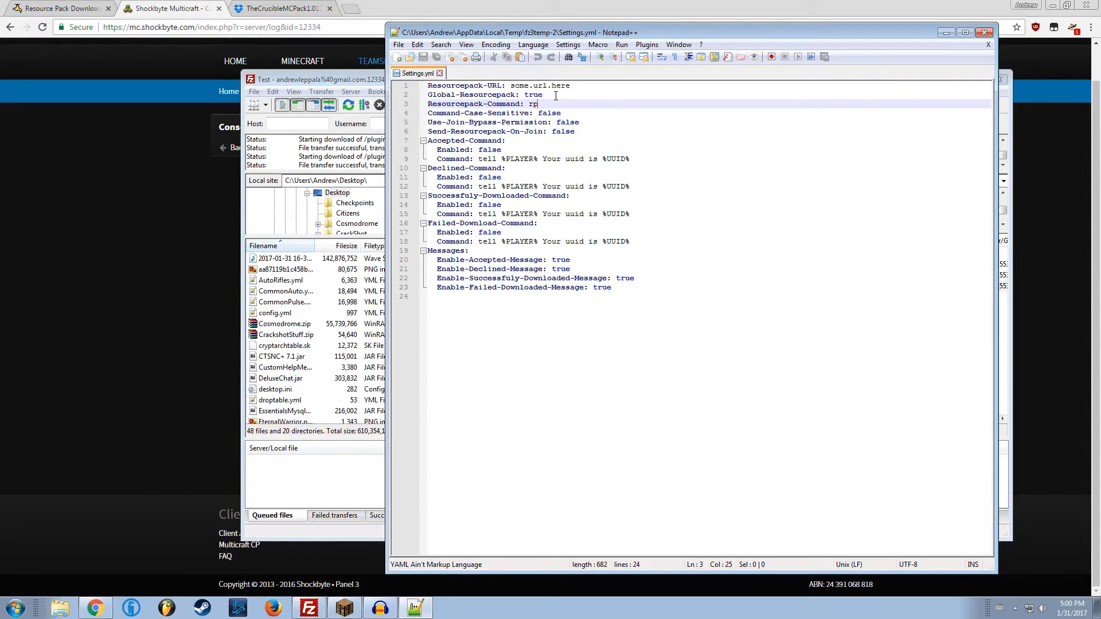
# Type and delete example /RP /rp text, then switch Send-Resourcepack-On-Join to true.
pyautogui.click(562, 113)
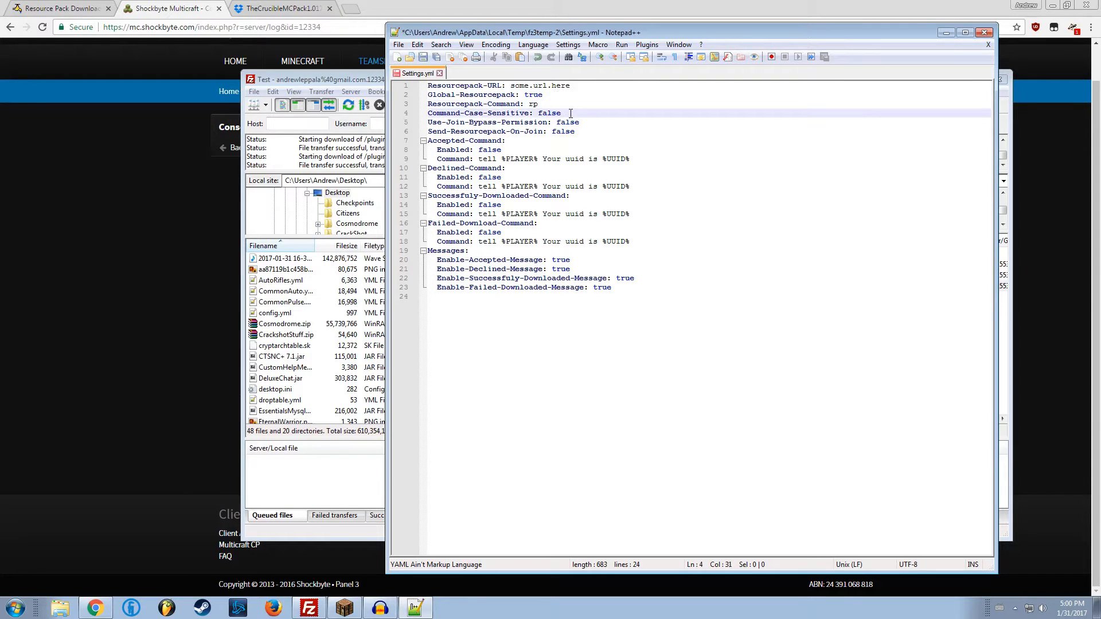
pyautogui.write('/RP')
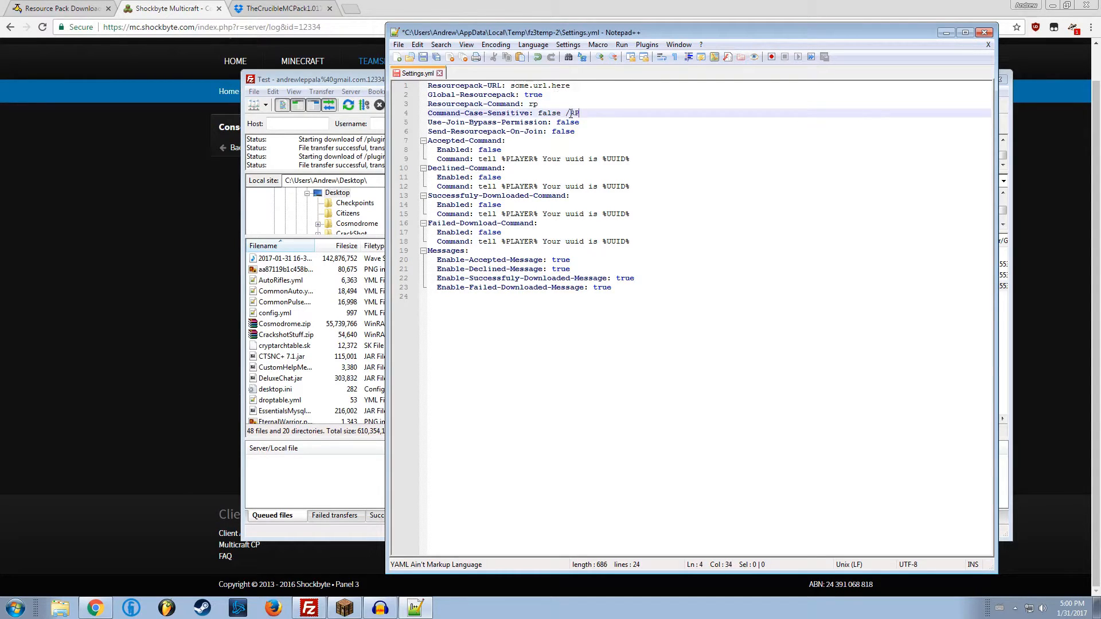
pyautogui.write('/rp')
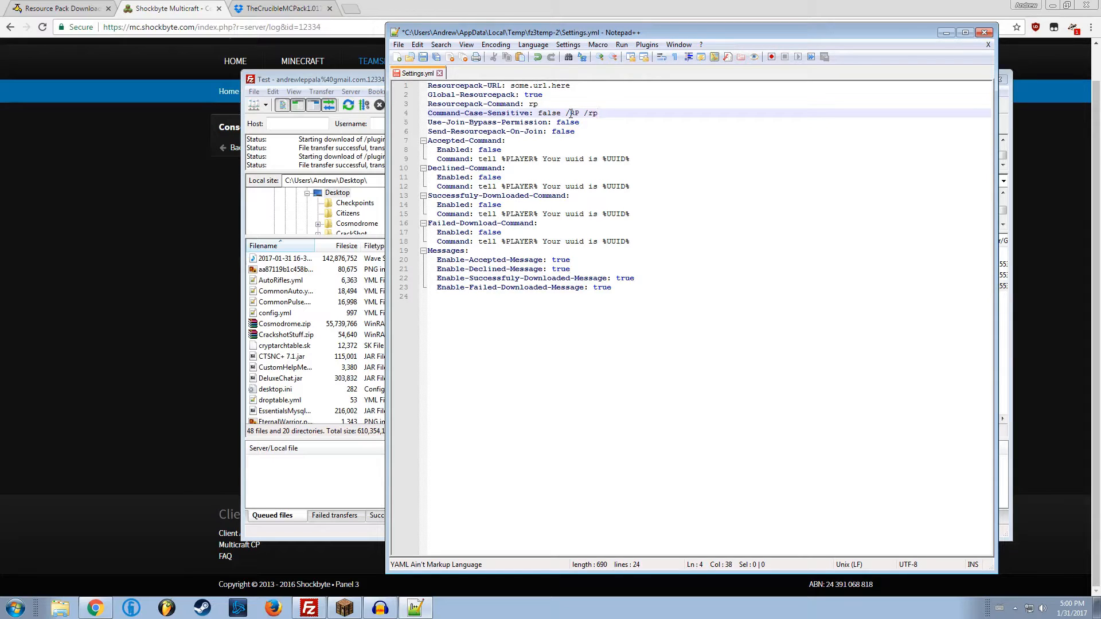
pyautogui.press('Backspace')
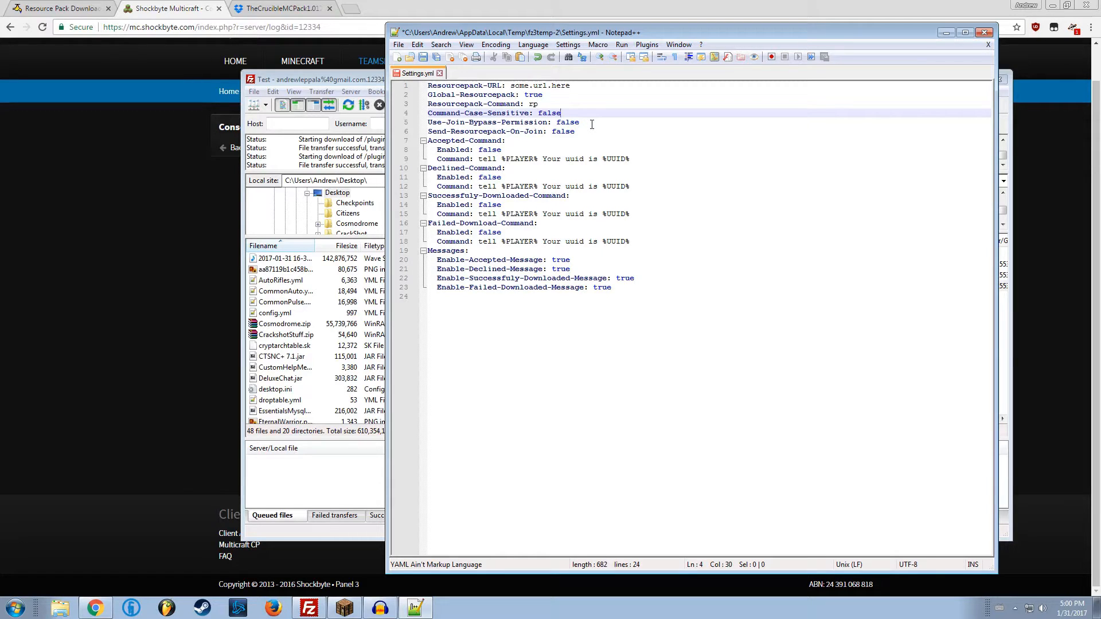
pyautogui.click(591, 122)
pyautogui.write('tru')
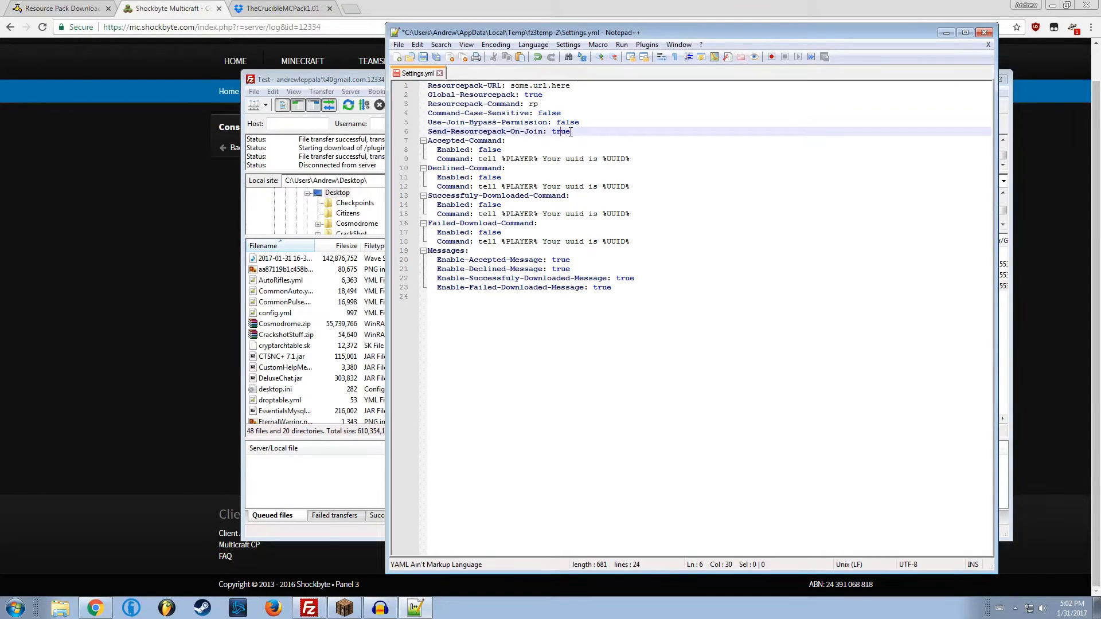
pyautogui.click(572, 131)
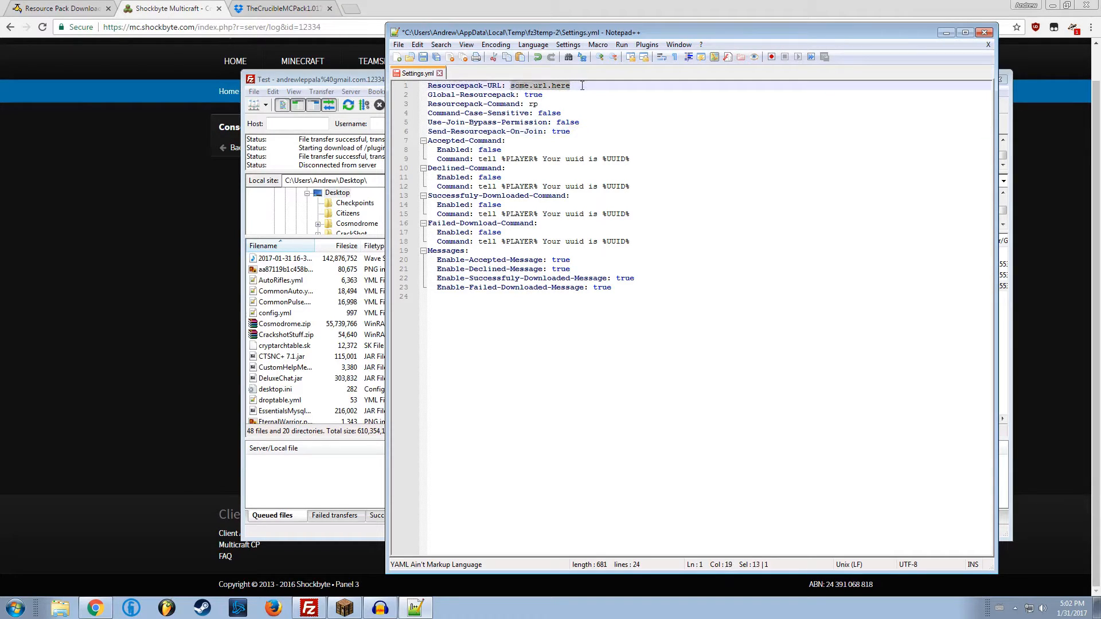
pyautogui.click(571, 131)
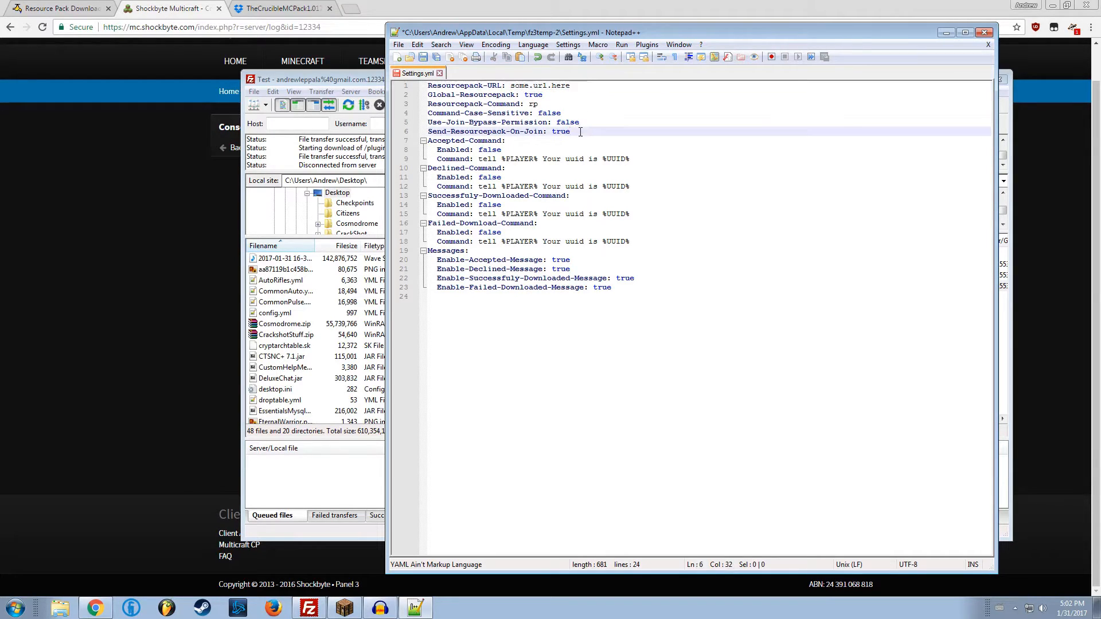
pyautogui.click(539, 103)
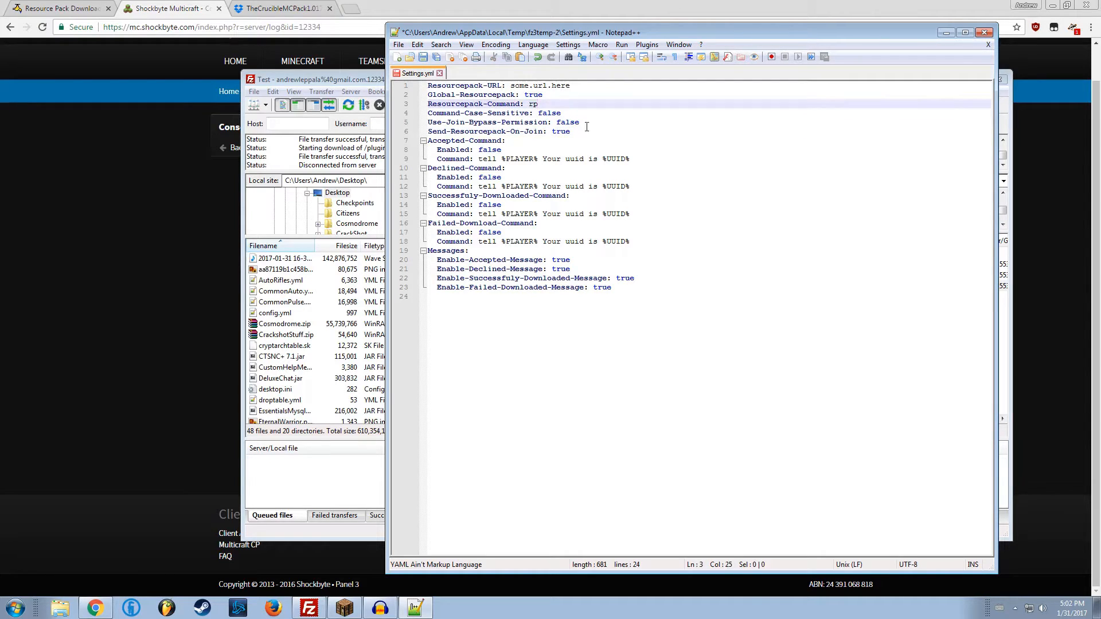
pyautogui.click(570, 131)
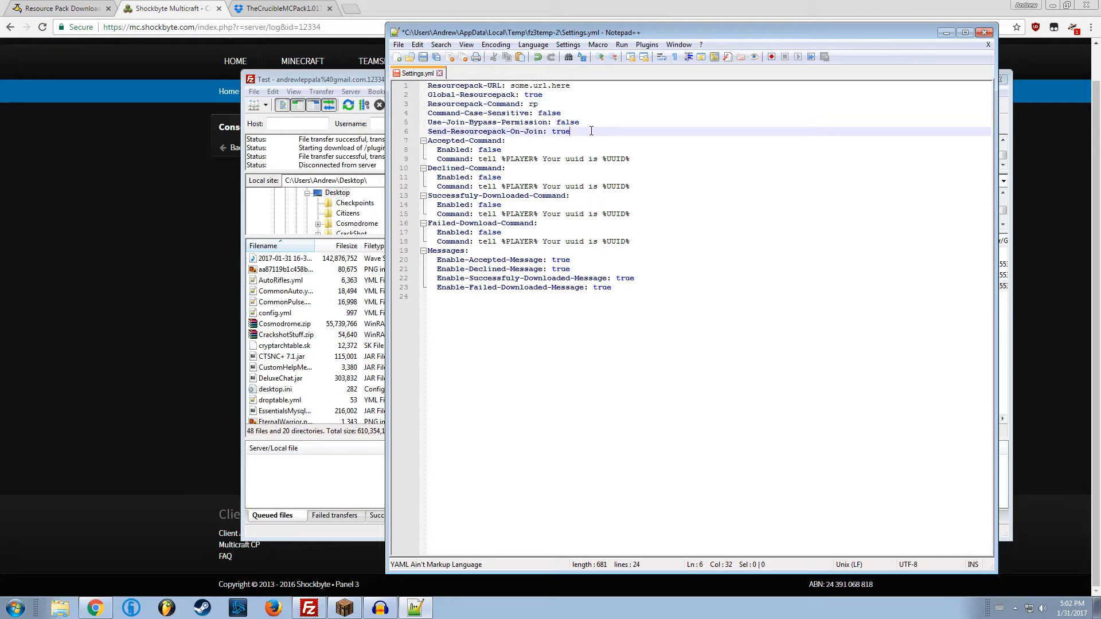
# Select the Dropbox link to TheCrucibleMCPack1.017.zip after a failed Share attempt.
pyautogui.click(558, 85)
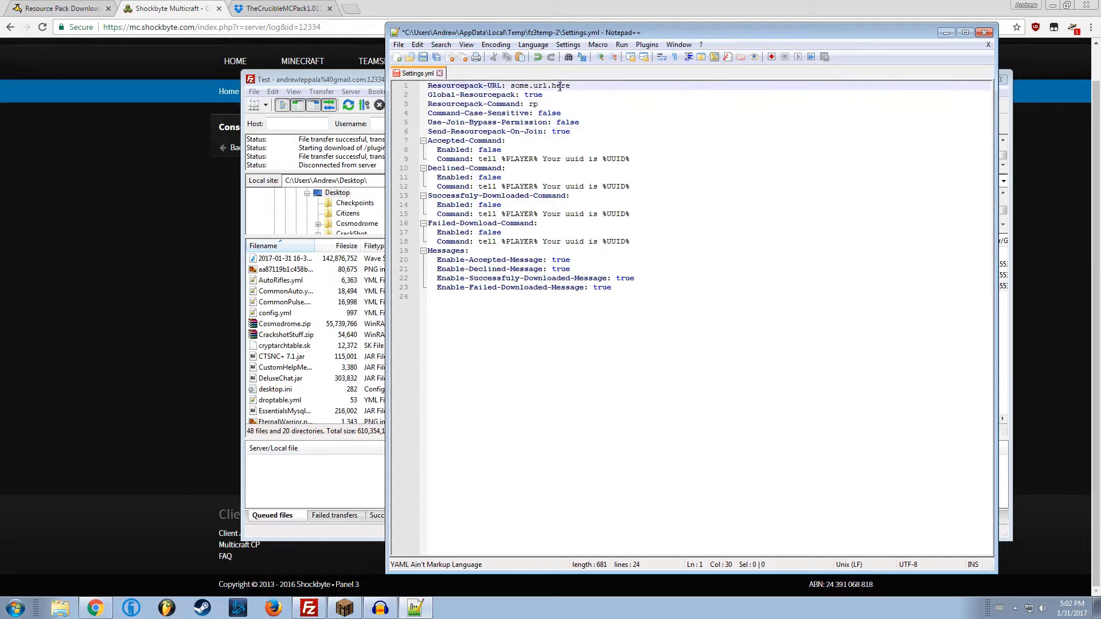
pyautogui.click(281, 7)
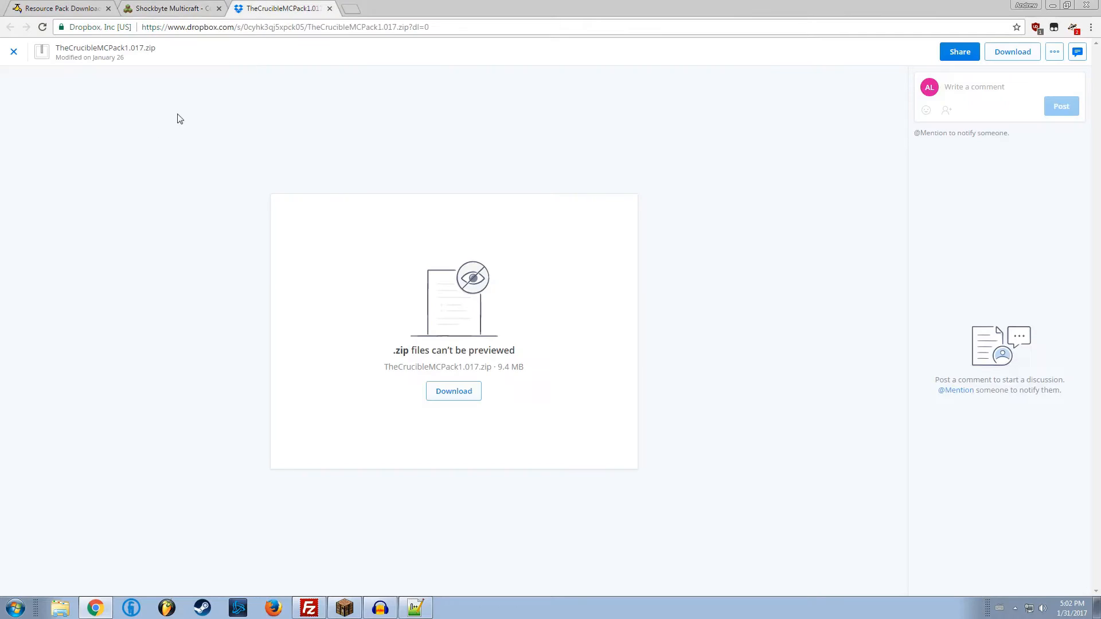
pyautogui.moveTo(154, 184)
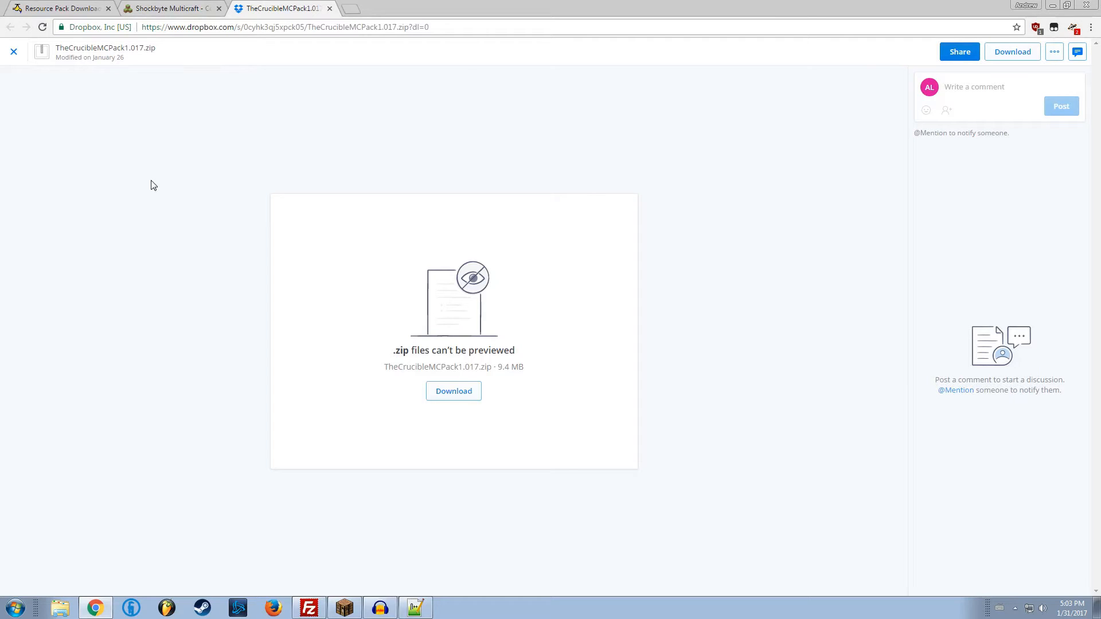
pyautogui.moveTo(296, 192)
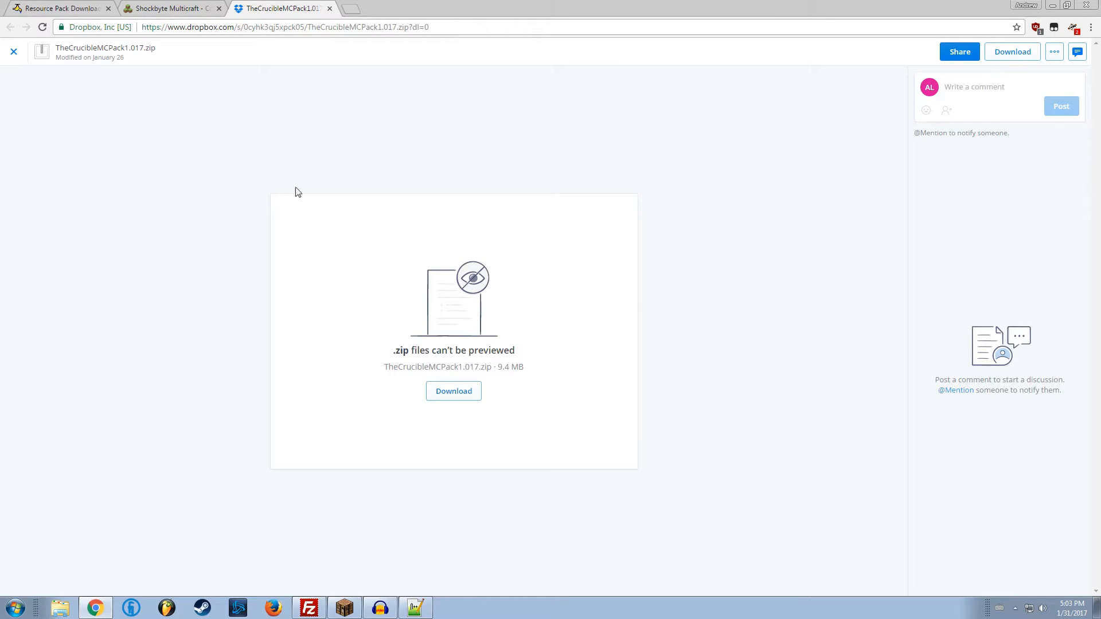
pyautogui.click(284, 27)
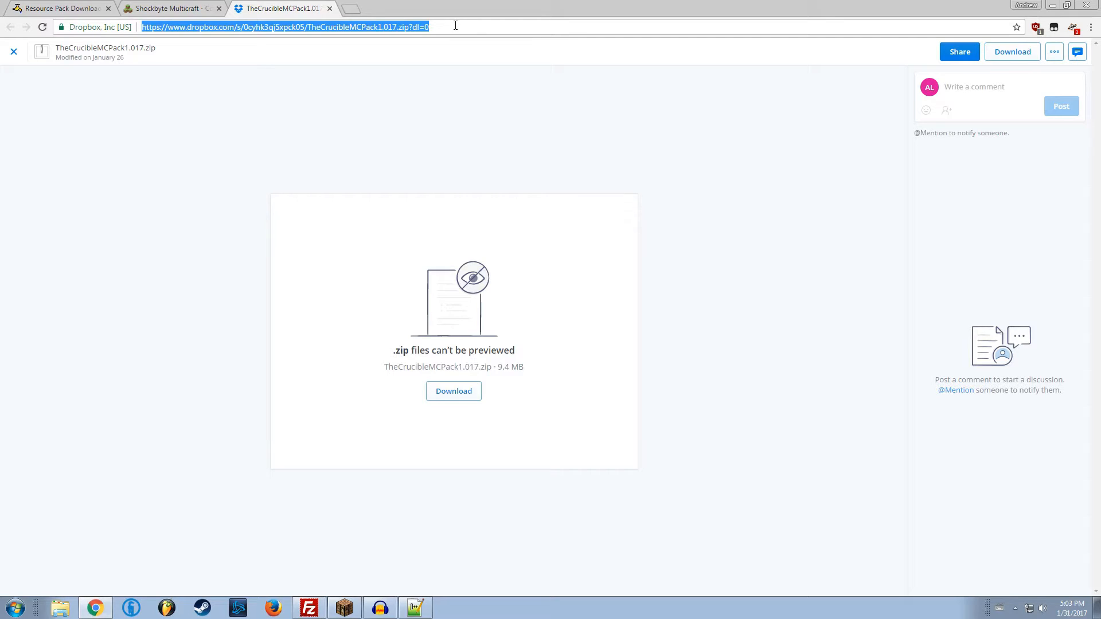
pyautogui.click(13, 51)
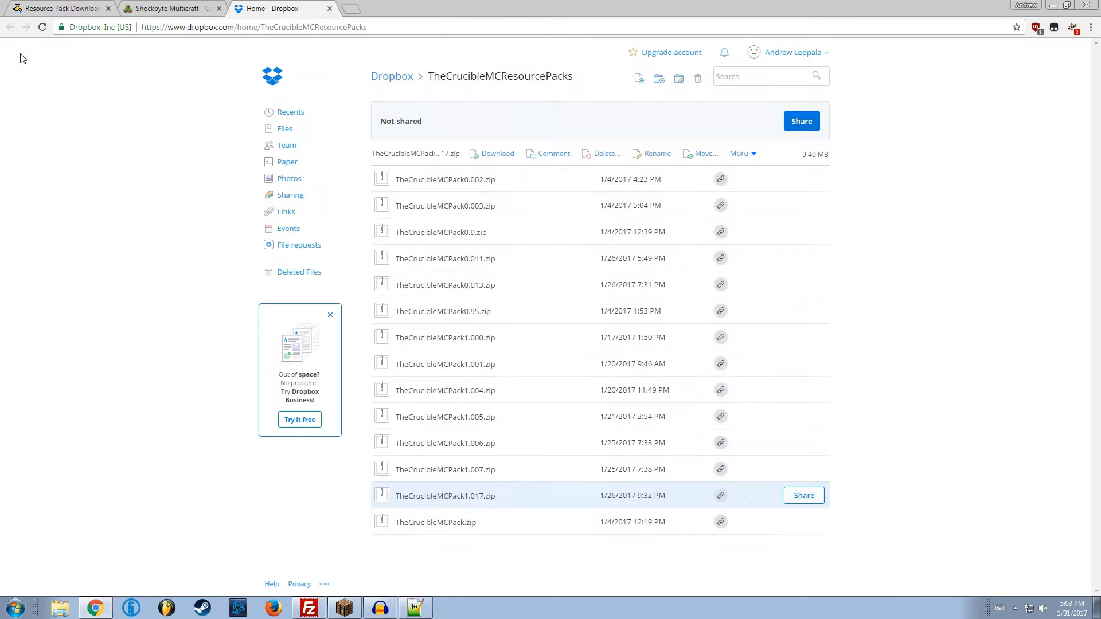
pyautogui.click(444, 495)
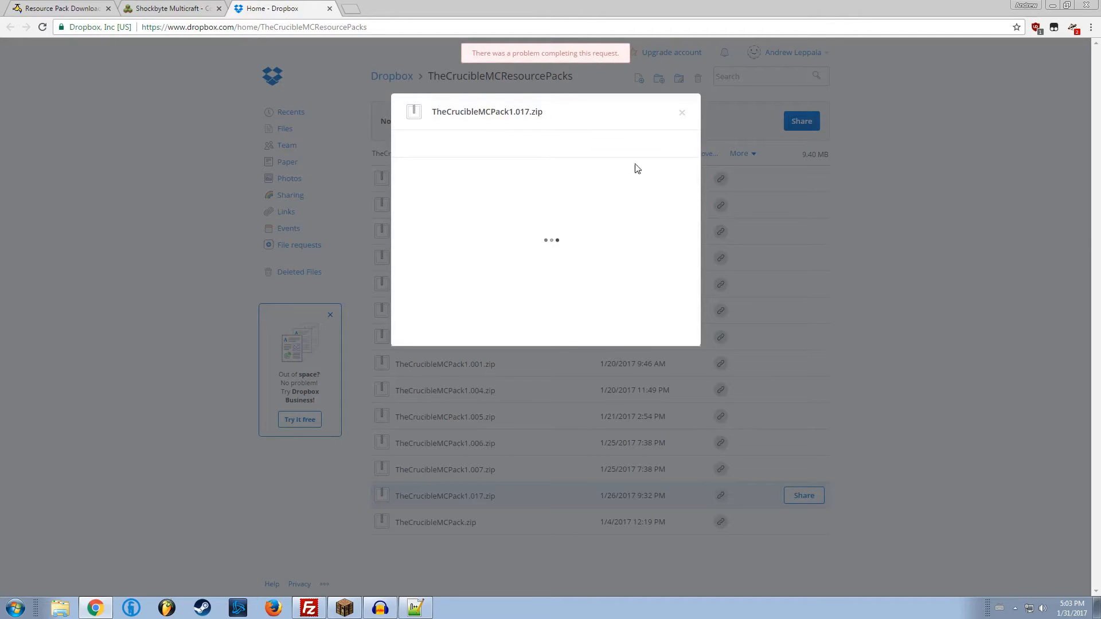
pyautogui.click(681, 112)
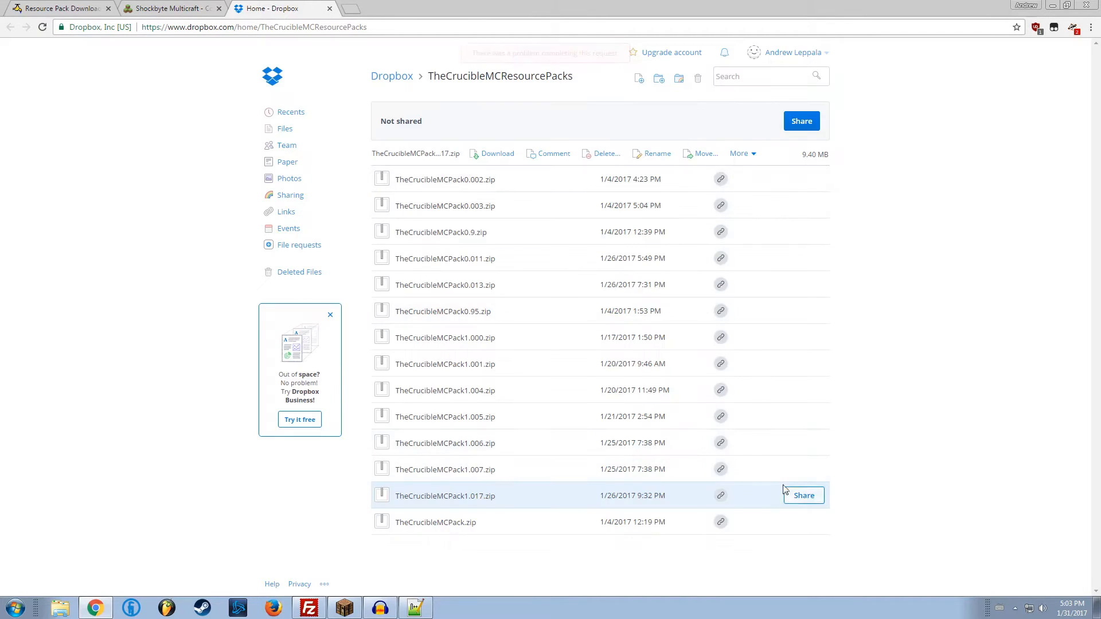
pyautogui.click(803, 496)
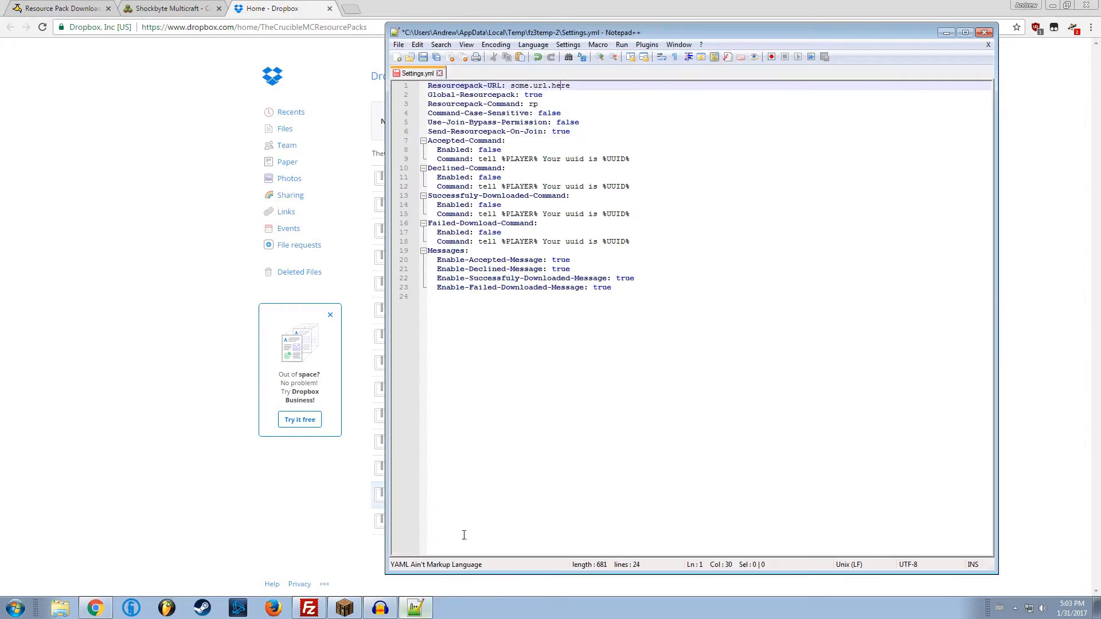
# Paste the TheCrucibleMCPack1.017.zip Dropbox link as the pack URL, changing dl=0 to dl=1.
pyautogui.write('https://www.dropbox.com/s/0cyhk3qj5xpck05/TheCrucibleMCPack1.017.zip?dl=0')
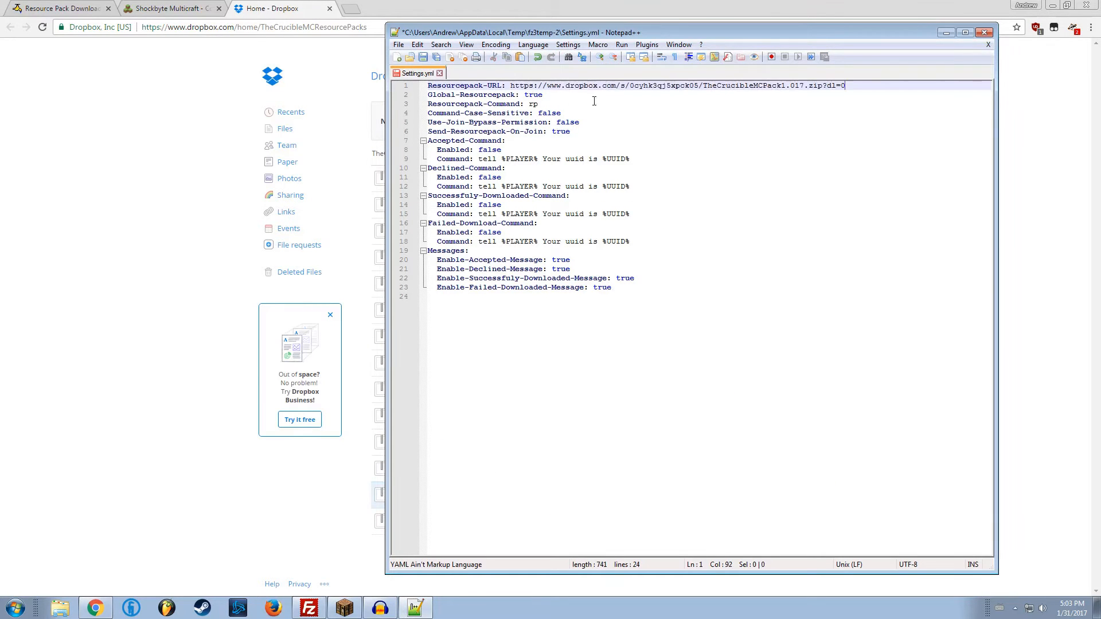
pyautogui.press('Backspace')
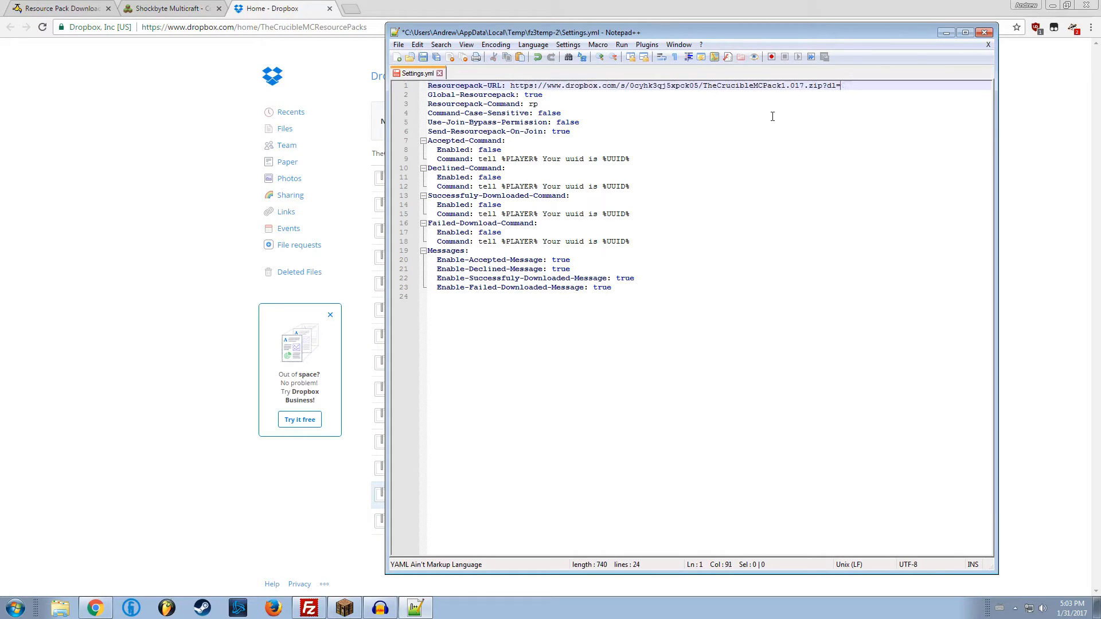
pyautogui.write('1.017.zip?dl=1')
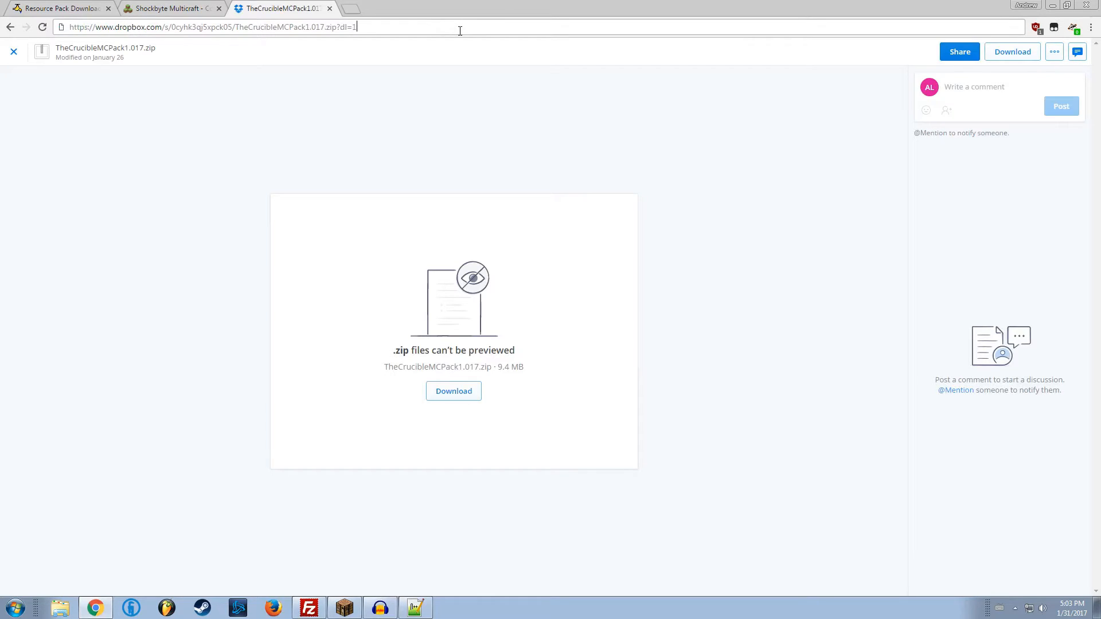
# Load the ?dl=1 link in Chrome and confirm TheCrucibleMCPack1.017.zip downloads directly.
pyautogui.press('Return')
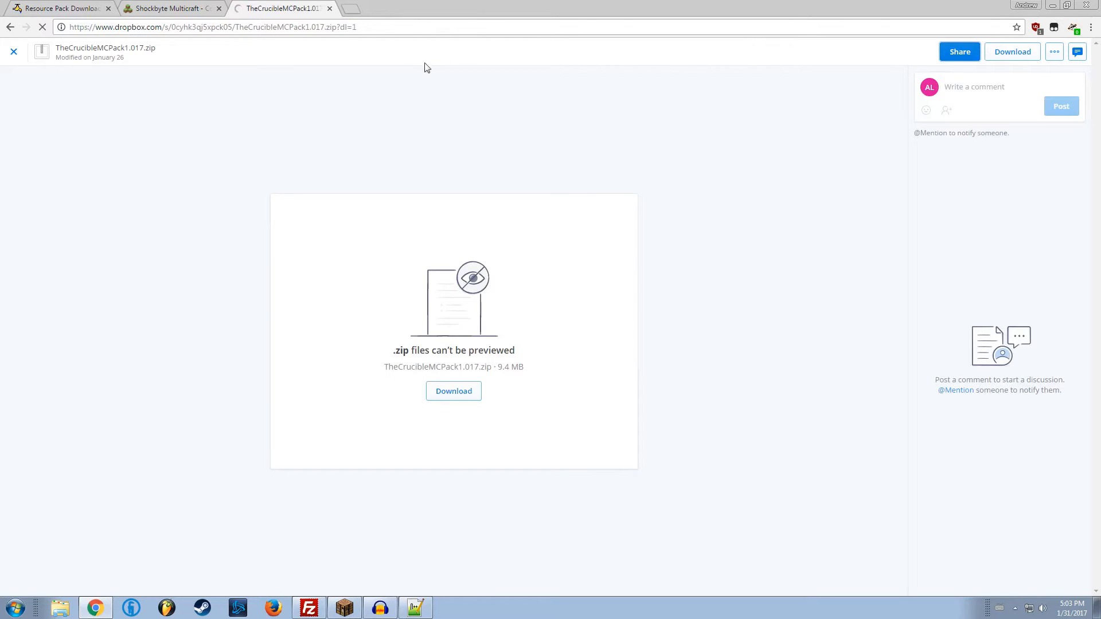
pyautogui.moveTo(48, 586)
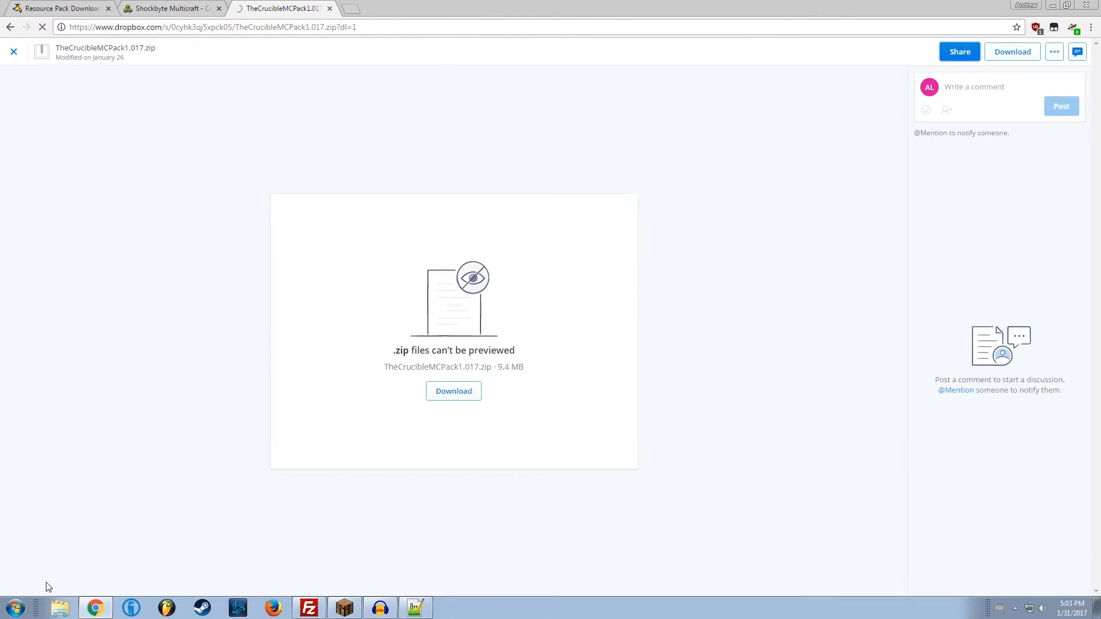
pyautogui.click(453, 391)
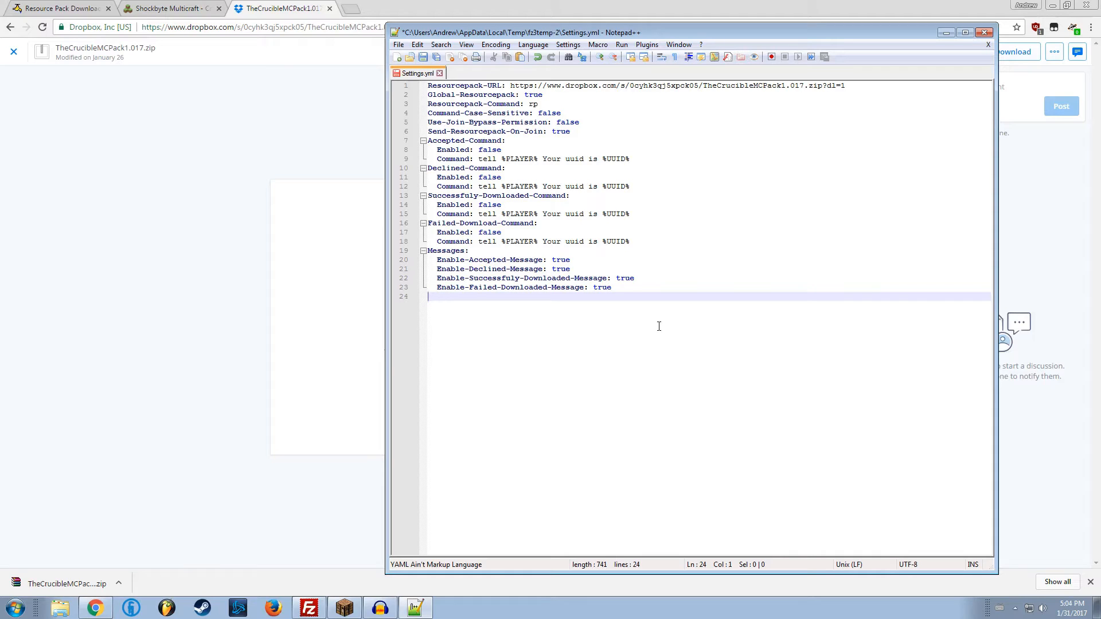
pyautogui.moveTo(644, 297)
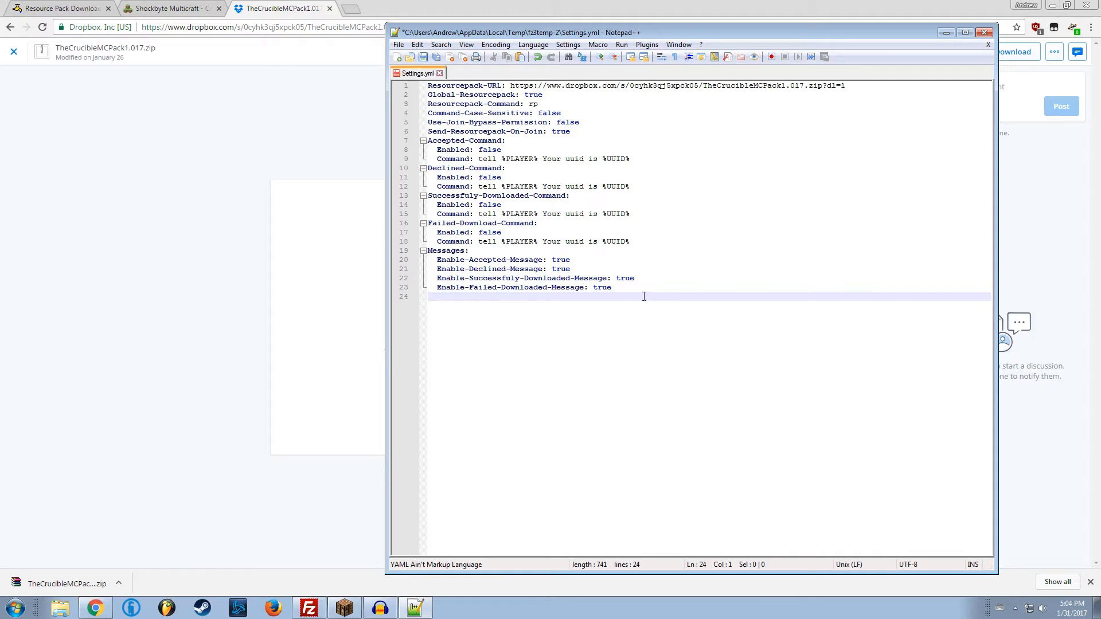
# Open Messages.yml from FileZilla, review its accepted, failed and error messages, then return to Settings.yml.
pyautogui.click(570, 260)
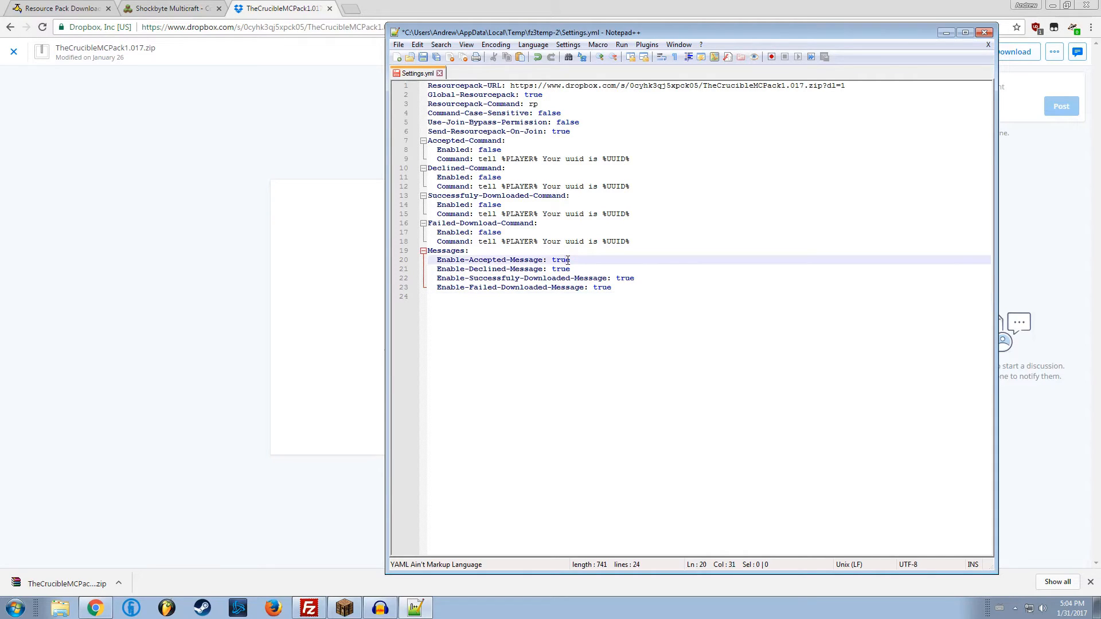
pyautogui.click(562, 269)
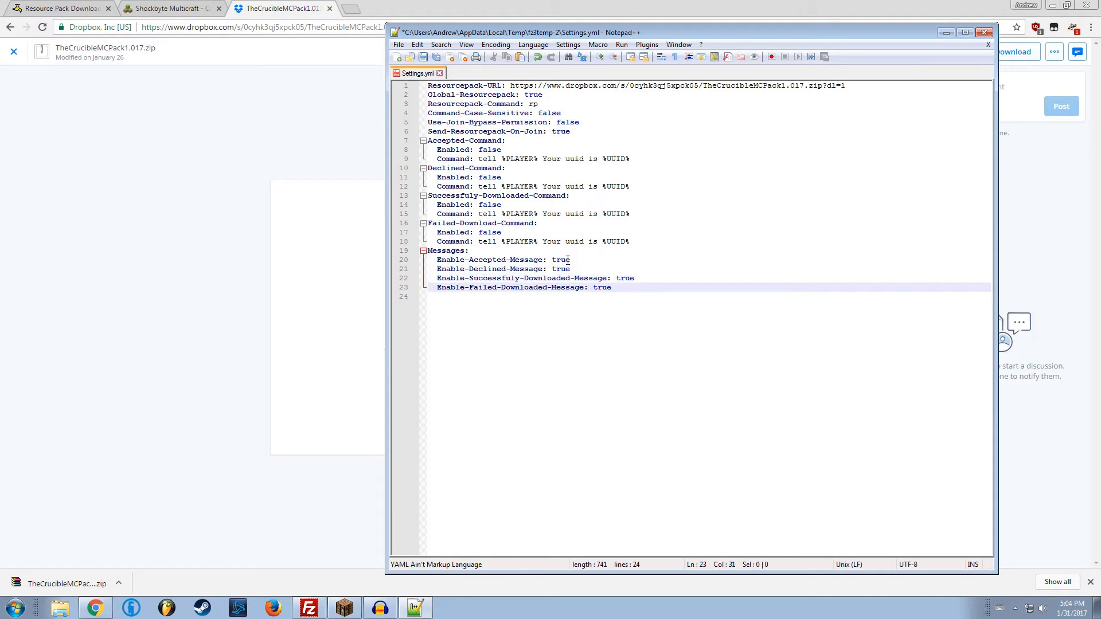
pyautogui.click(307, 607)
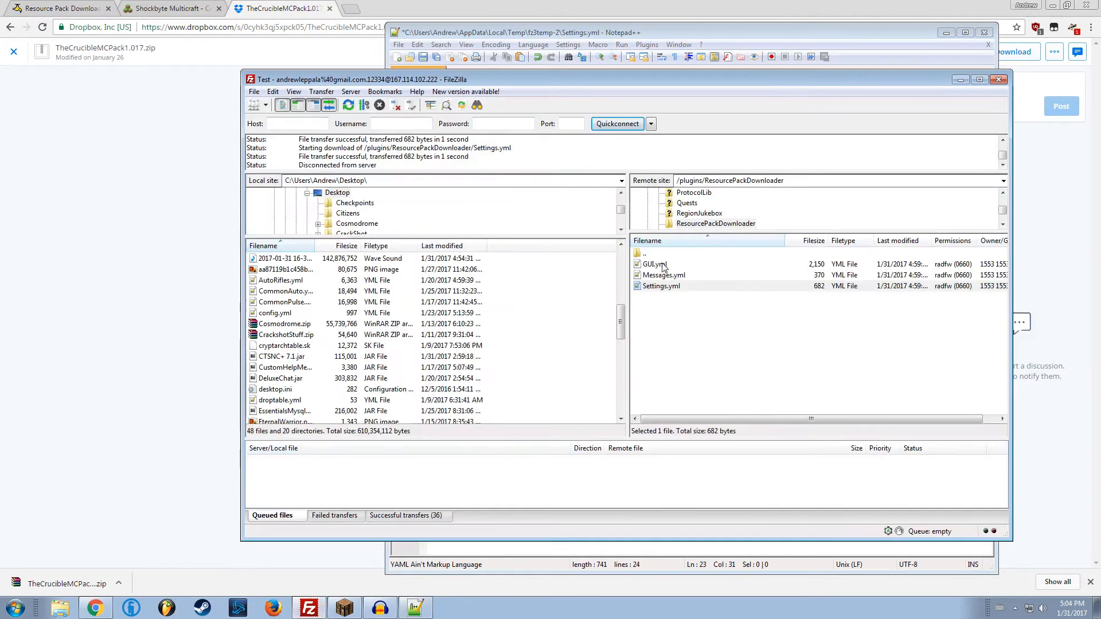
pyautogui.doubleClick(663, 275)
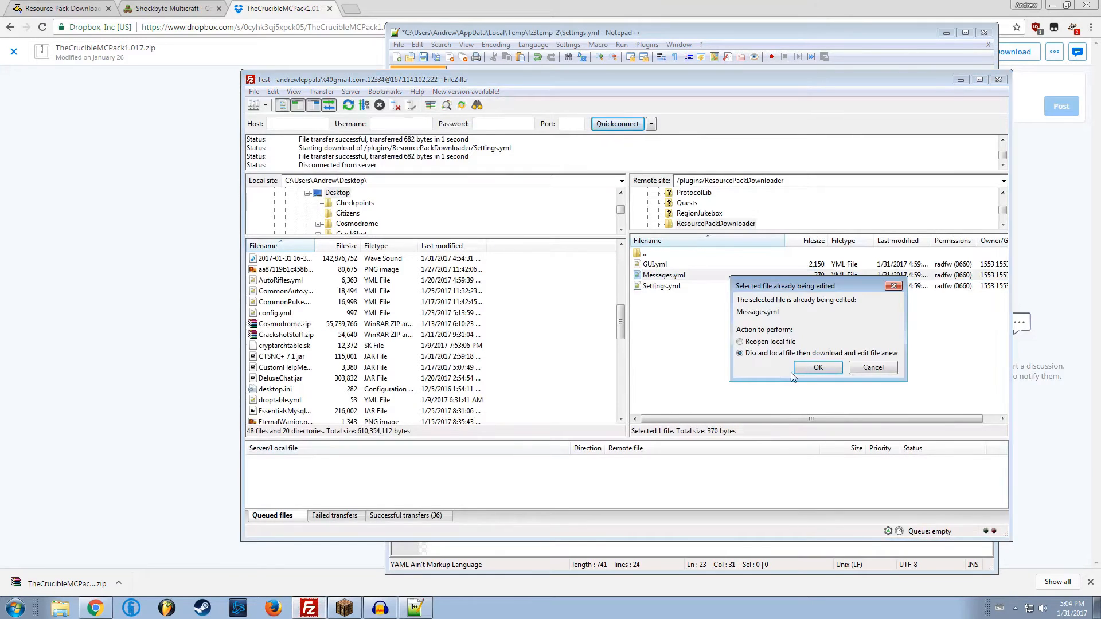
pyautogui.click(816, 367)
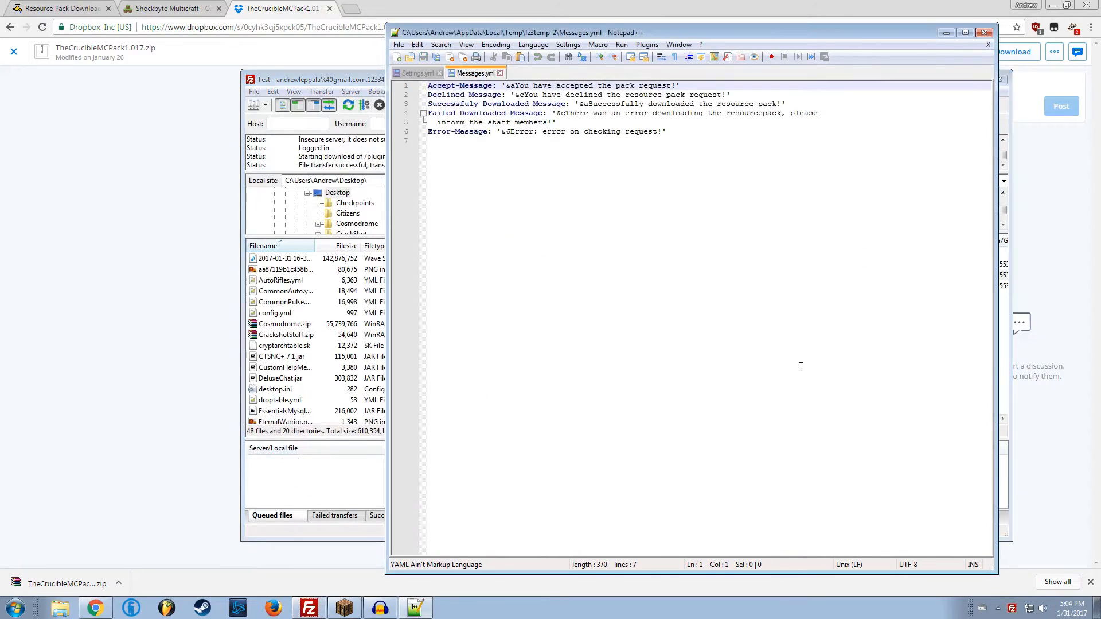
pyautogui.click(665, 131)
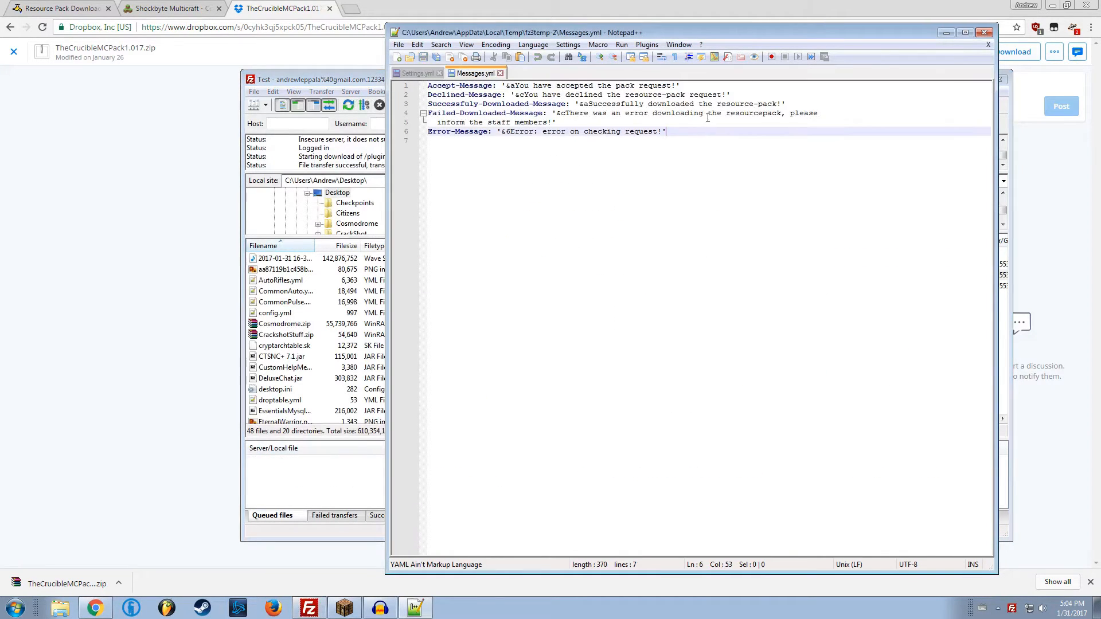
pyautogui.click(415, 72)
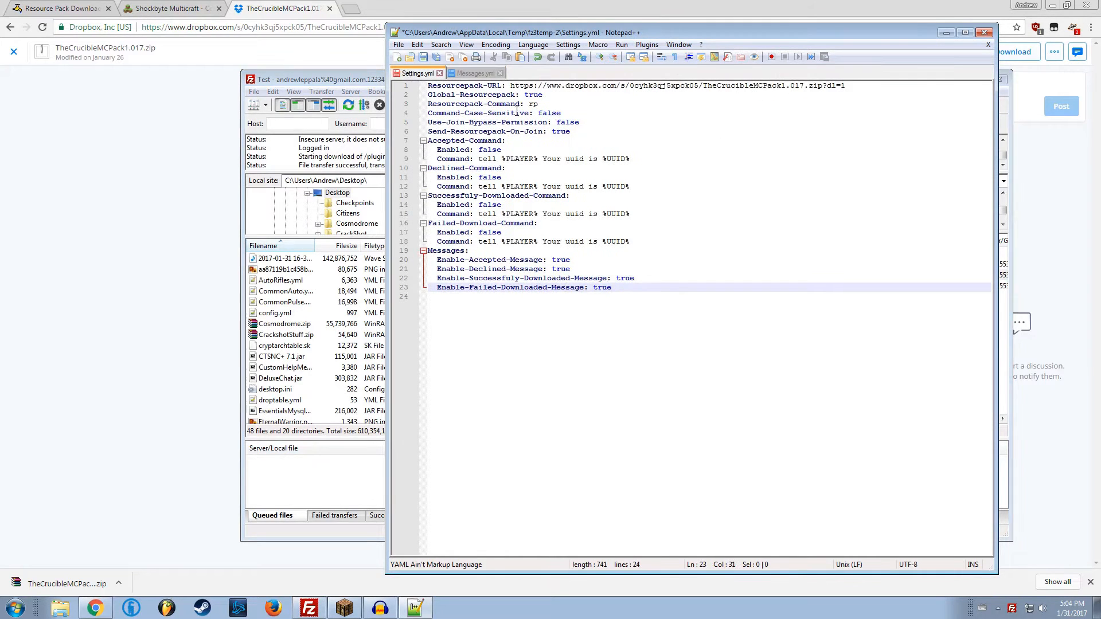
# Point out the accepted-command enable option and the accepted and failed-download commands.
pyautogui.click(484, 149)
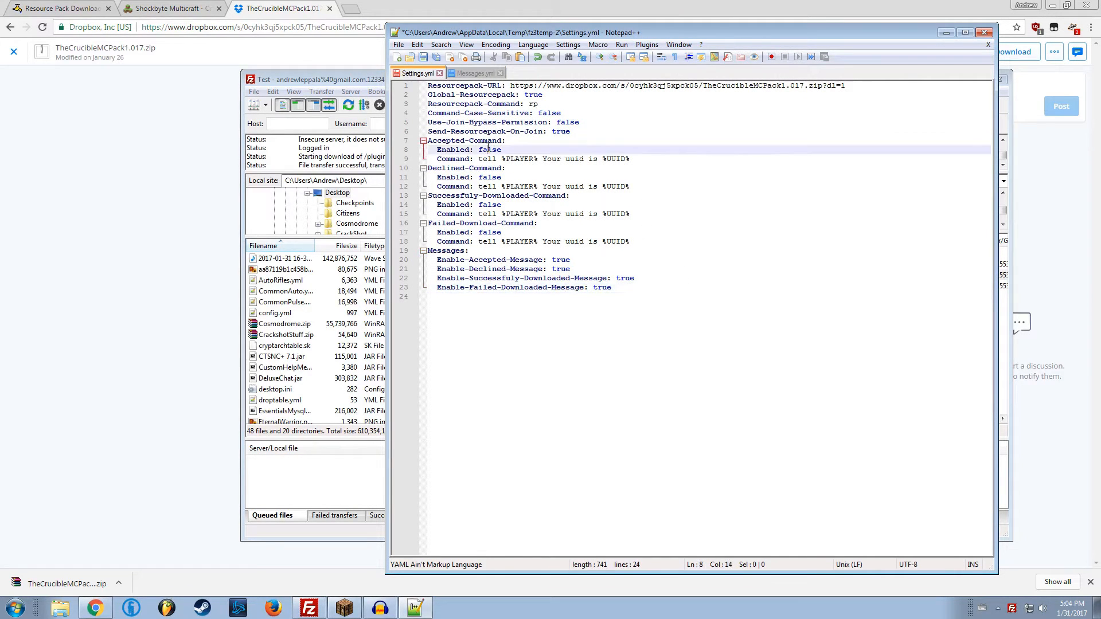
pyautogui.click(632, 159)
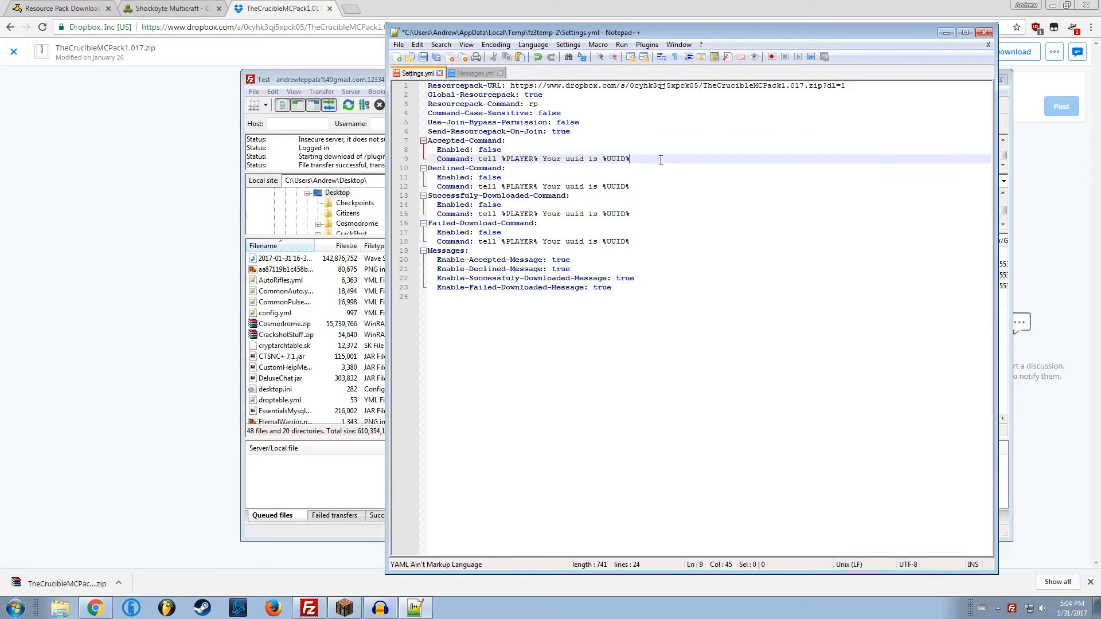
pyautogui.click(630, 186)
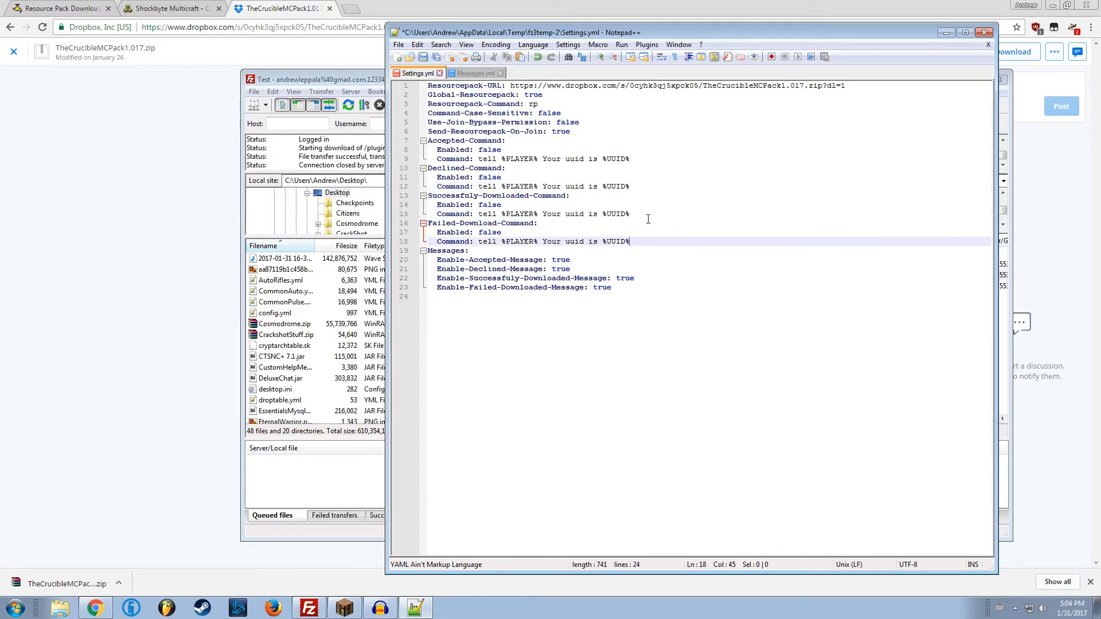
# Highlight the %PLAYER% and %UUID% placeholders in the tell command, then save Settings.yml.
pyautogui.click(526, 159)
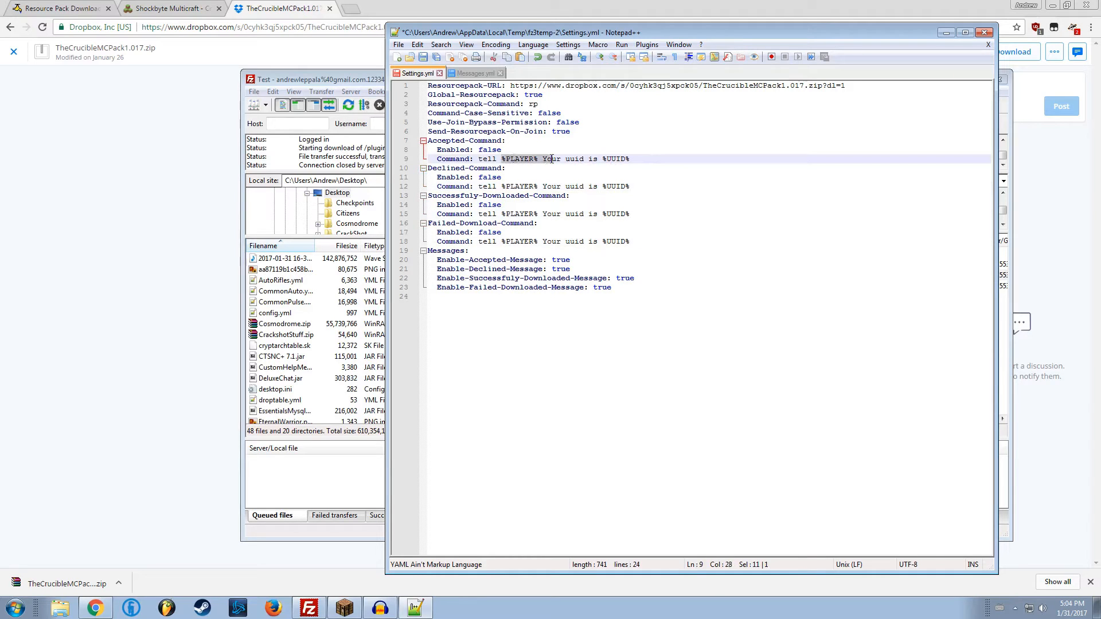
pyautogui.click(485, 158)
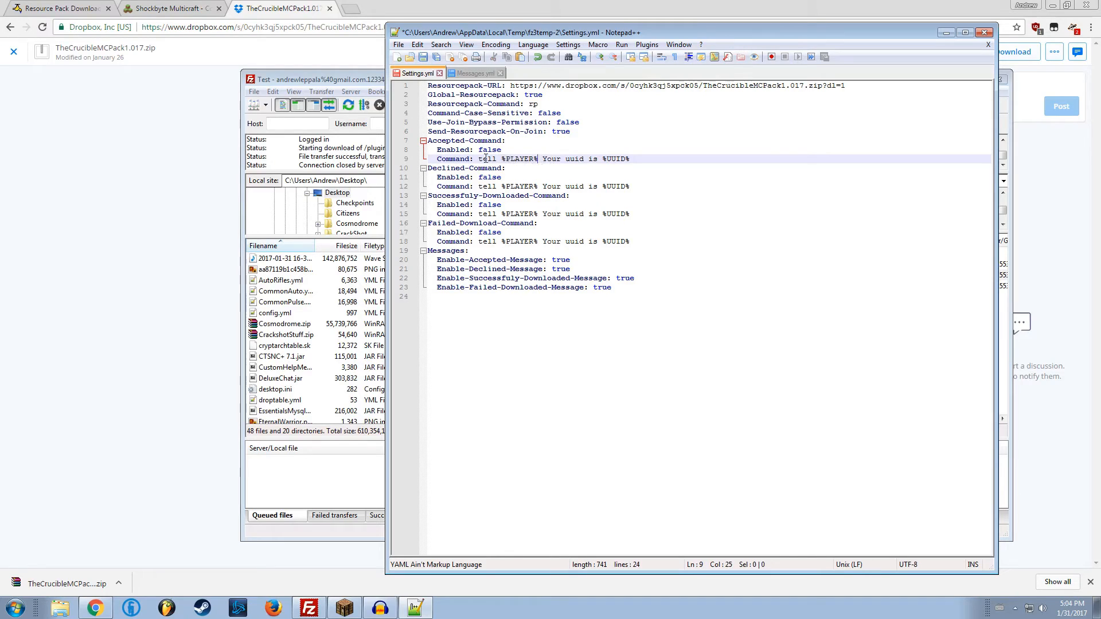
pyautogui.doubleClick(520, 159)
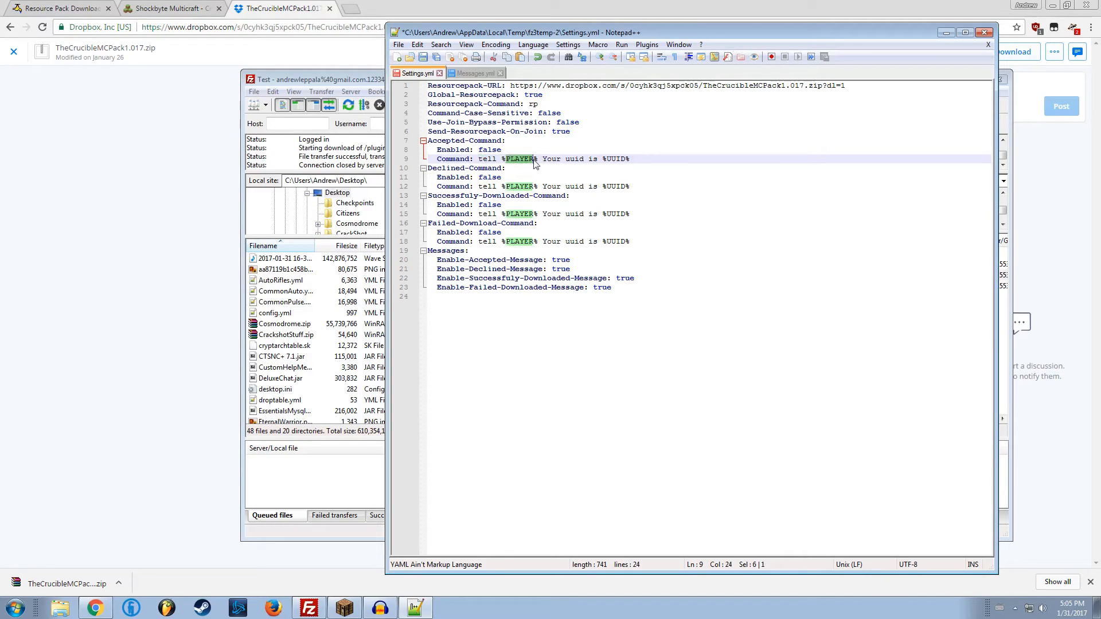
pyautogui.click(488, 158)
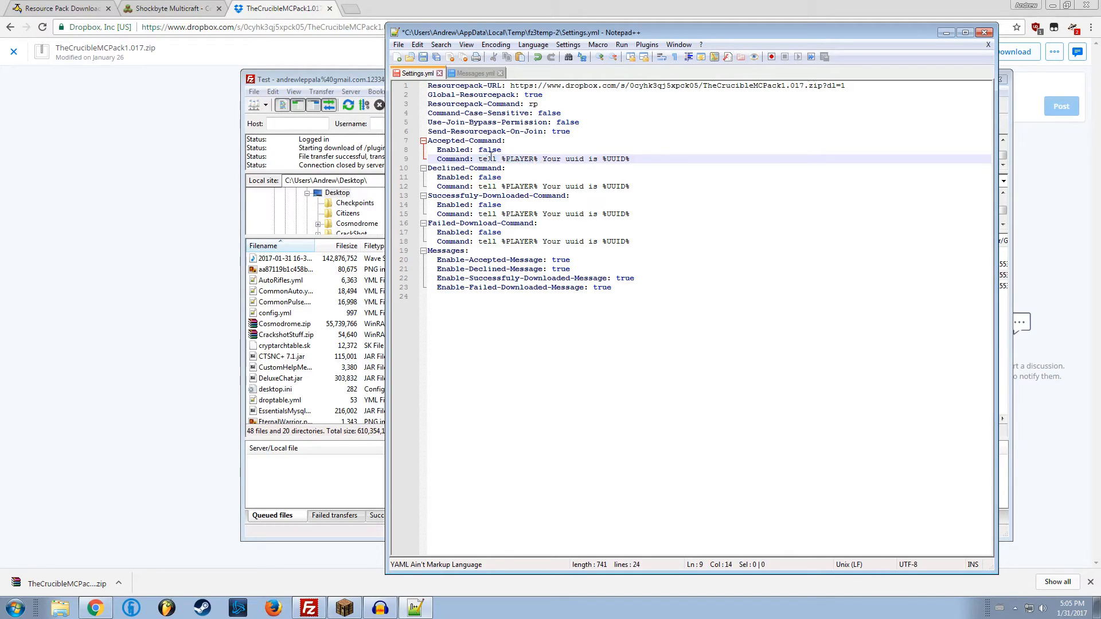
pyautogui.click(575, 159)
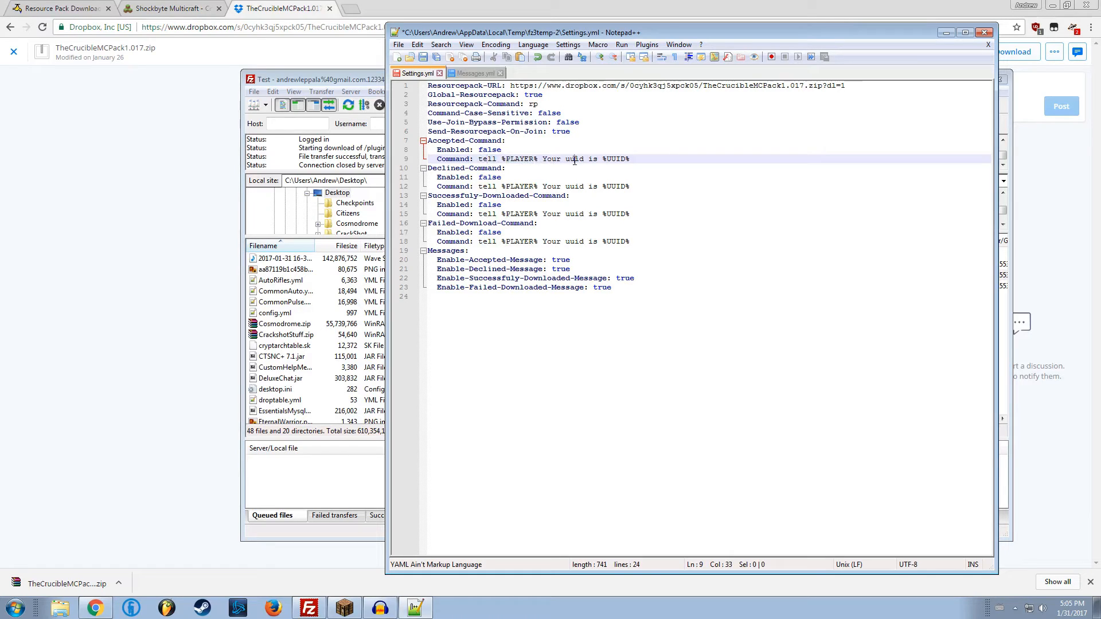
pyautogui.click(631, 159)
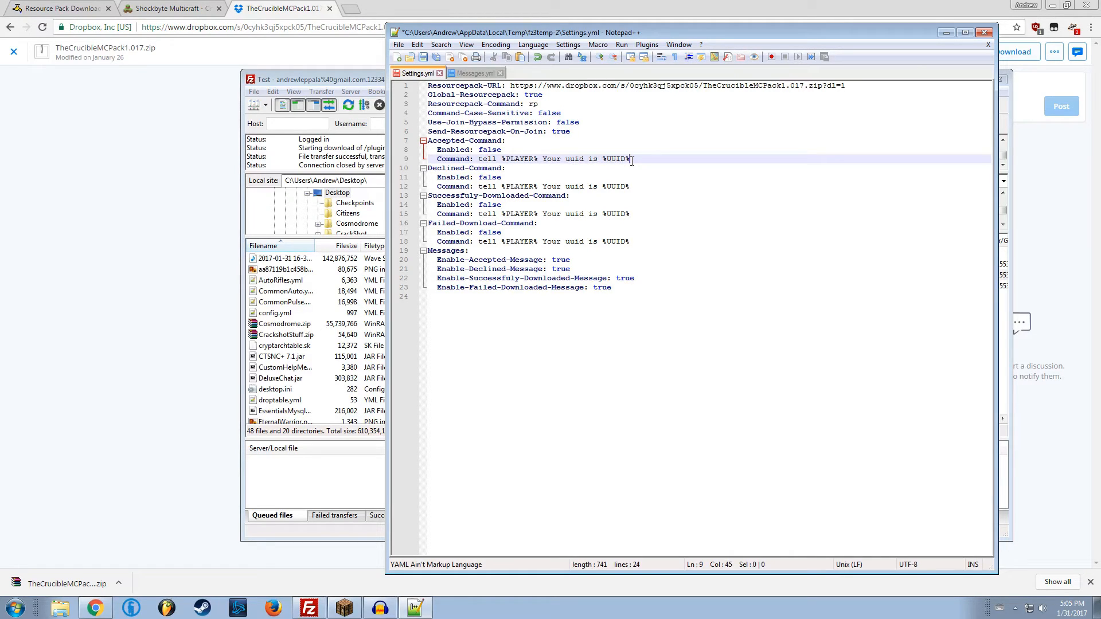
pyautogui.doubleClick(521, 159)
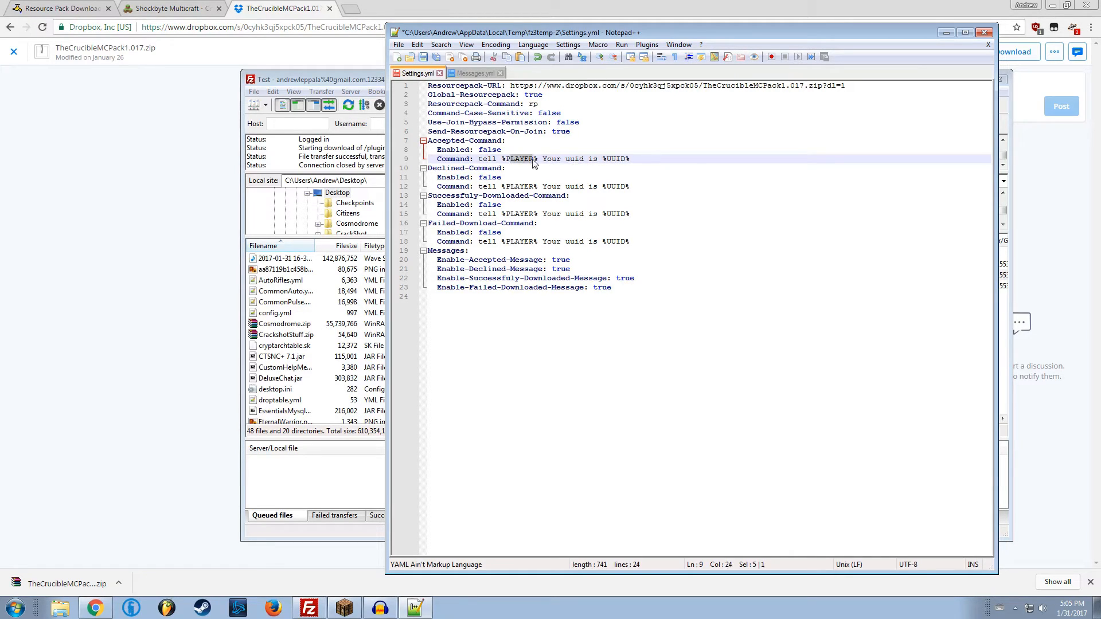
pyautogui.click(639, 159)
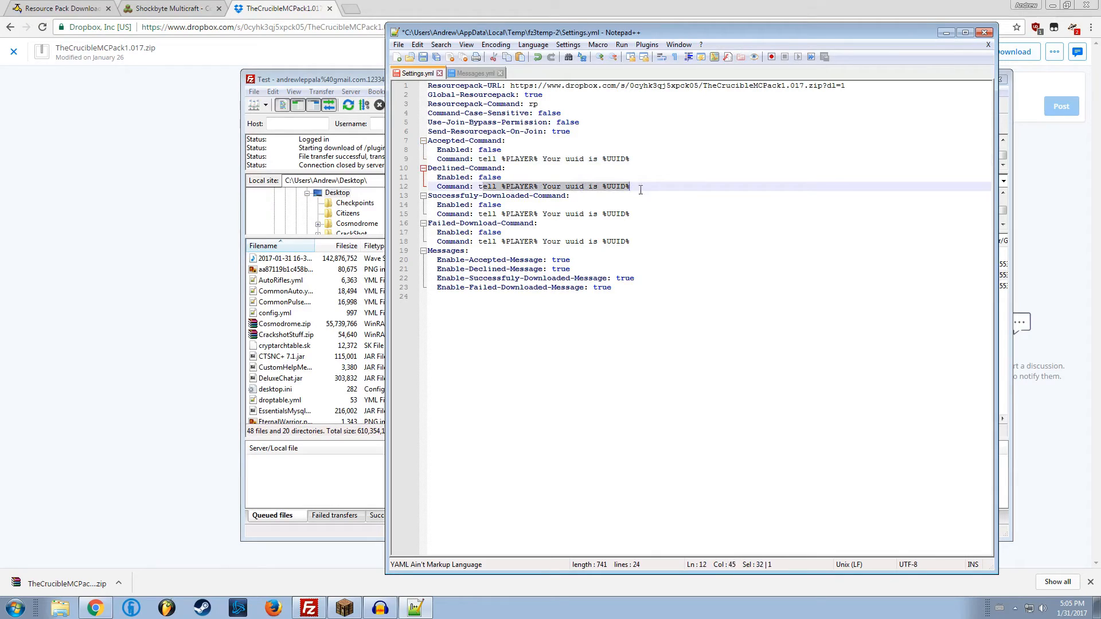
pyautogui.click(624, 158)
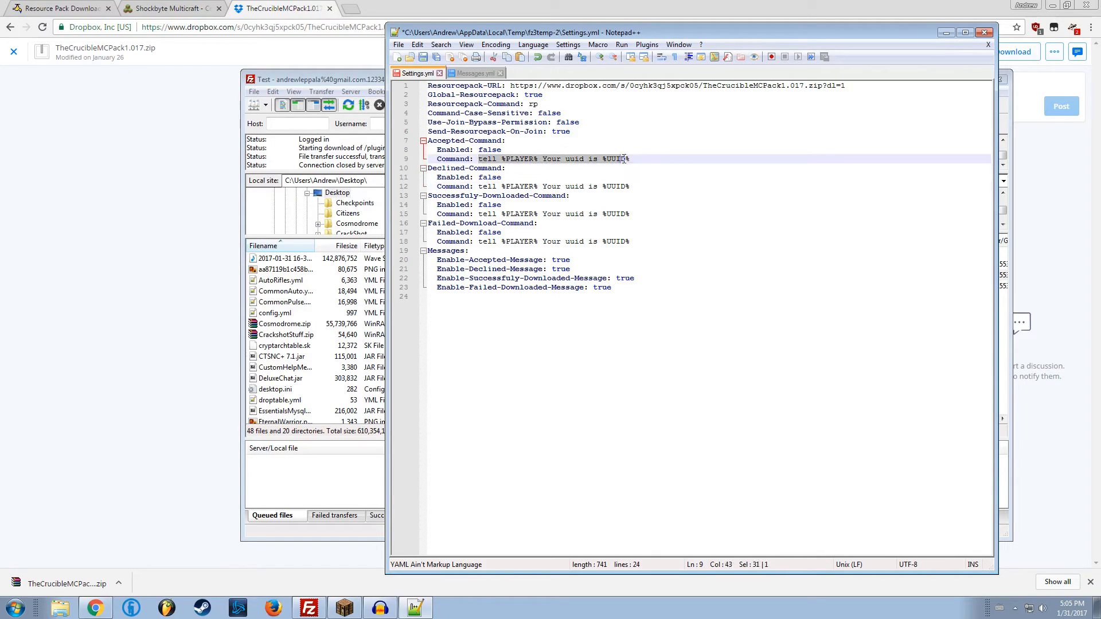
pyautogui.click(486, 213)
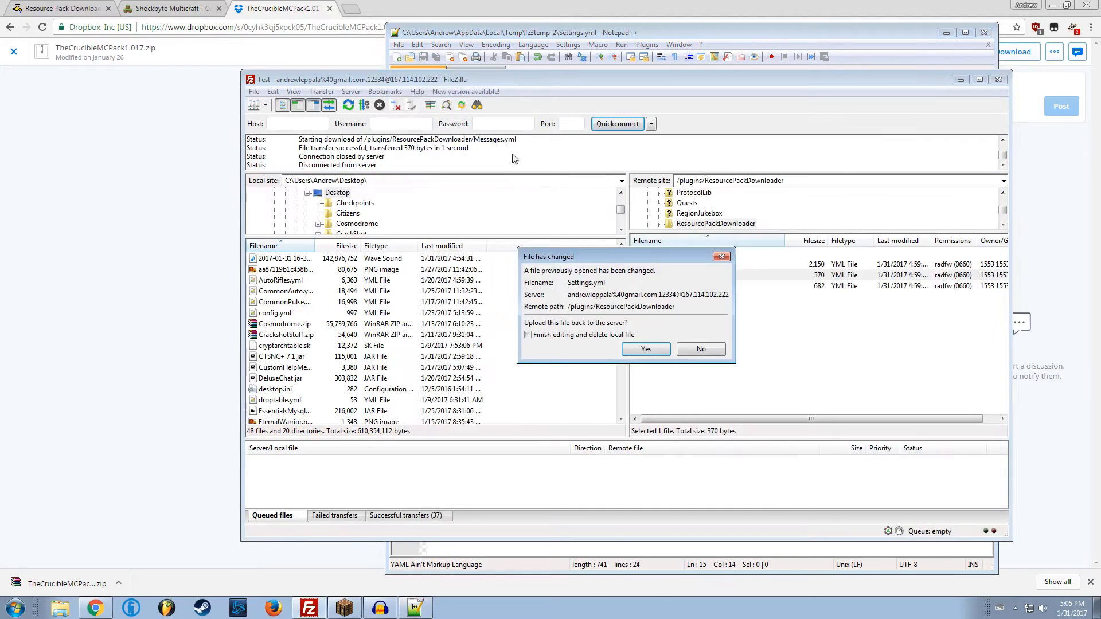
# Confirm uploading the changed Settings.yml back to the server's plugin folder.
pyautogui.click(644, 349)
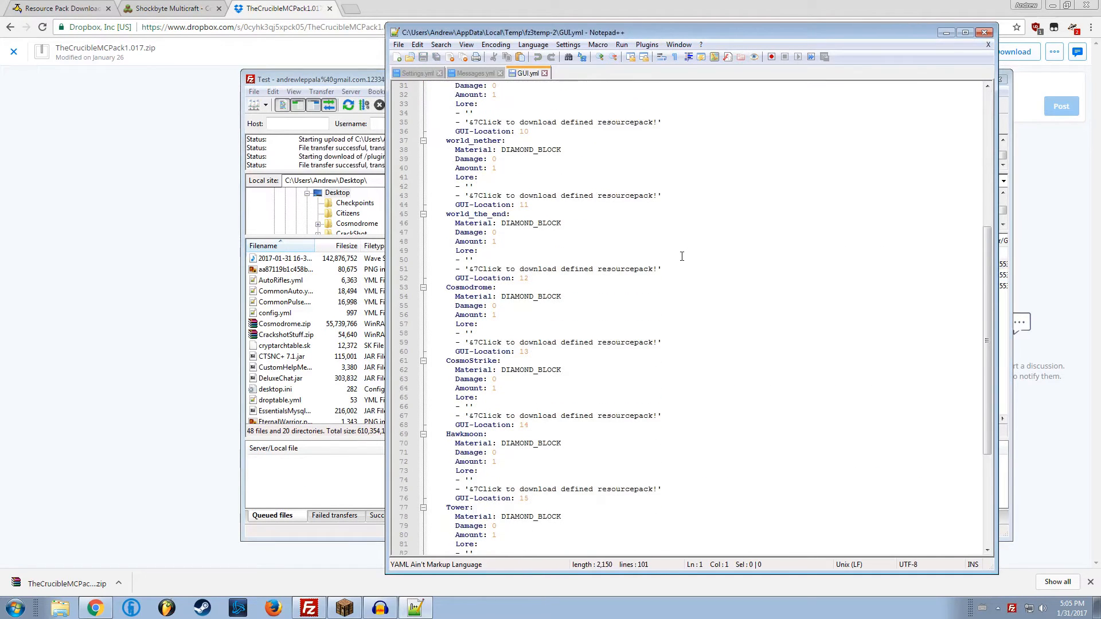
pyautogui.scroll(3)
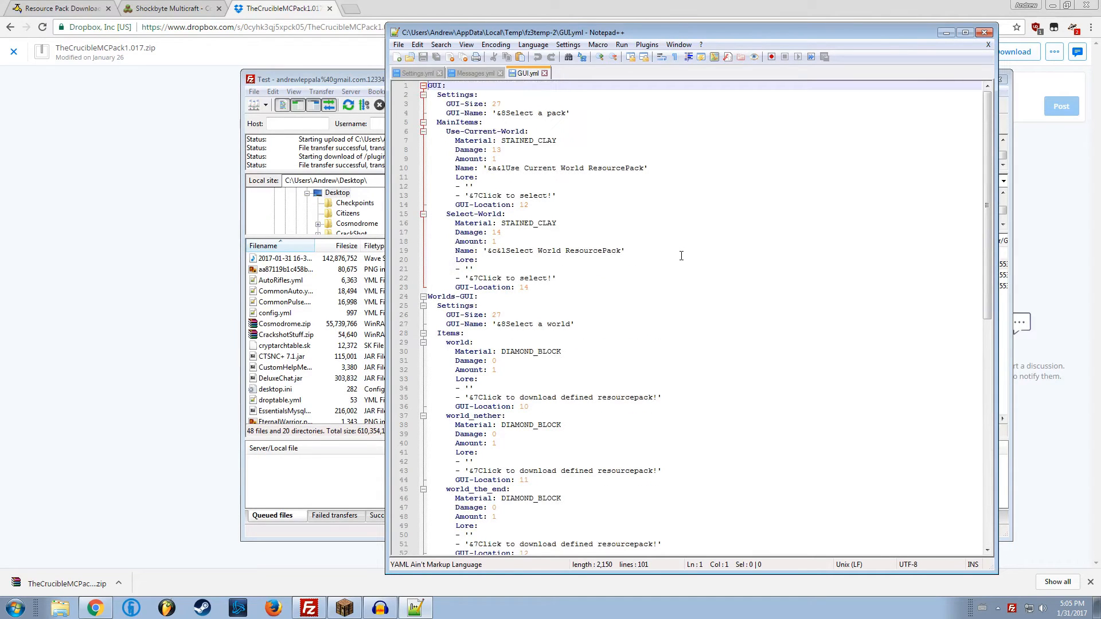
pyautogui.scroll(-3)
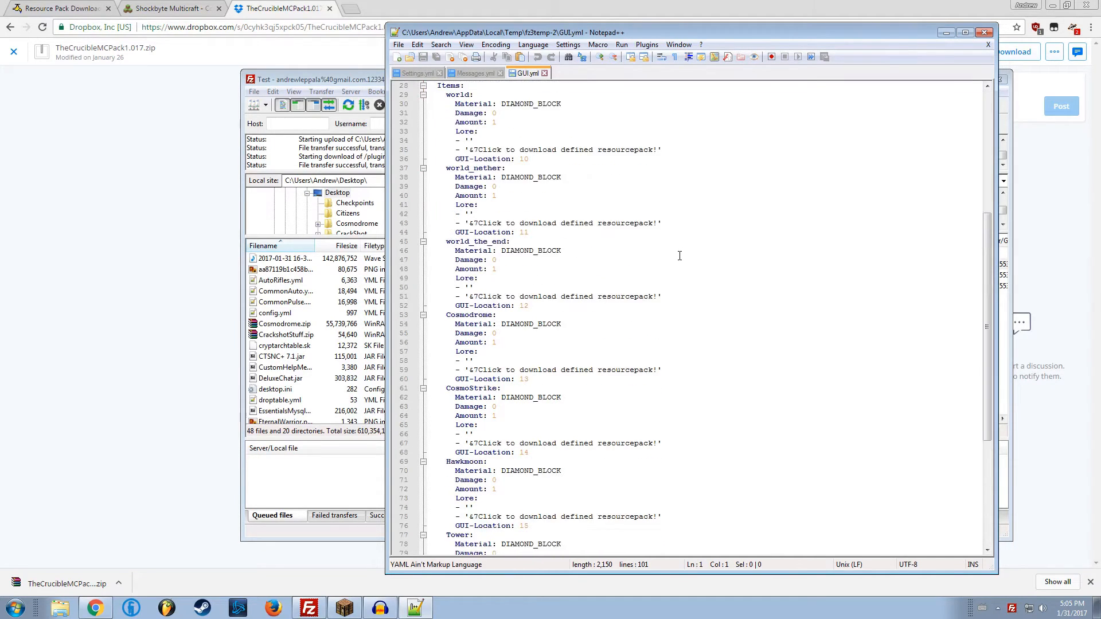
pyautogui.scroll(3)
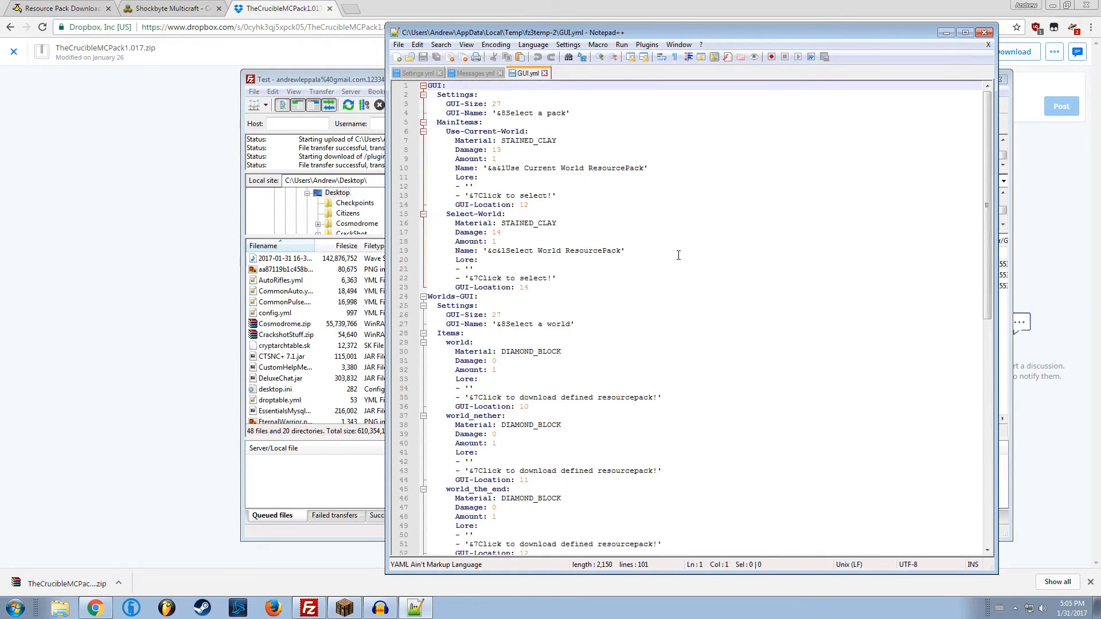
pyautogui.scroll(-3)
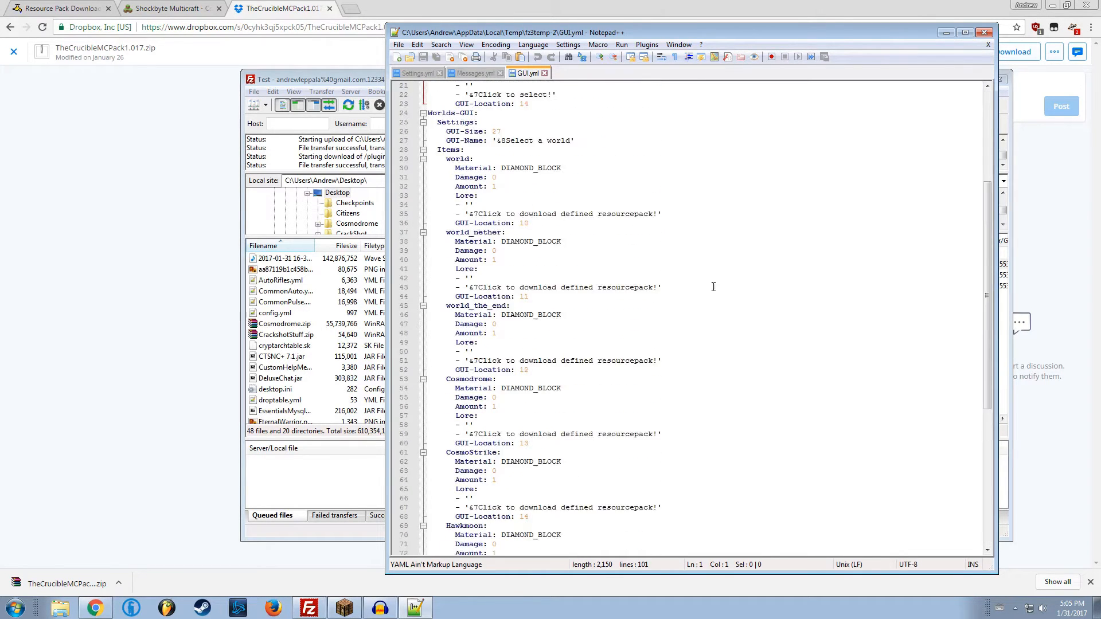
pyautogui.scroll(3)
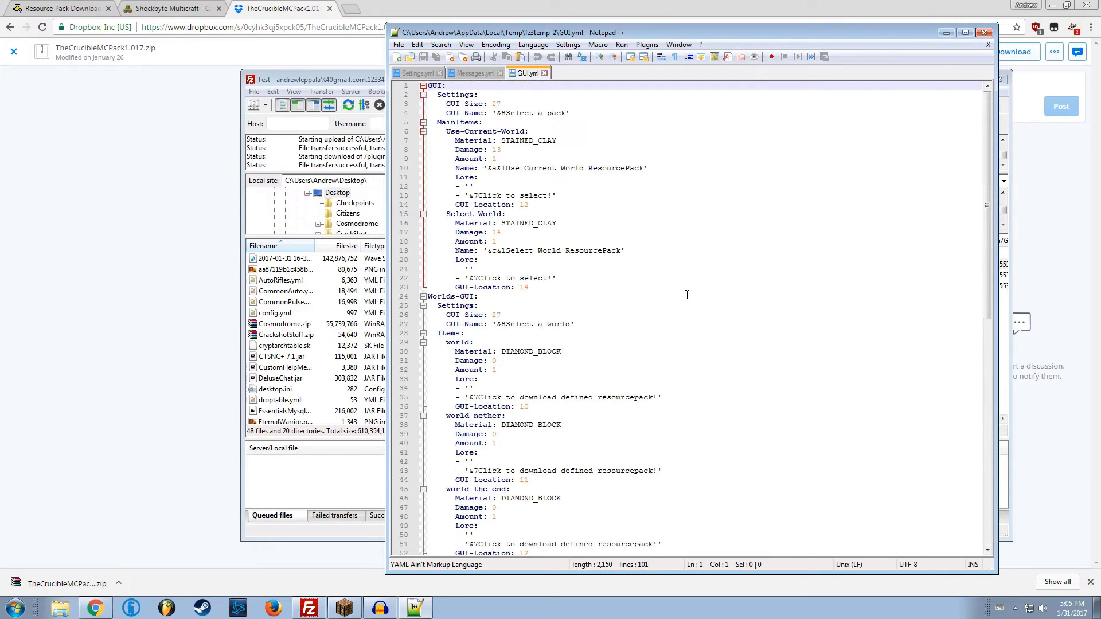
pyautogui.scroll(-3)
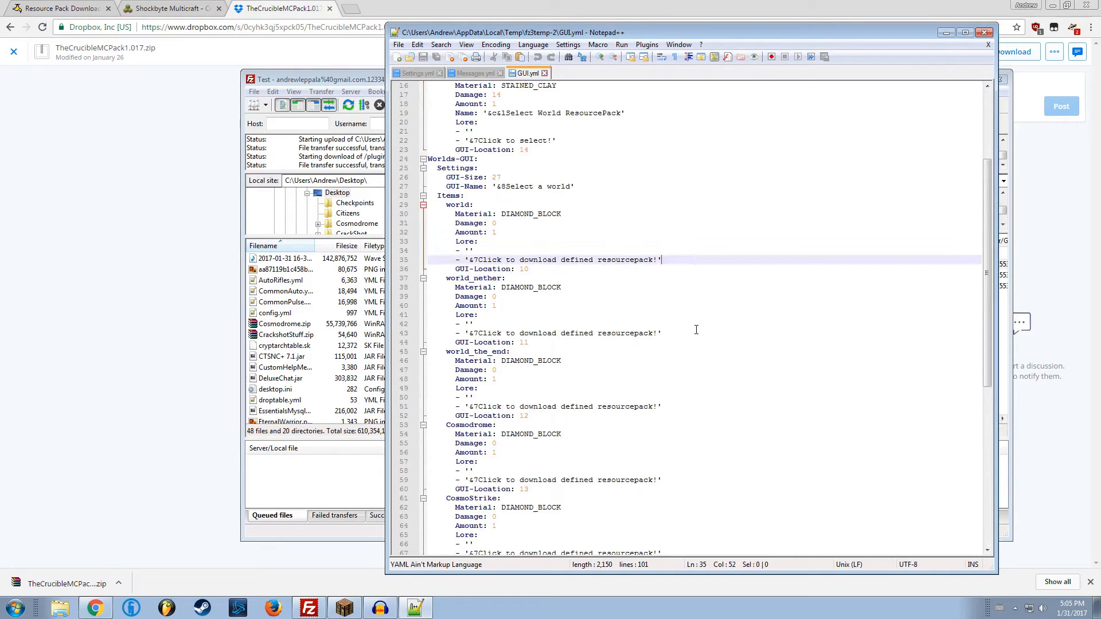
pyautogui.click(712, 406)
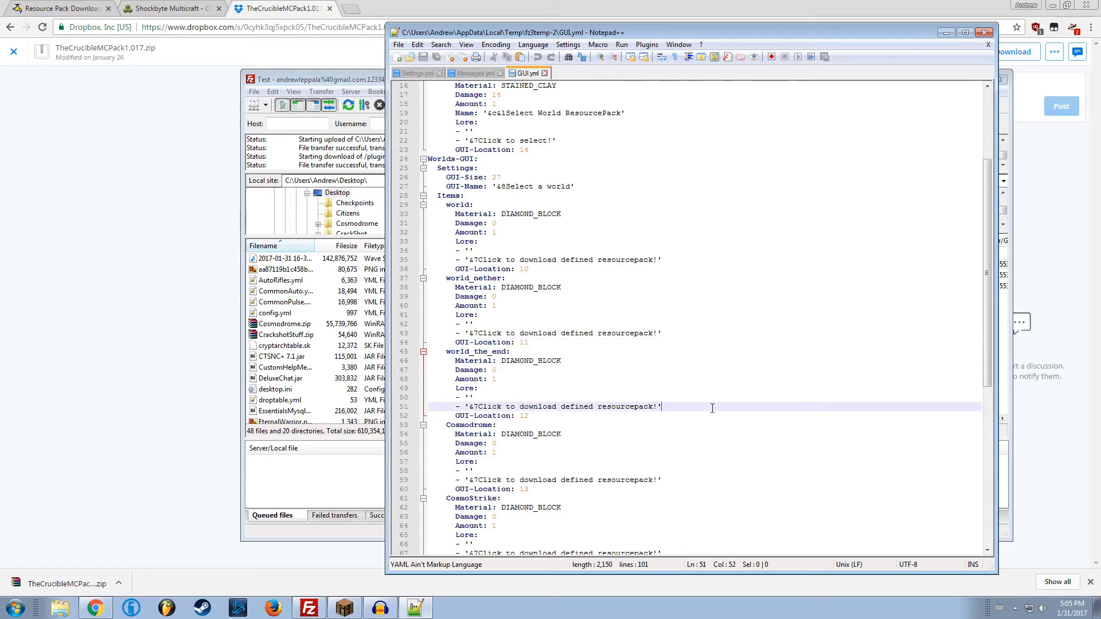
pyautogui.scroll(-3)
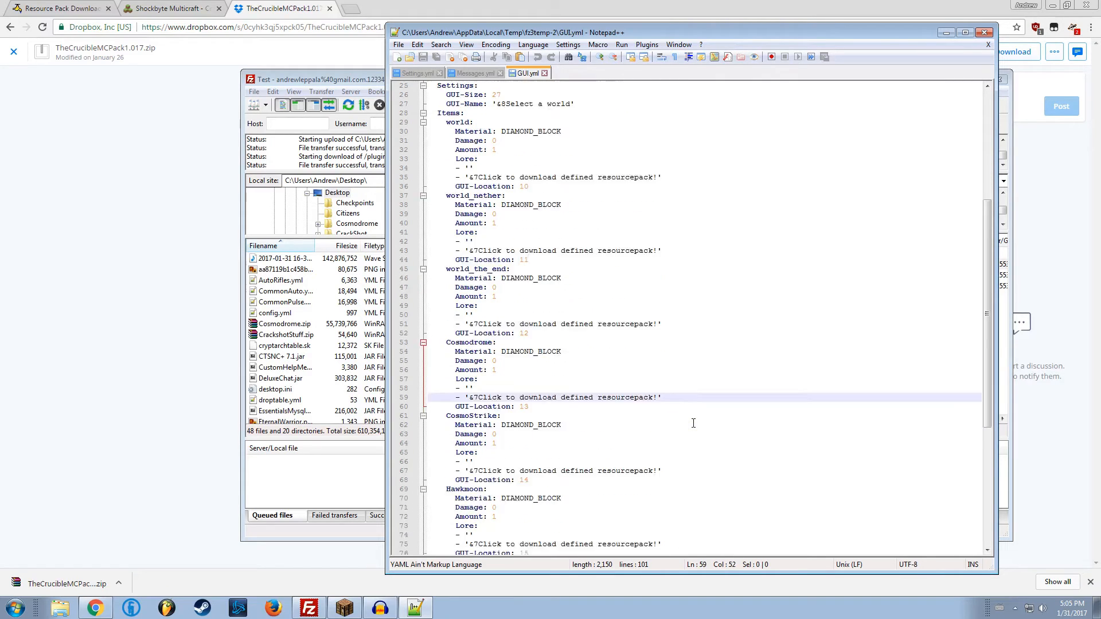
pyautogui.scroll(-3)
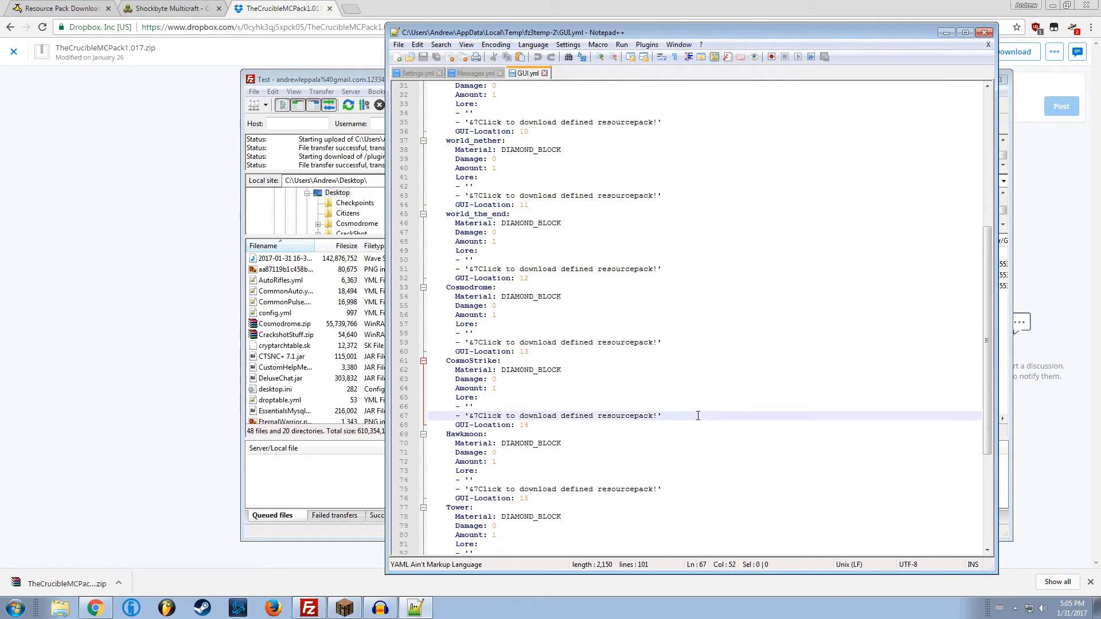
pyautogui.scroll(3)
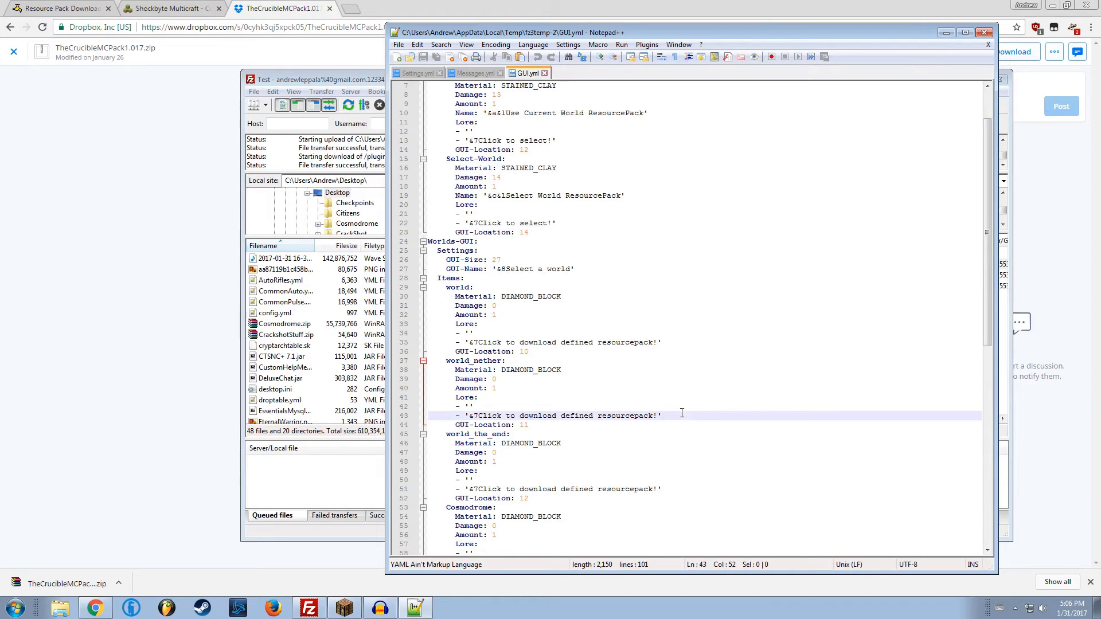
pyautogui.scroll(-3)
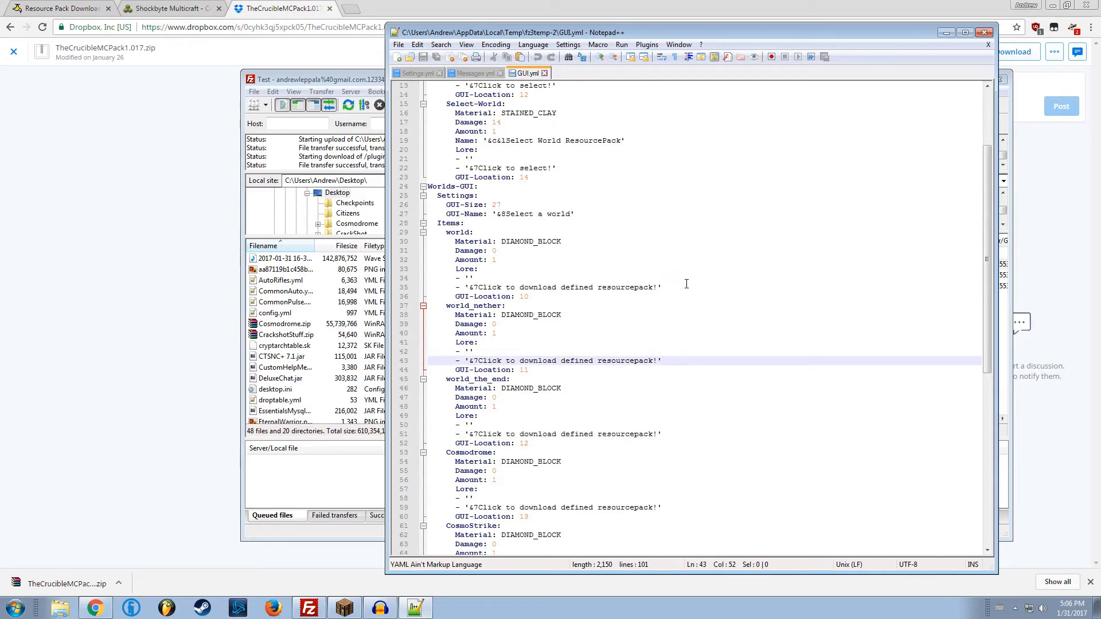
# Compare Settings.yml and GUI.yml, reviewing the world items' materials, lore lines and damage value.
pyautogui.click(413, 73)
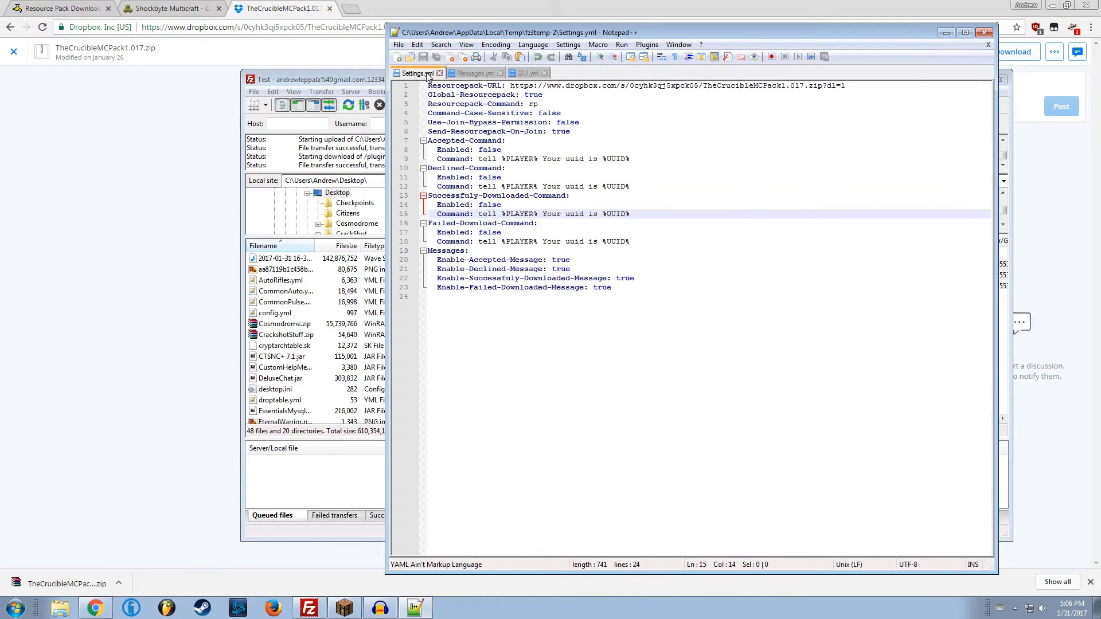
pyautogui.click(525, 73)
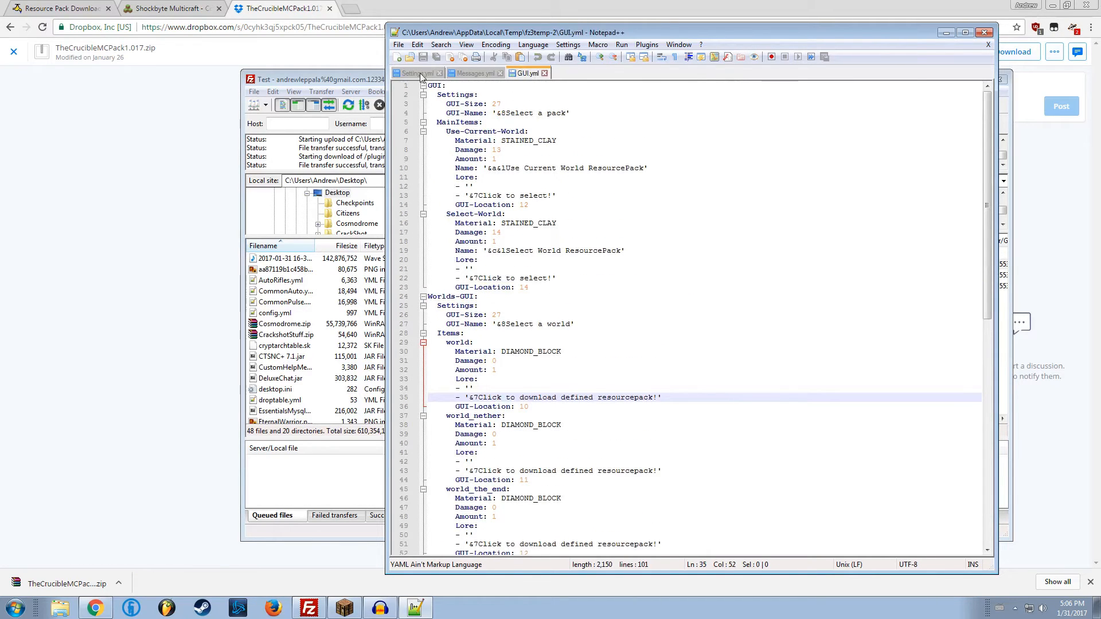
pyautogui.click(415, 72)
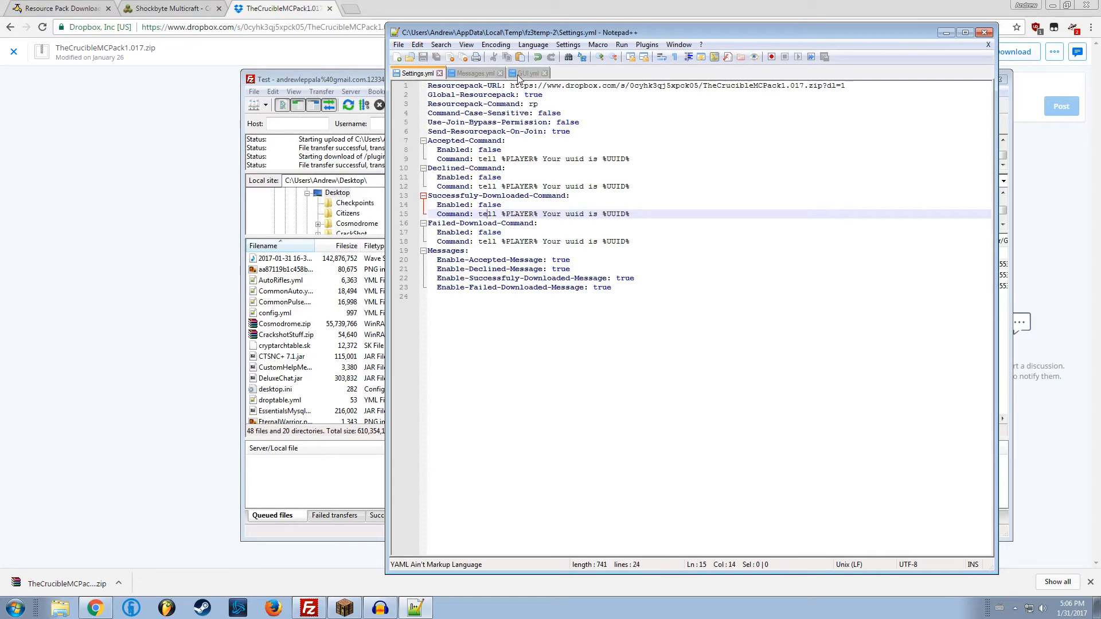
pyautogui.click(527, 73)
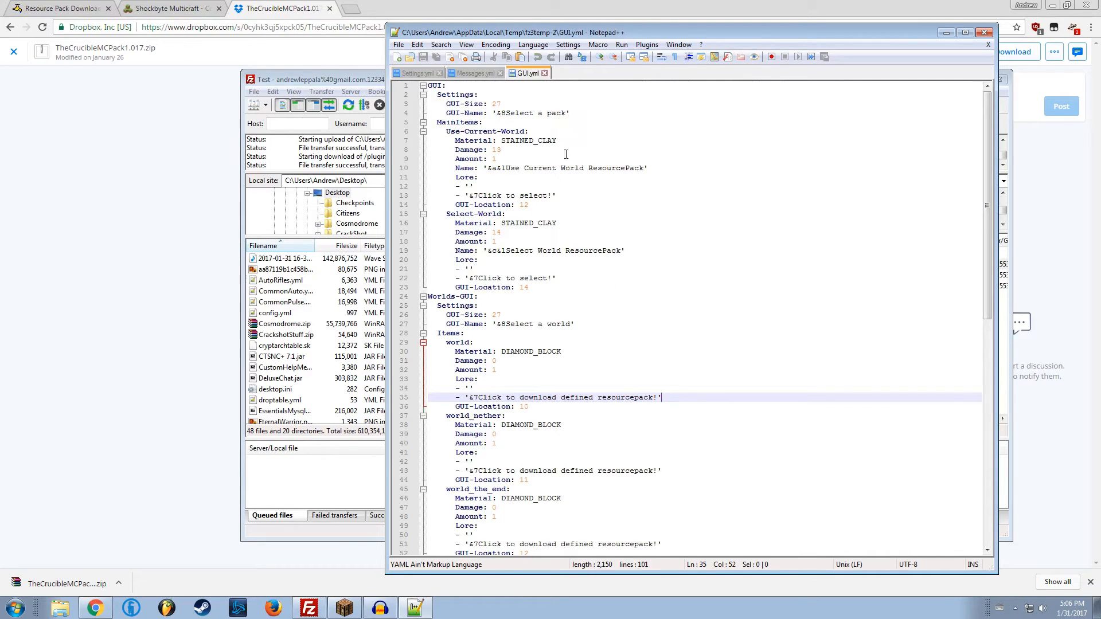
pyautogui.click(558, 222)
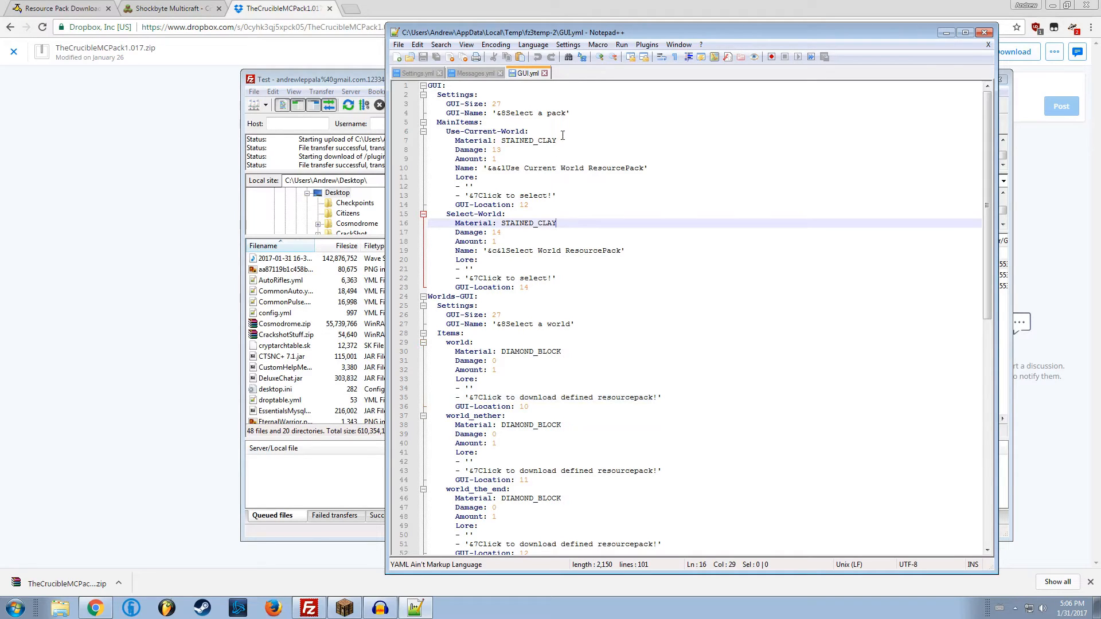
pyautogui.click(563, 141)
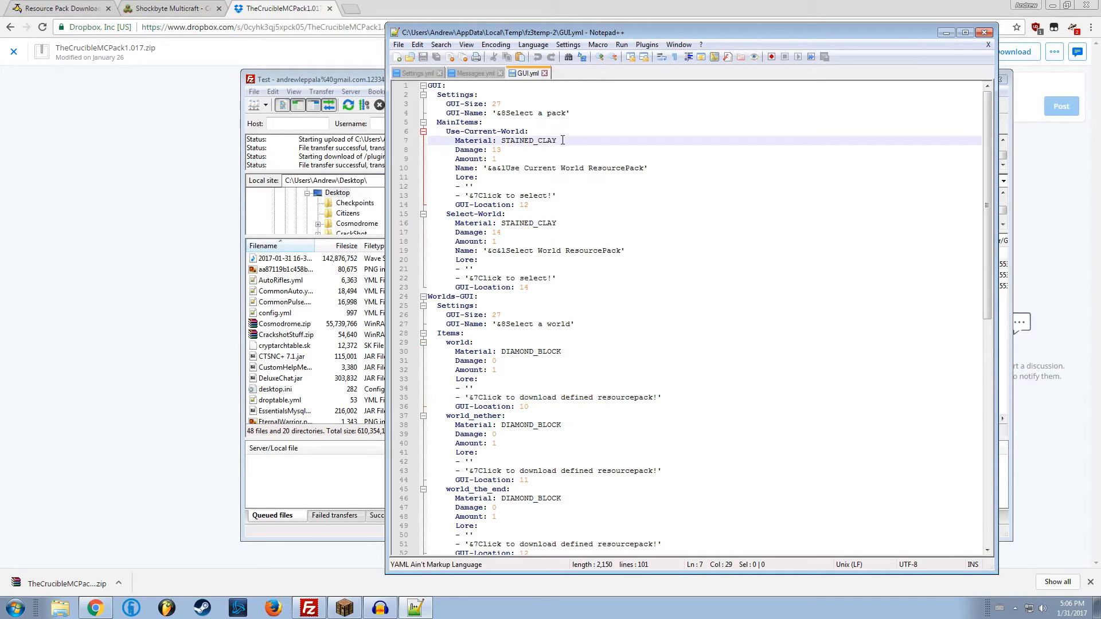
pyautogui.click(502, 149)
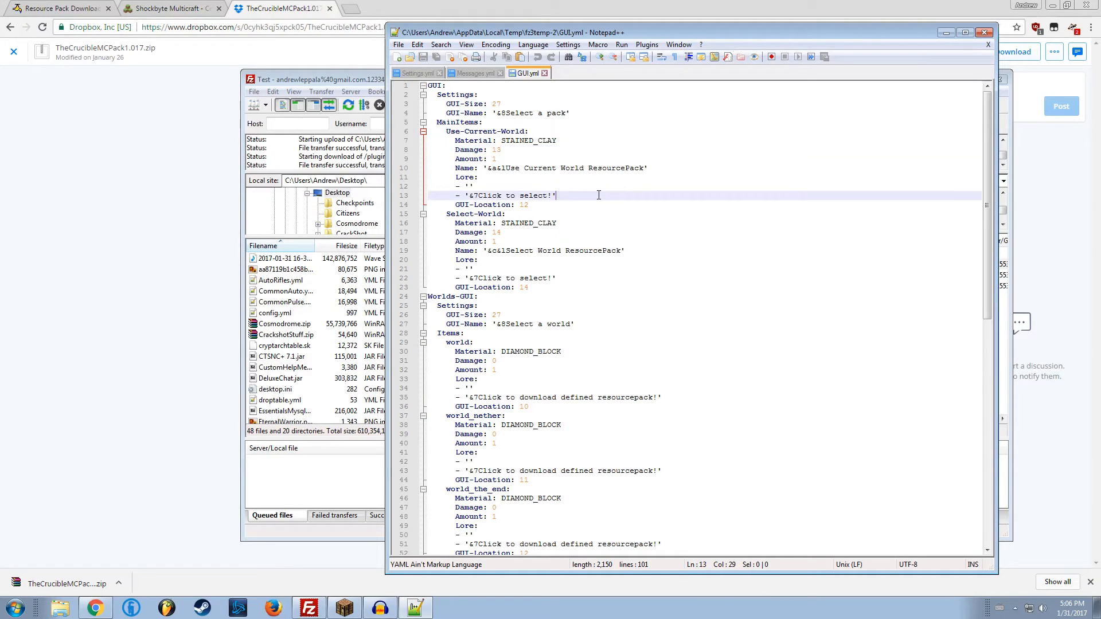
pyautogui.click(495, 232)
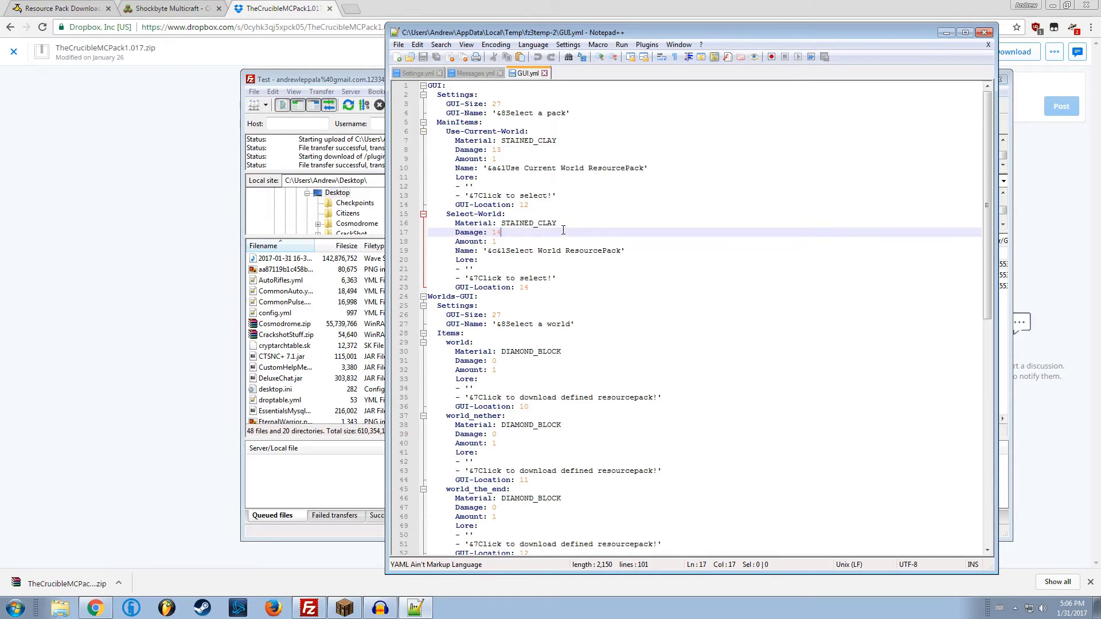
pyautogui.moveTo(569, 269)
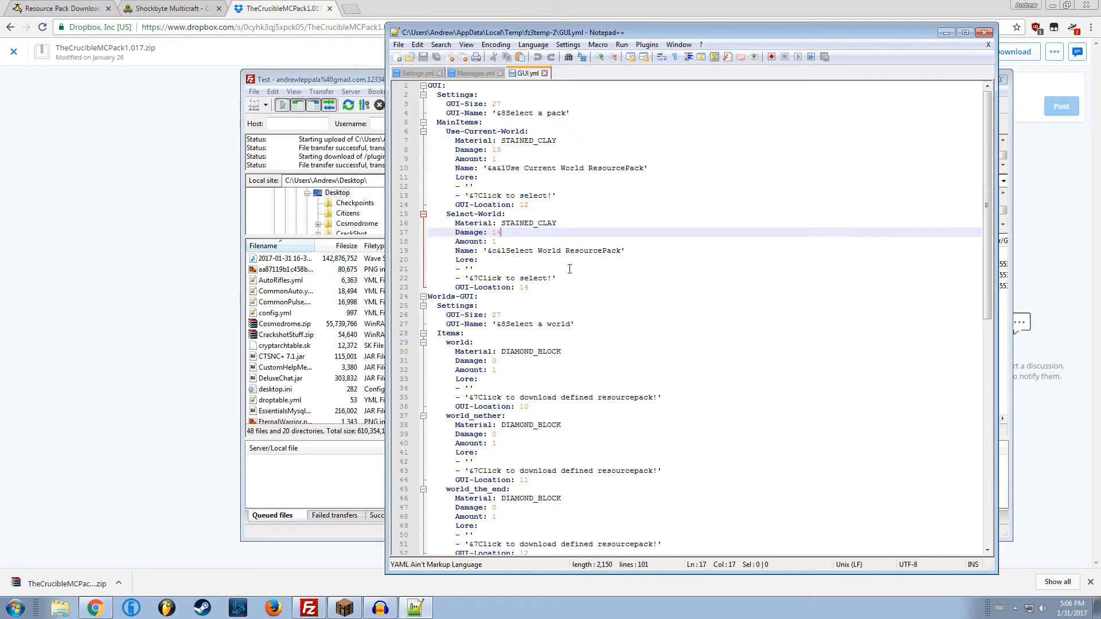
# Scroll through GUI.yml's world list down to thisismarsnow without editing.
pyautogui.scroll(-3)
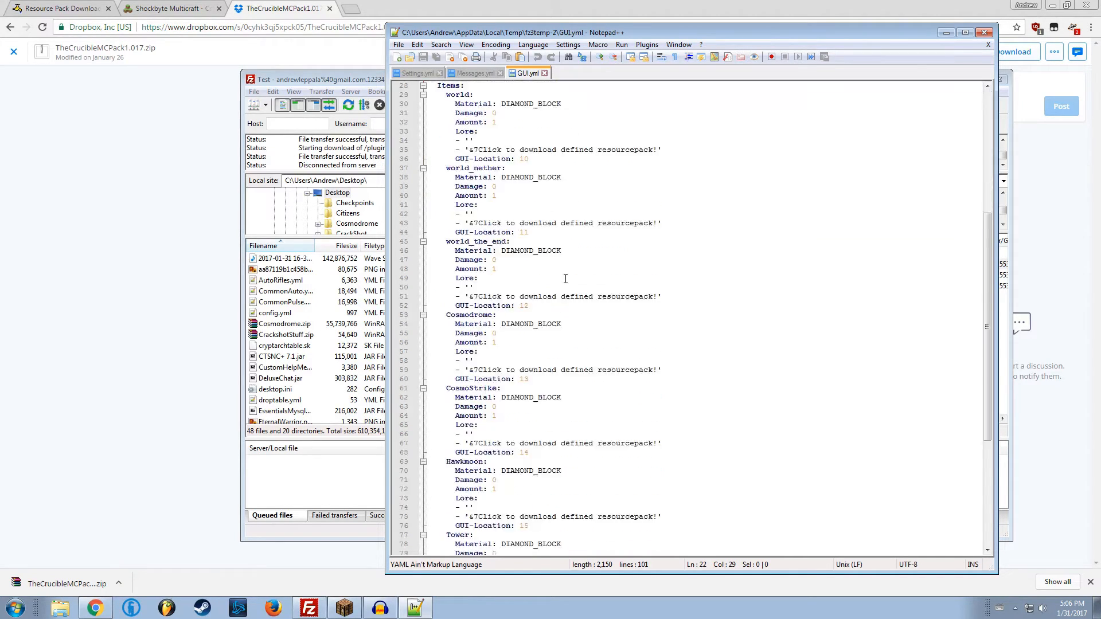
pyautogui.scroll(-3)
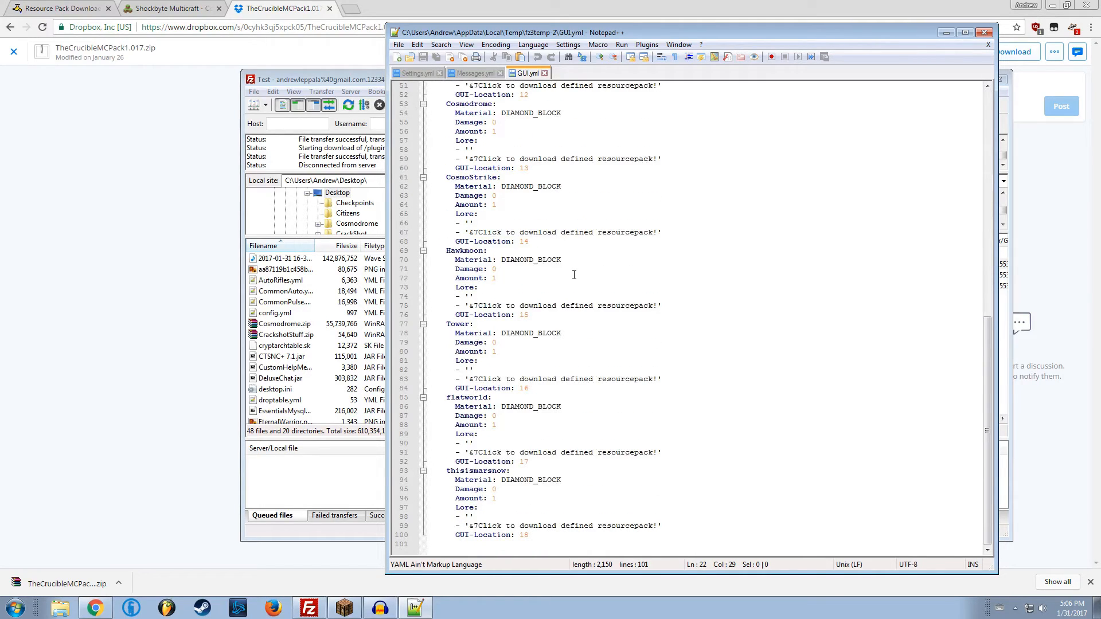
pyautogui.scroll(3)
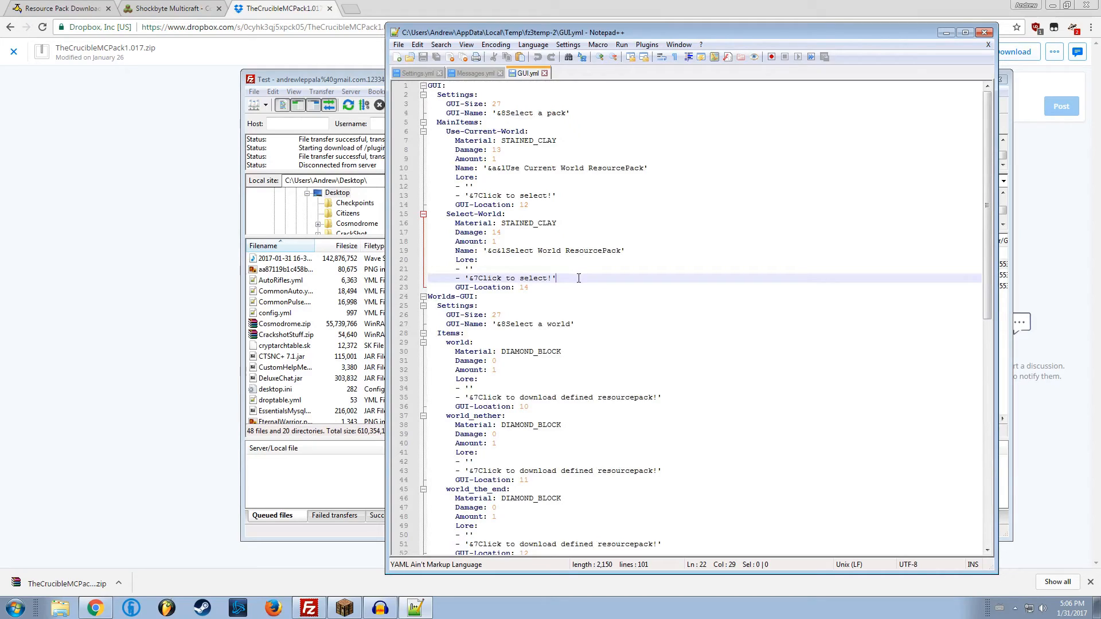
pyautogui.click(499, 232)
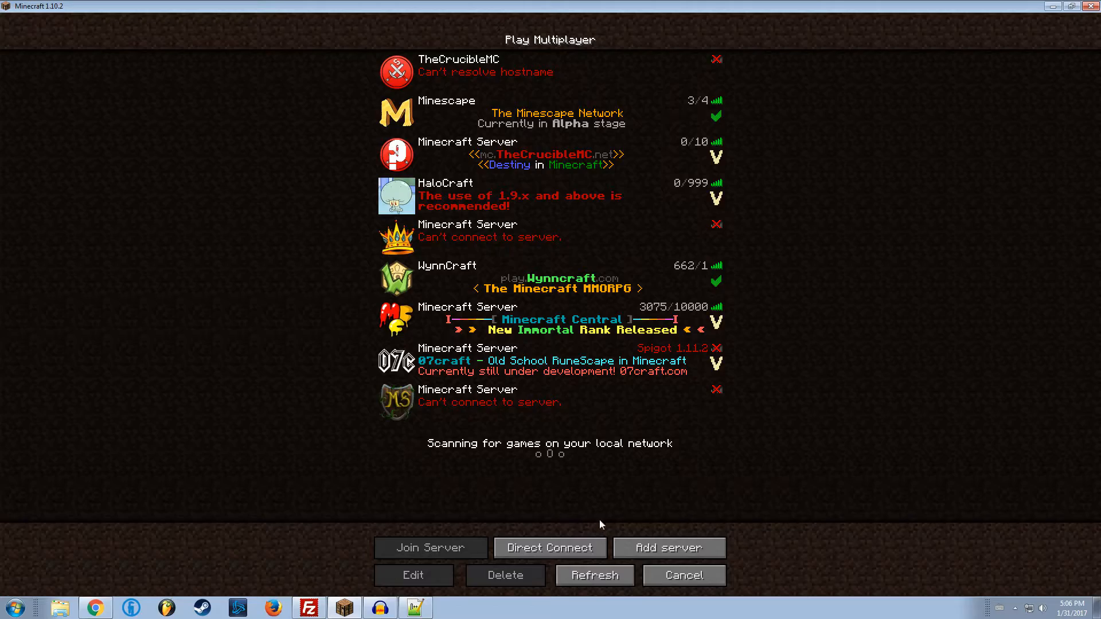
# Join the TheCrucibleMC server from the multiplayer list.
pyautogui.click(682, 575)
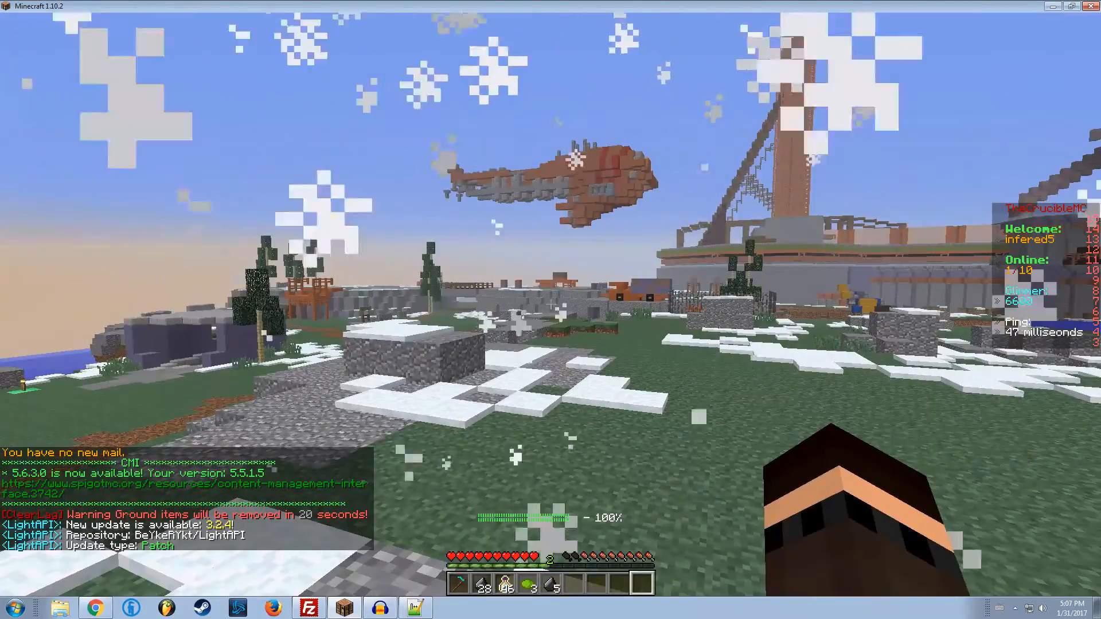
# Run /plugman reload ResourcePackDownloader in chat.
pyautogui.write('/plugman')
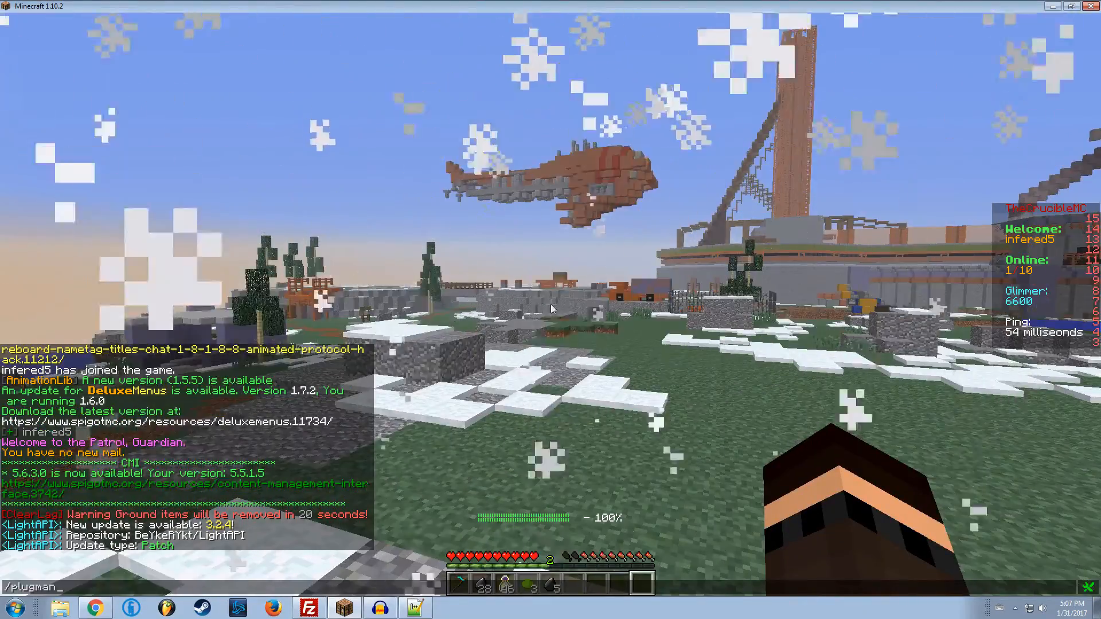
pyautogui.write('reload resour')
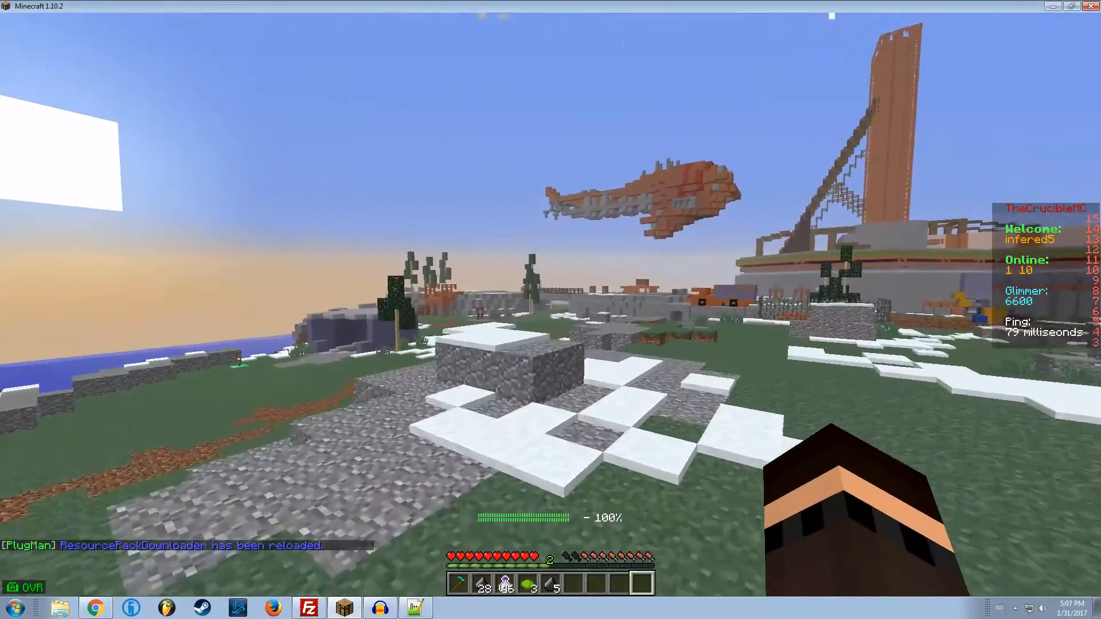
pyautogui.moveTo(551, 309)
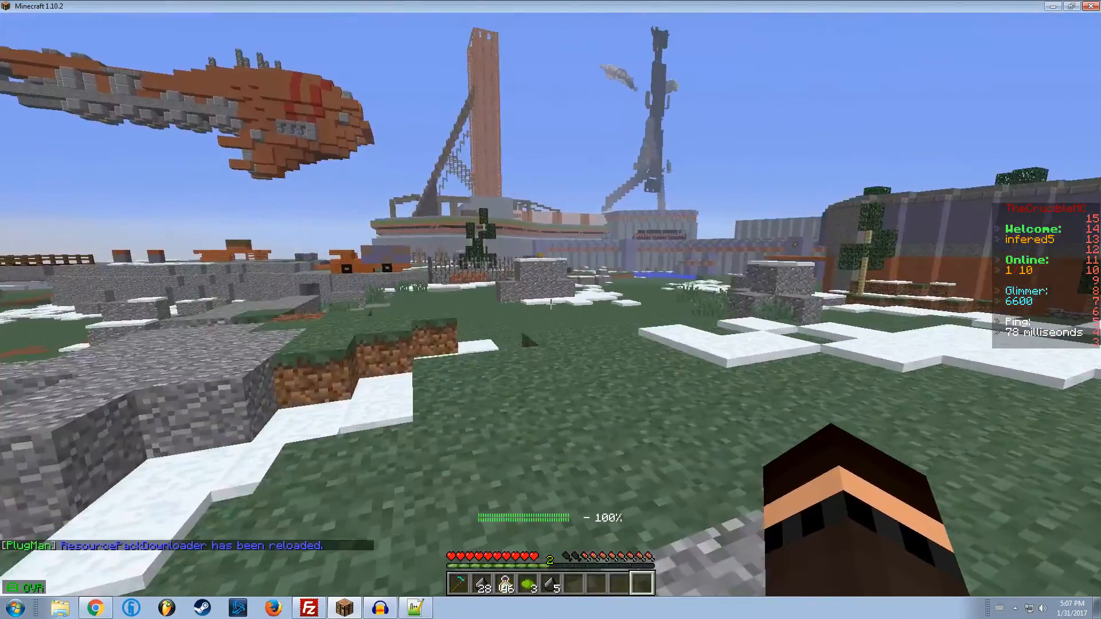
pyautogui.moveTo(550, 310)
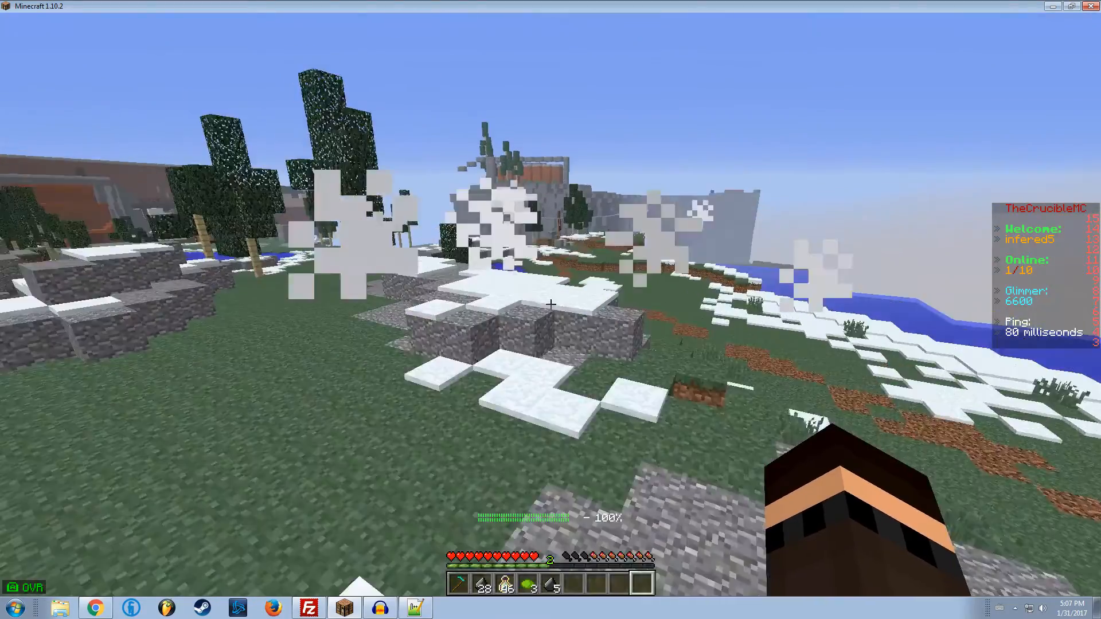
pyautogui.moveTo(551, 302)
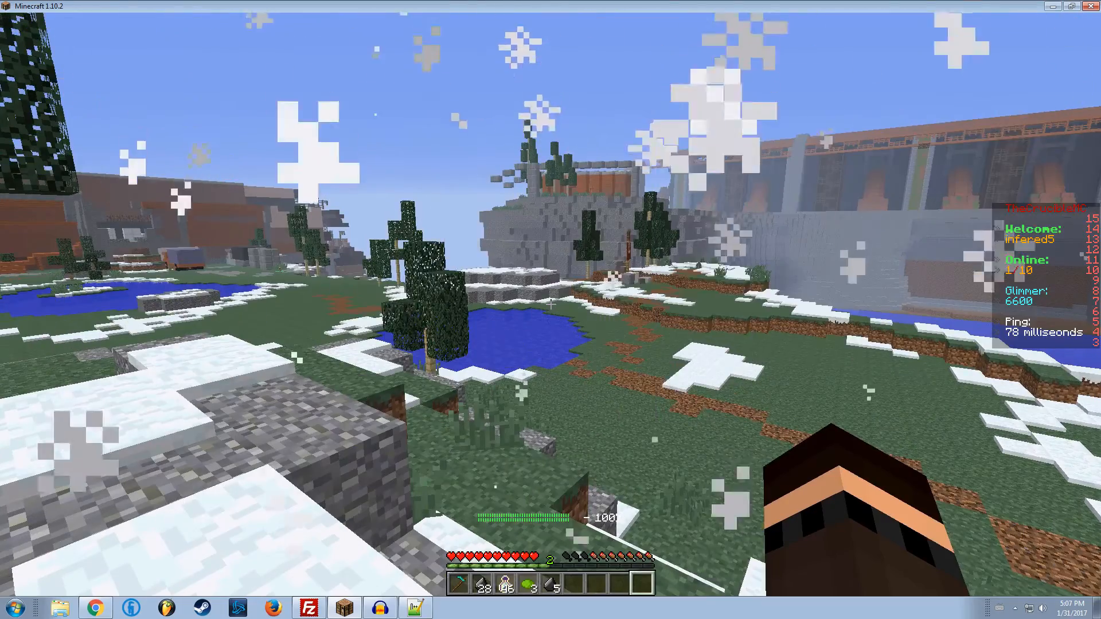
# Run the /rpd command, accept the pack, and check the inventory's new textures.
pyautogui.write('/rp')
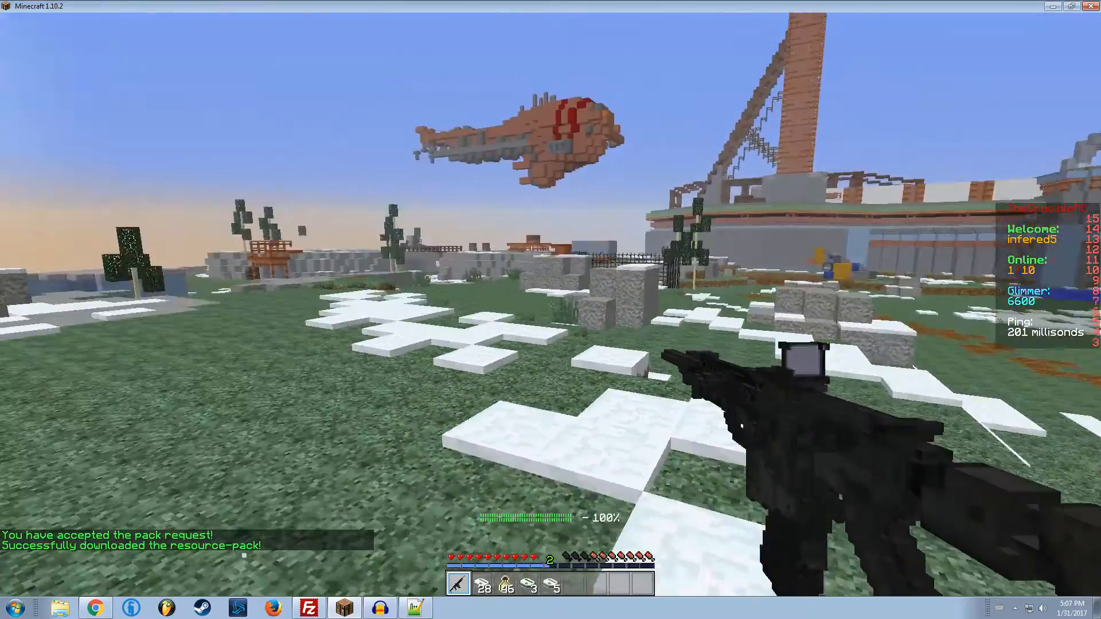
pyautogui.press('e')
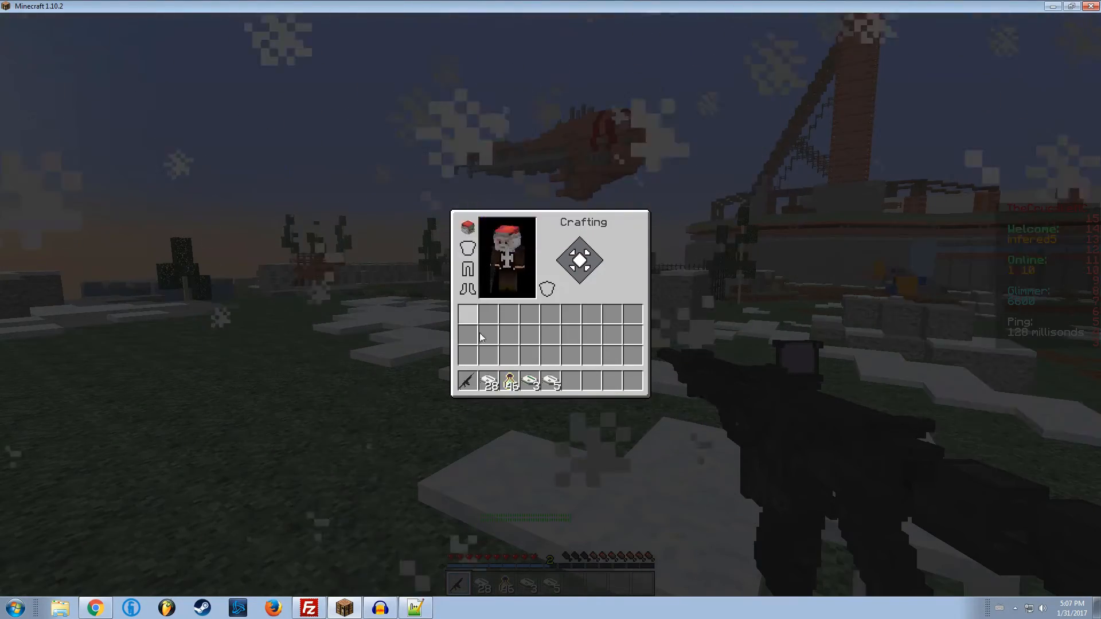
pyautogui.moveTo(553, 382)
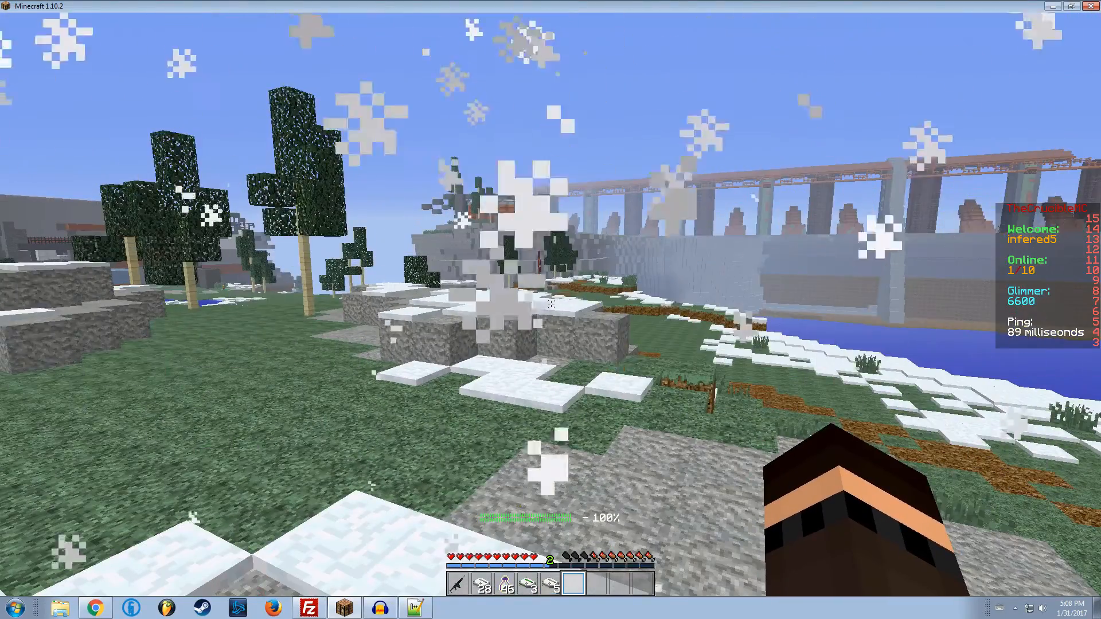
# Run /rpd gui to open the Select a pack menu.
pyautogui.write('/rpd g')
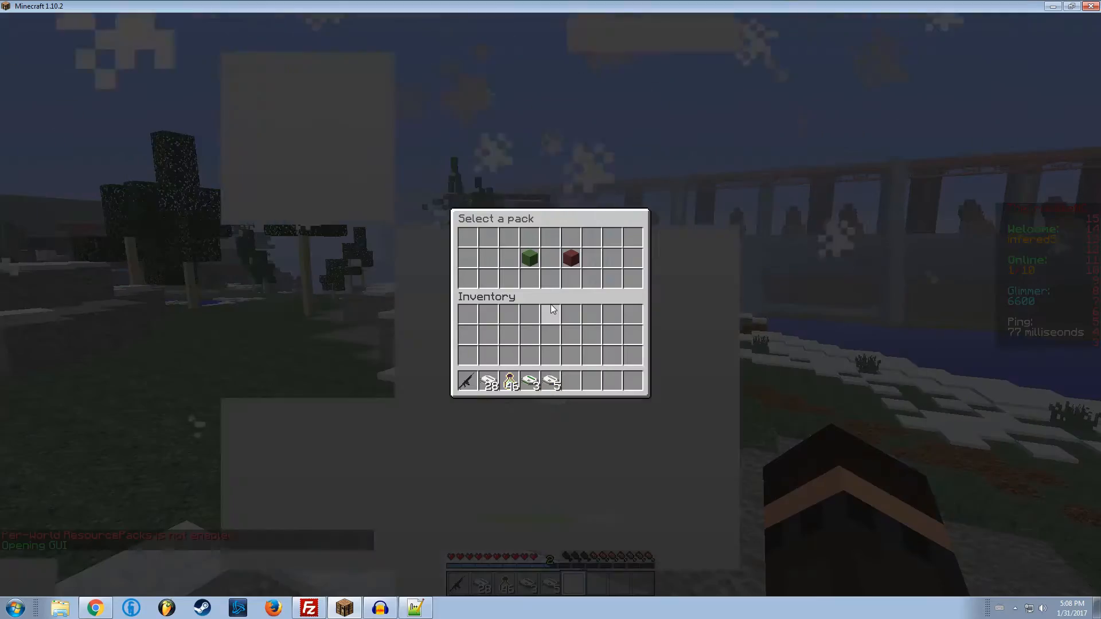
pyautogui.moveTo(529, 258)
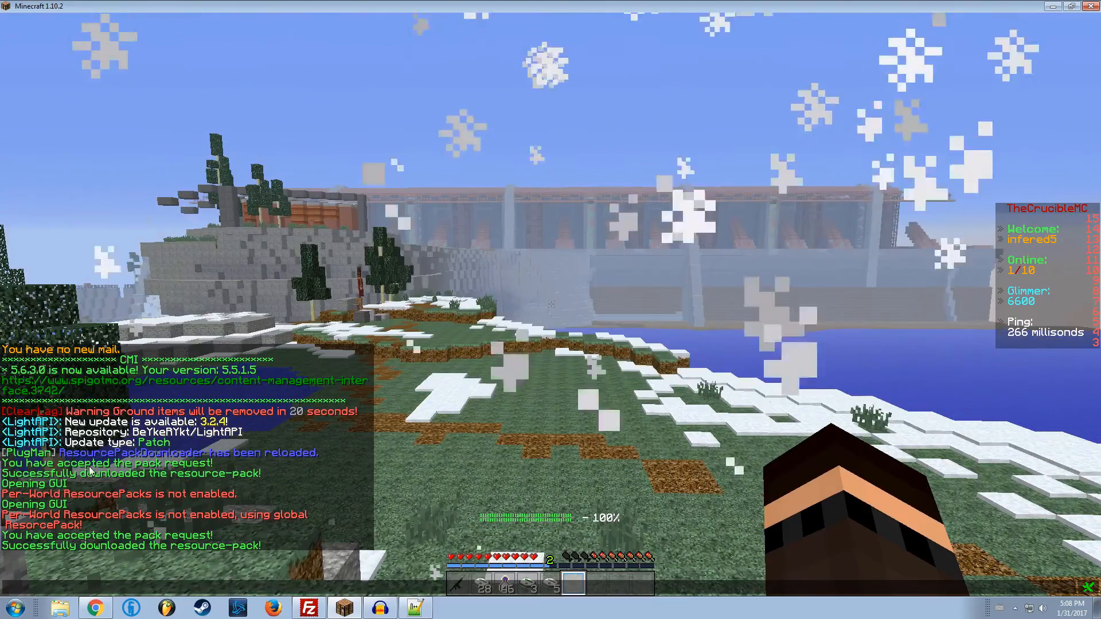
# Send the /rpd reload command in Minecraft chat.
pyautogui.click(307, 607)
pyautogui.write('/rpd rel')
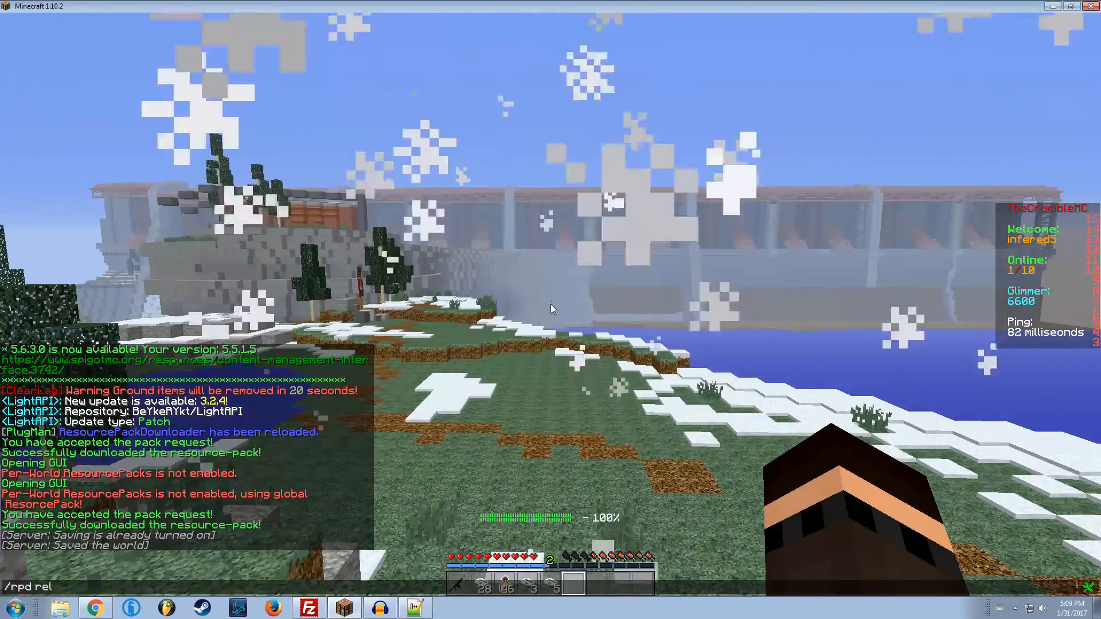
pyautogui.press('Return')
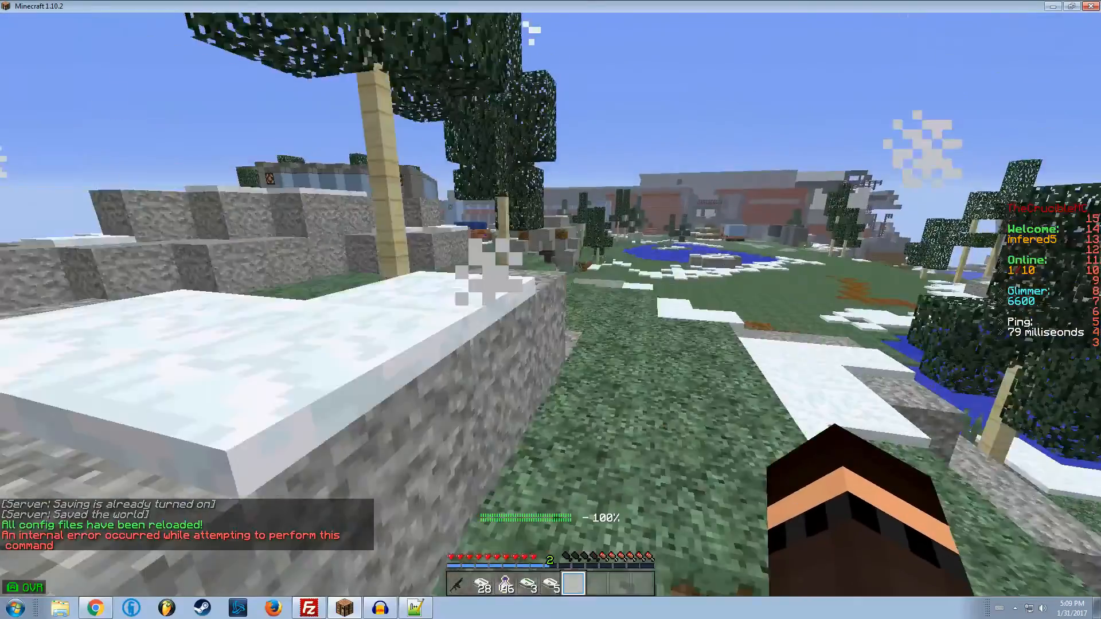
pyautogui.moveTo(550, 310)
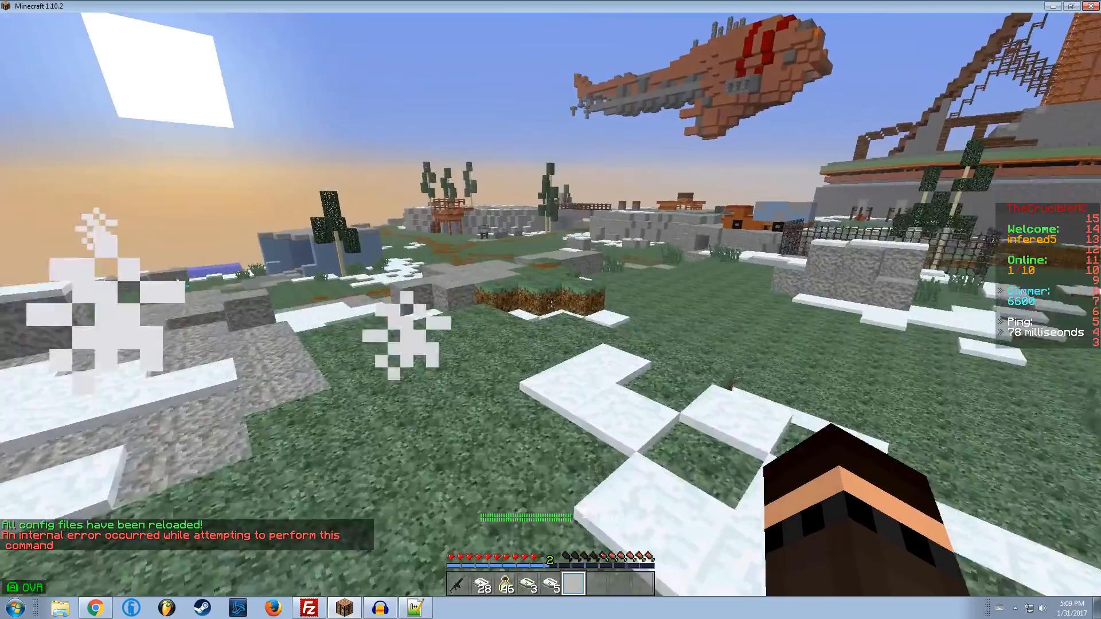
pyautogui.moveTo(550, 309)
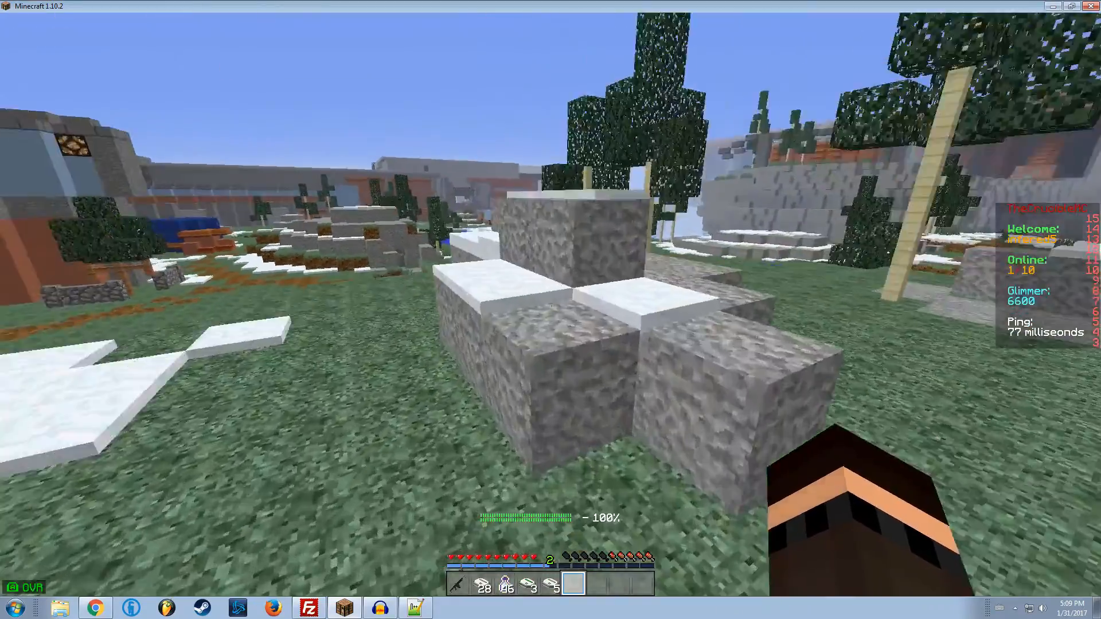
pyautogui.moveTo(550, 309)
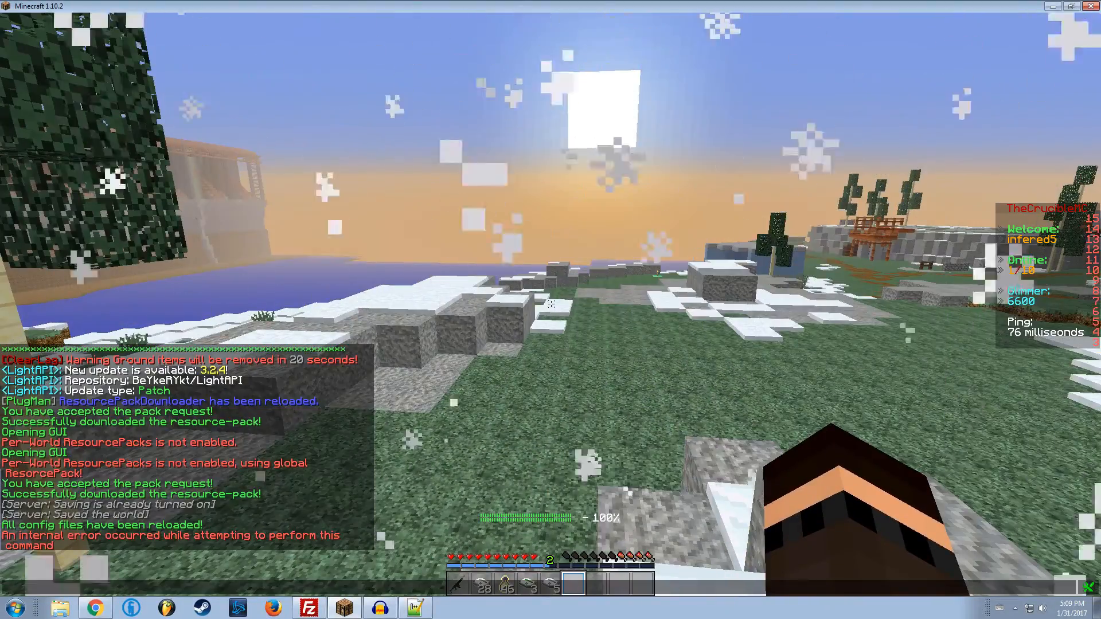
# View the ResourcePackDownloader exception in the Shockbyte Multicraft server console.
pyautogui.click(95, 607)
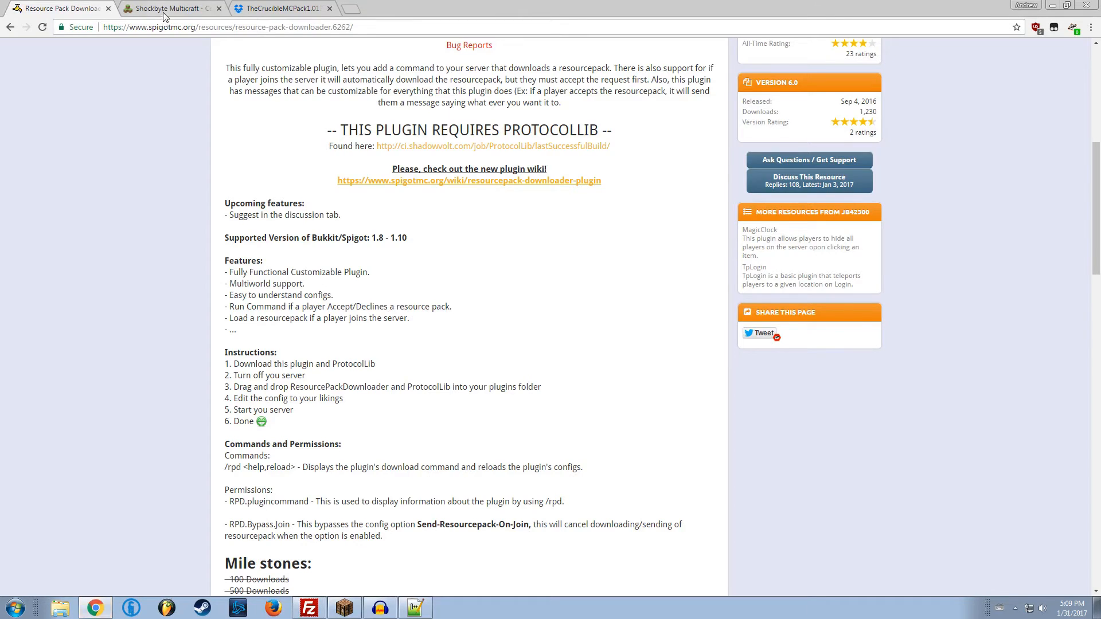
pyautogui.click(169, 7)
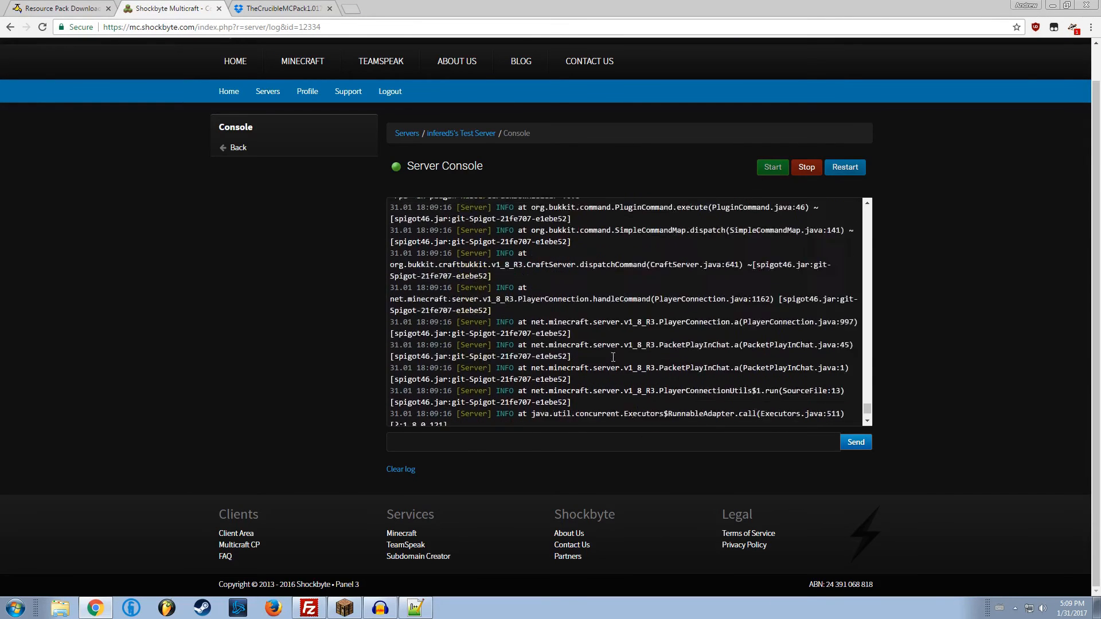
pyautogui.scroll(3)
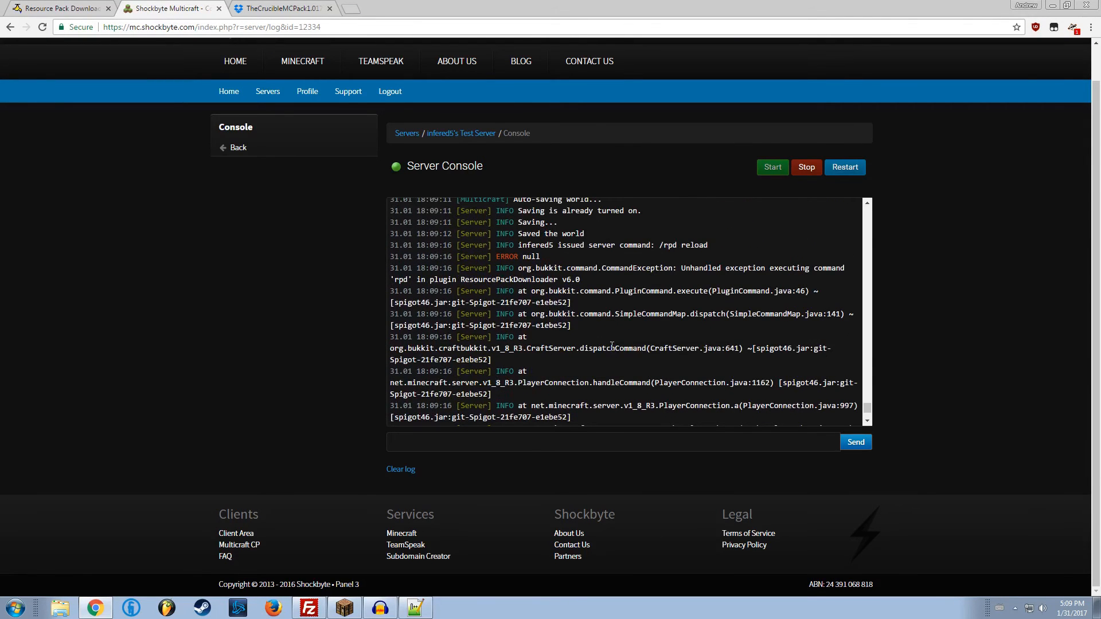
pyautogui.scroll(-3)
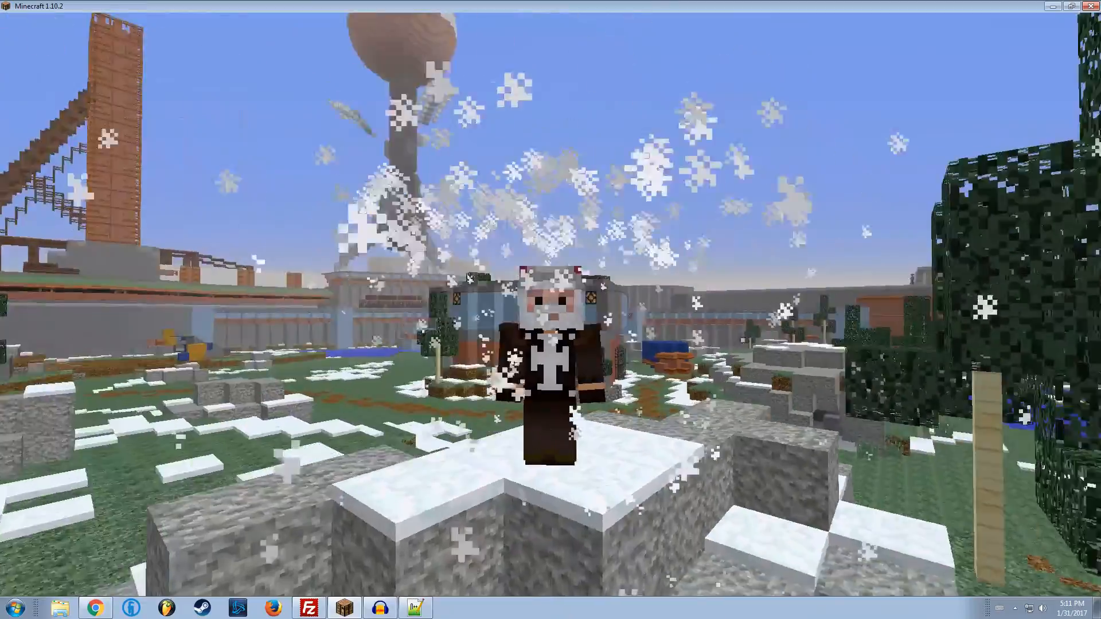
pyautogui.moveTo(551, 302)
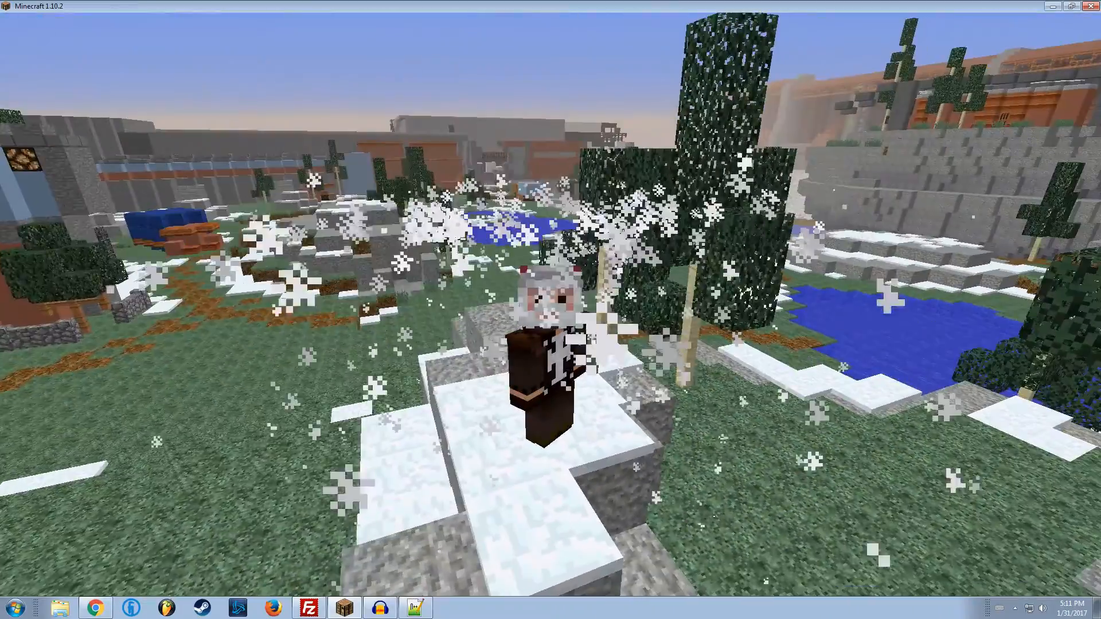